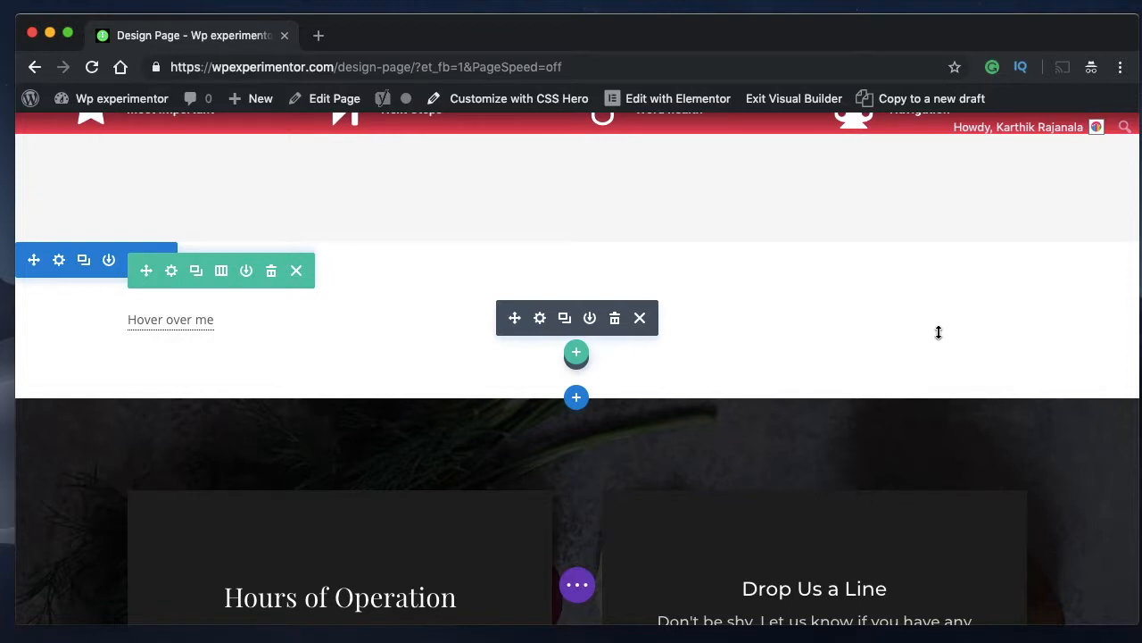
Open the existing tooltip demo Code module's settings to preview its black tooltip.
left_click(539, 317)
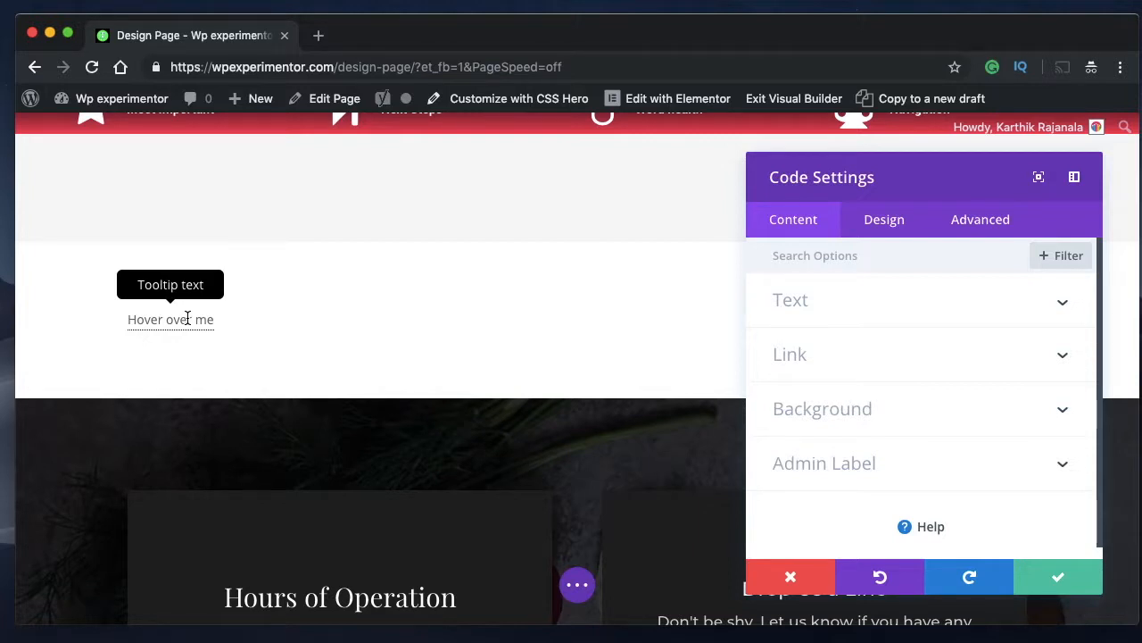
mouse_move(198, 319)
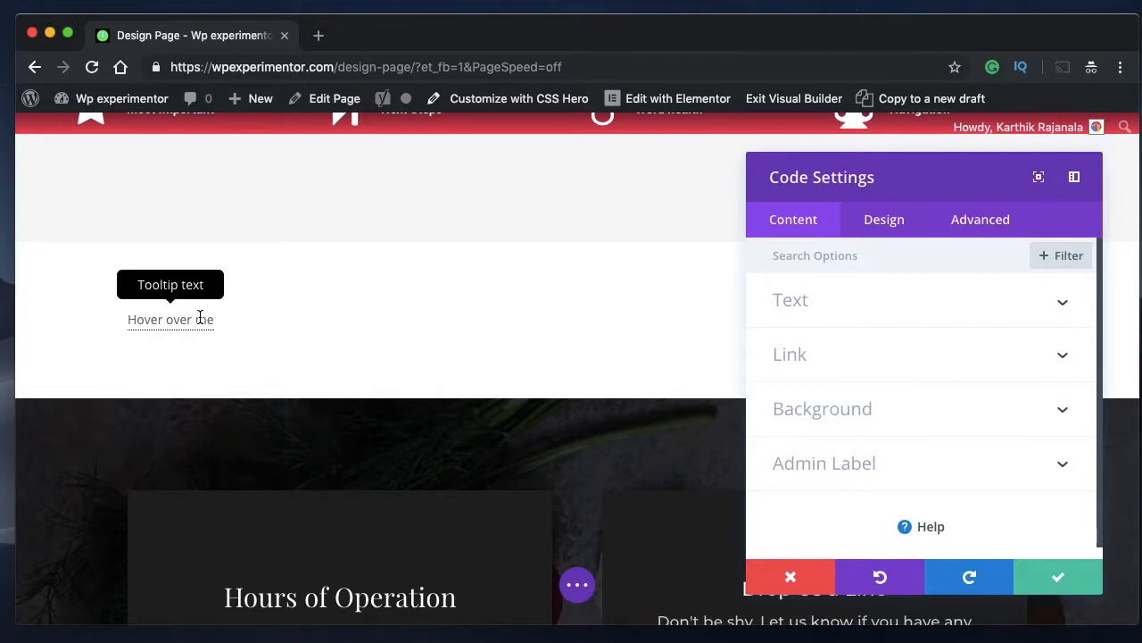
mouse_move(200, 320)
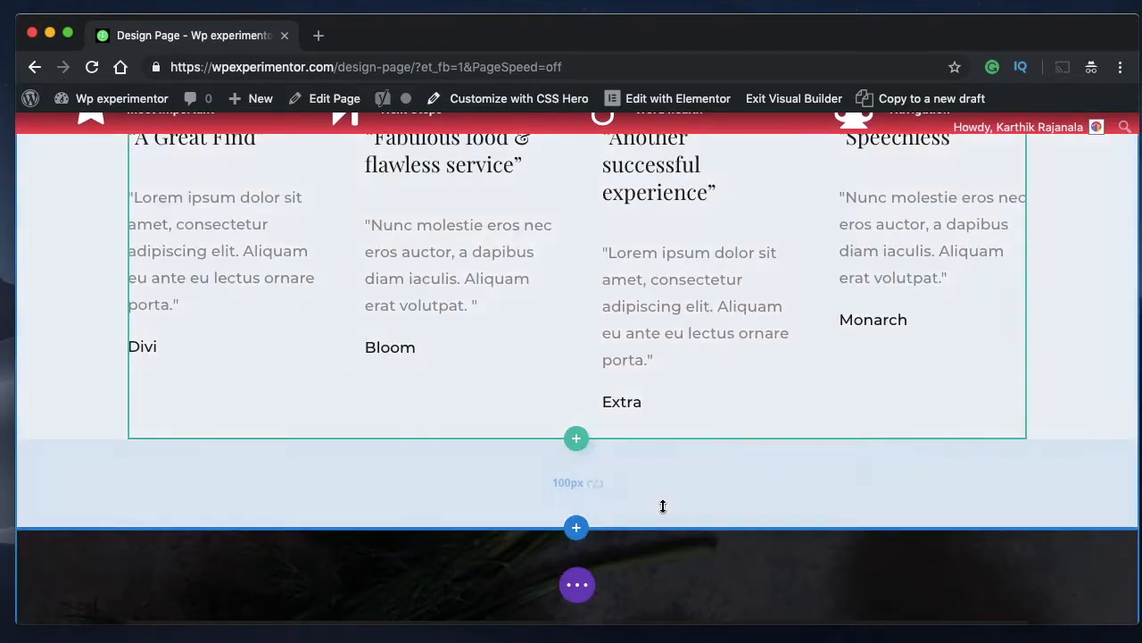
mouse_move(575, 528)
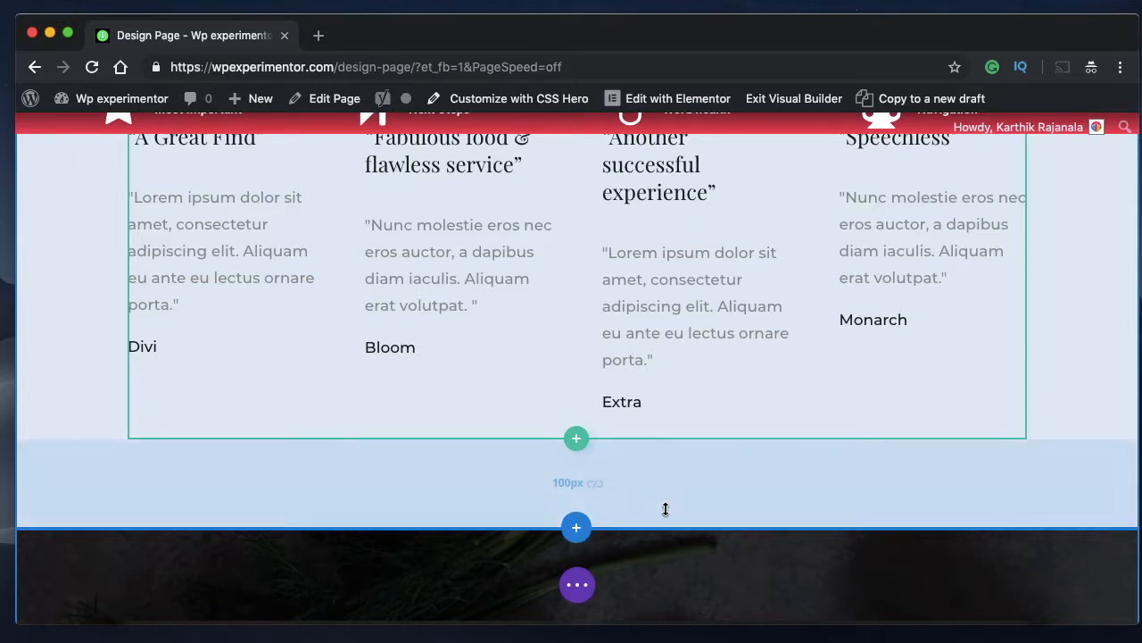
Insert a Regular section below the testimonials and add a Code module to it.
left_click(575, 527)
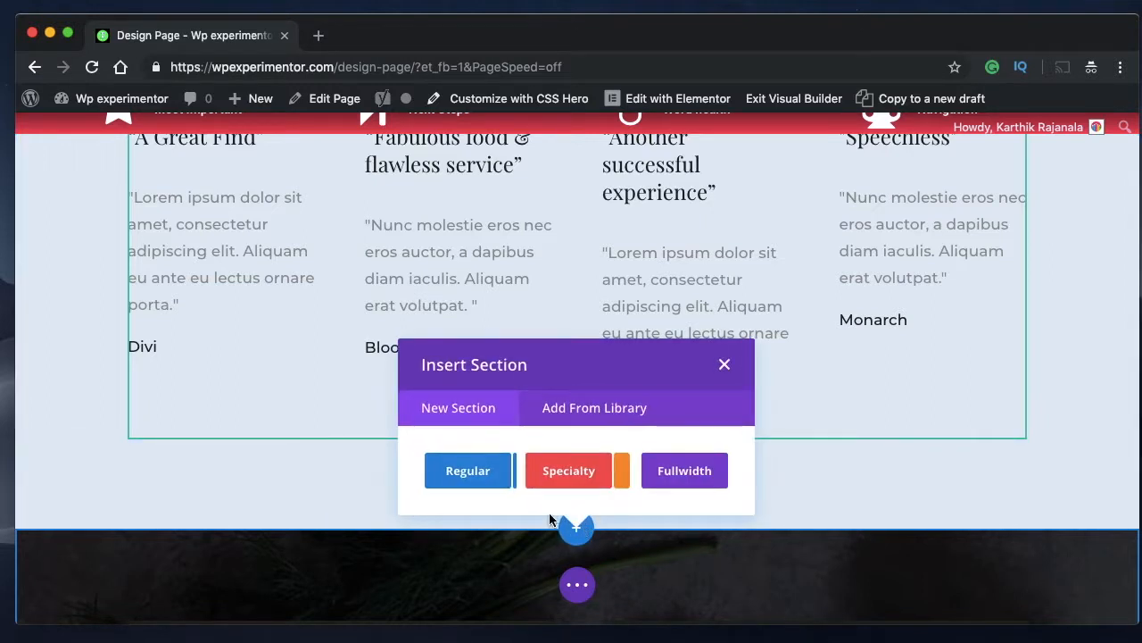
left_click(723, 364)
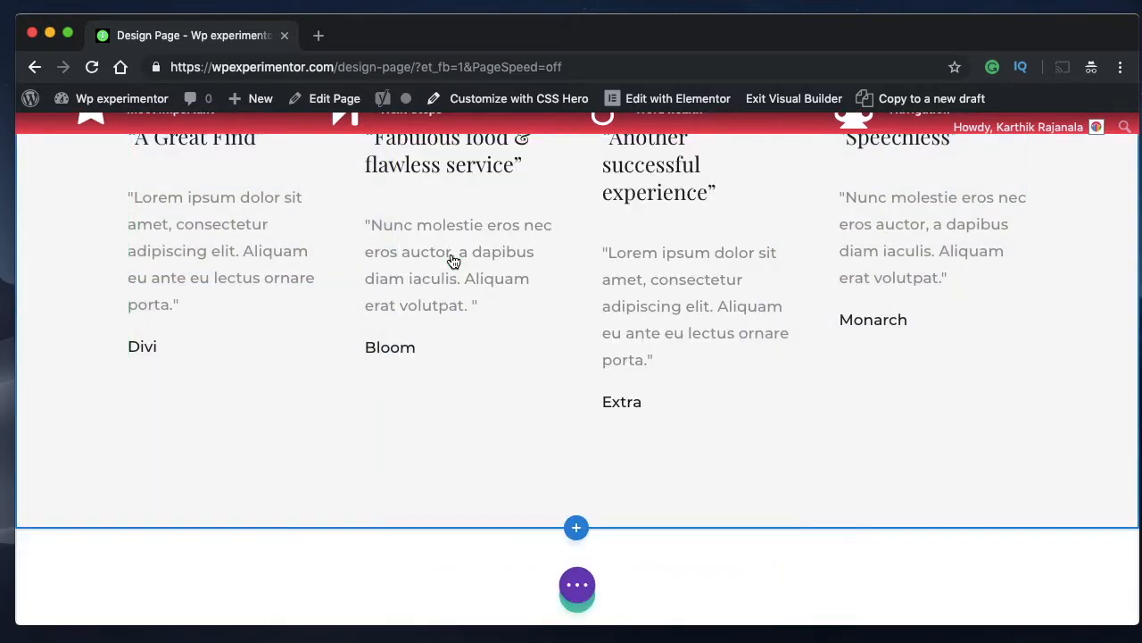
left_click(576, 527)
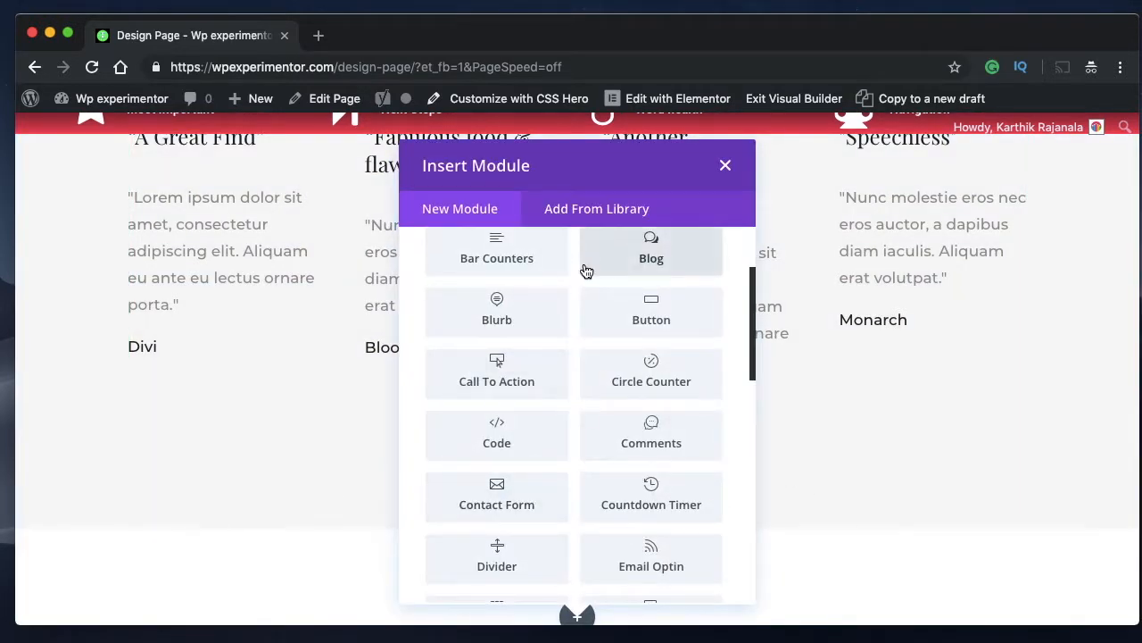
type("xo")
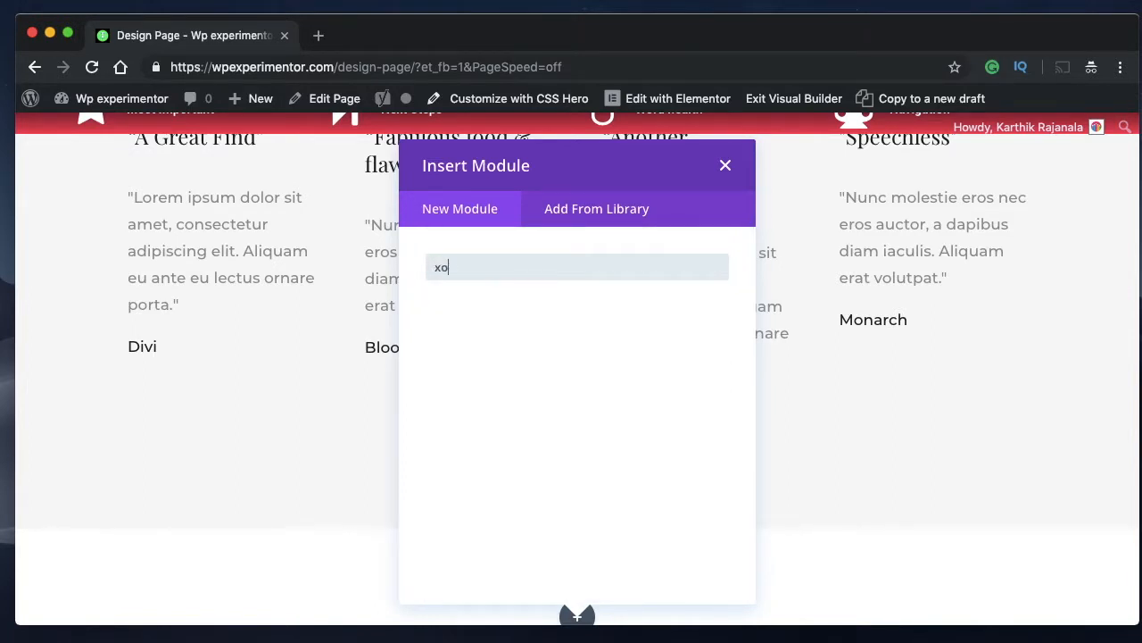
type("code")
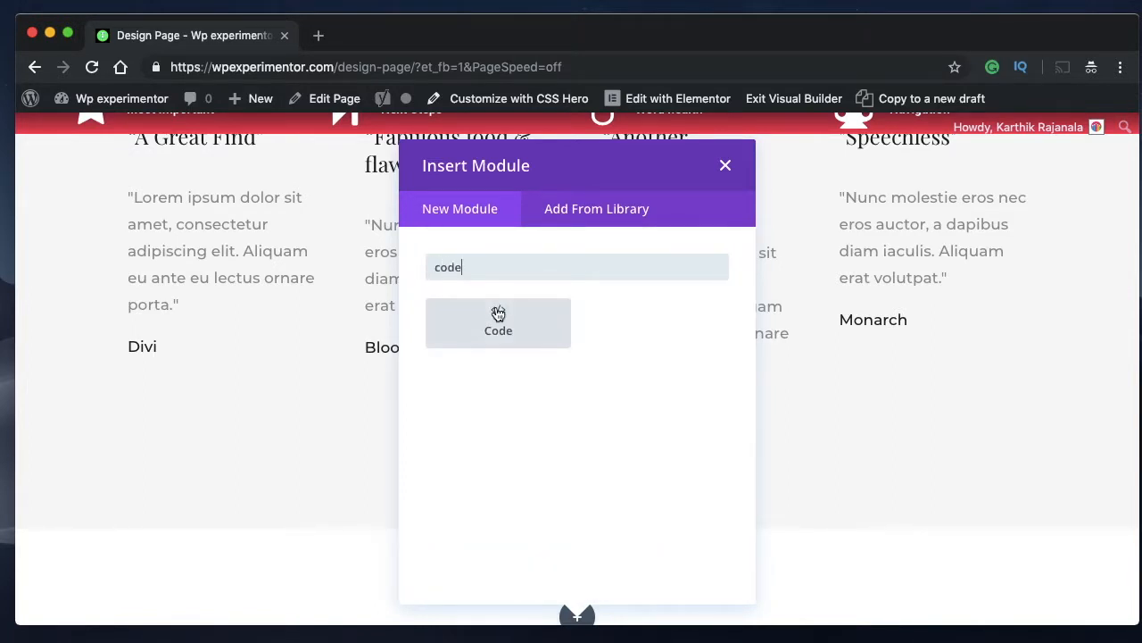
left_click(498, 323)
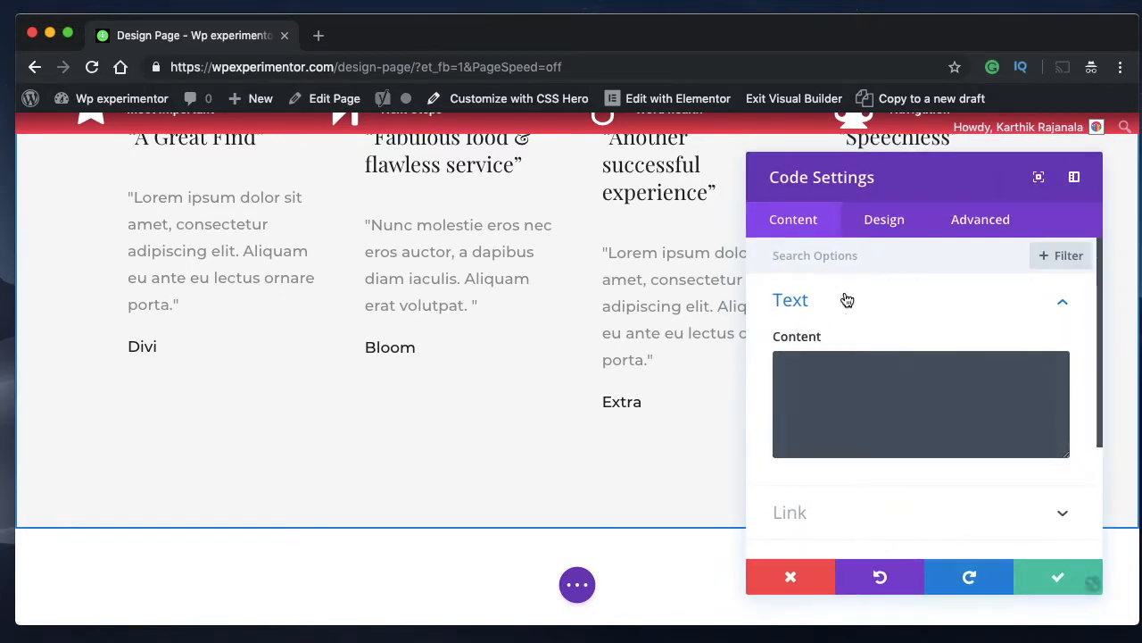
left_click(921, 405)
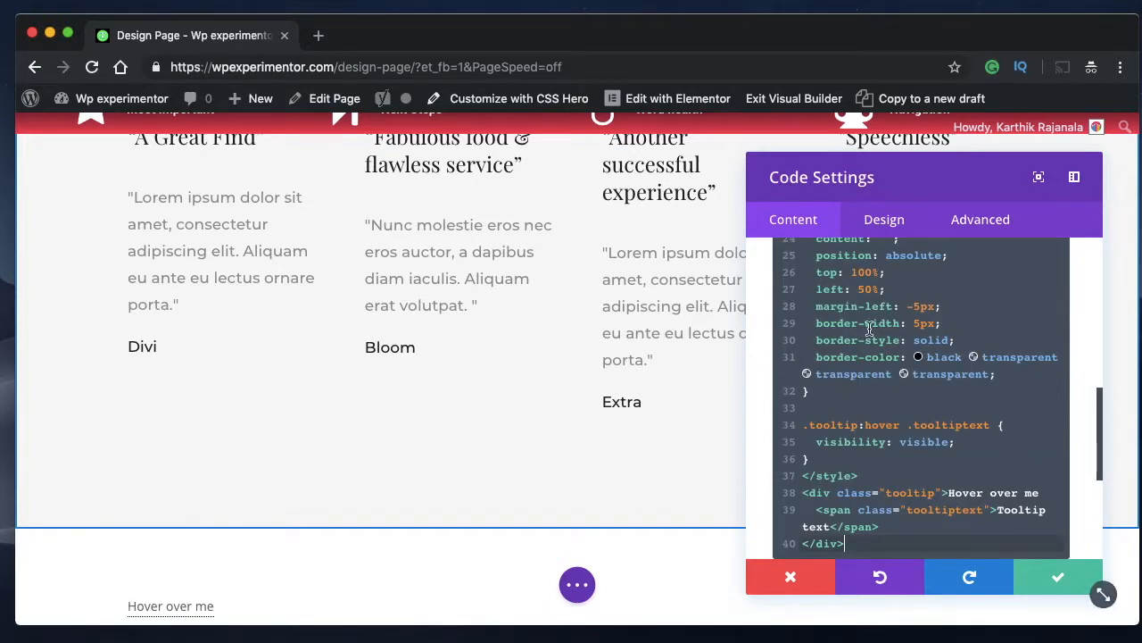
mouse_move(1062, 323)
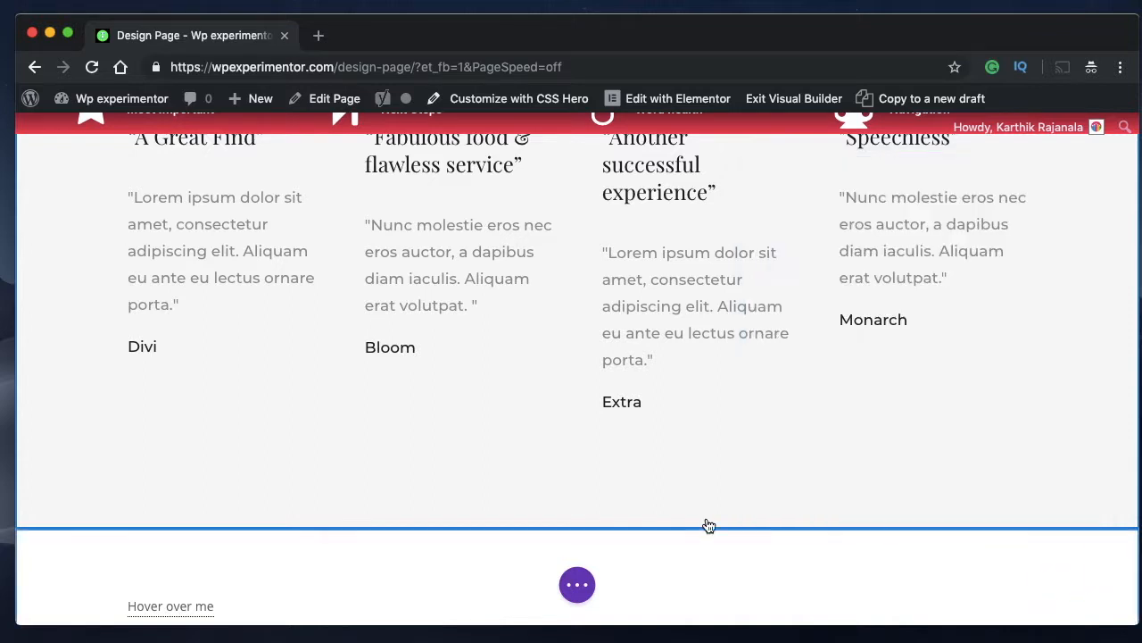
scroll("down", 3)
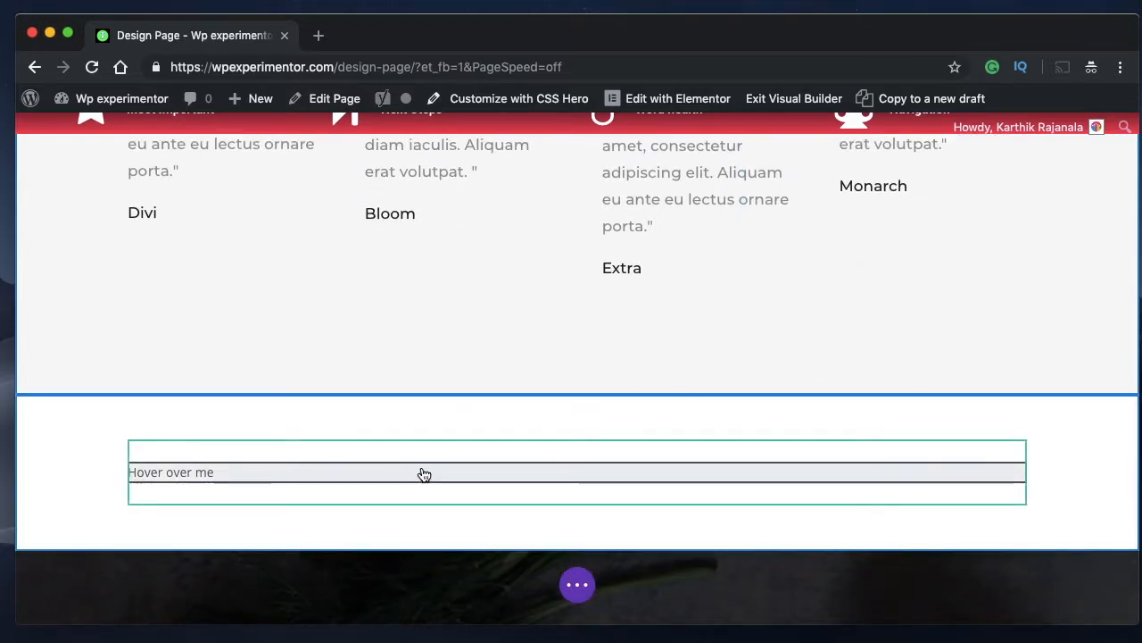
mouse_move(437, 471)
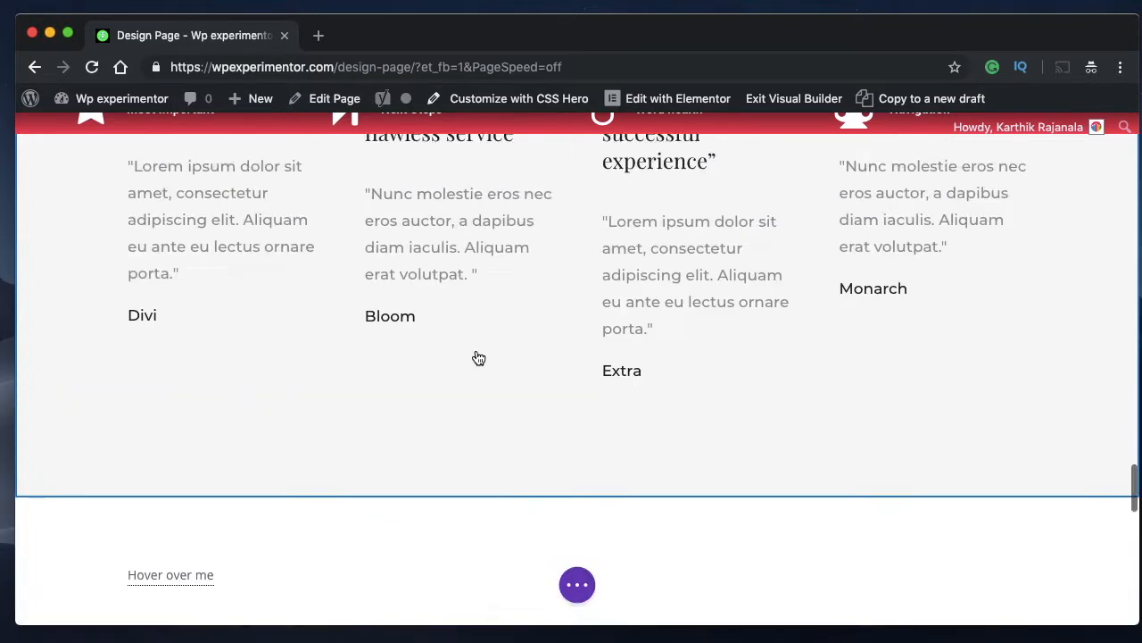
scroll("up", 3)
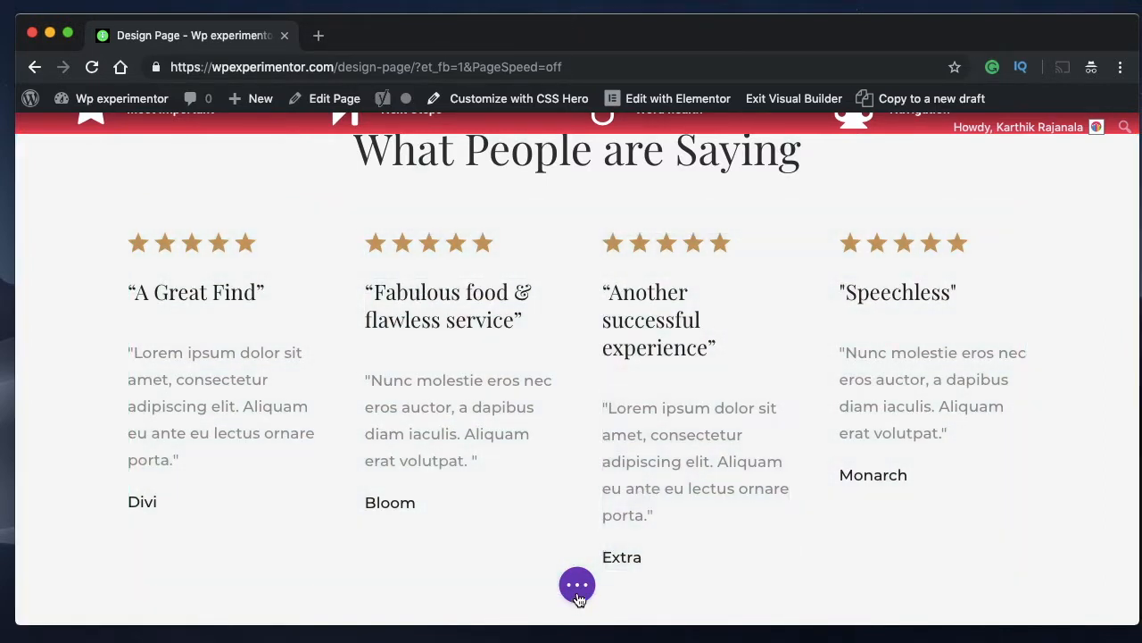
scroll("down", 3)
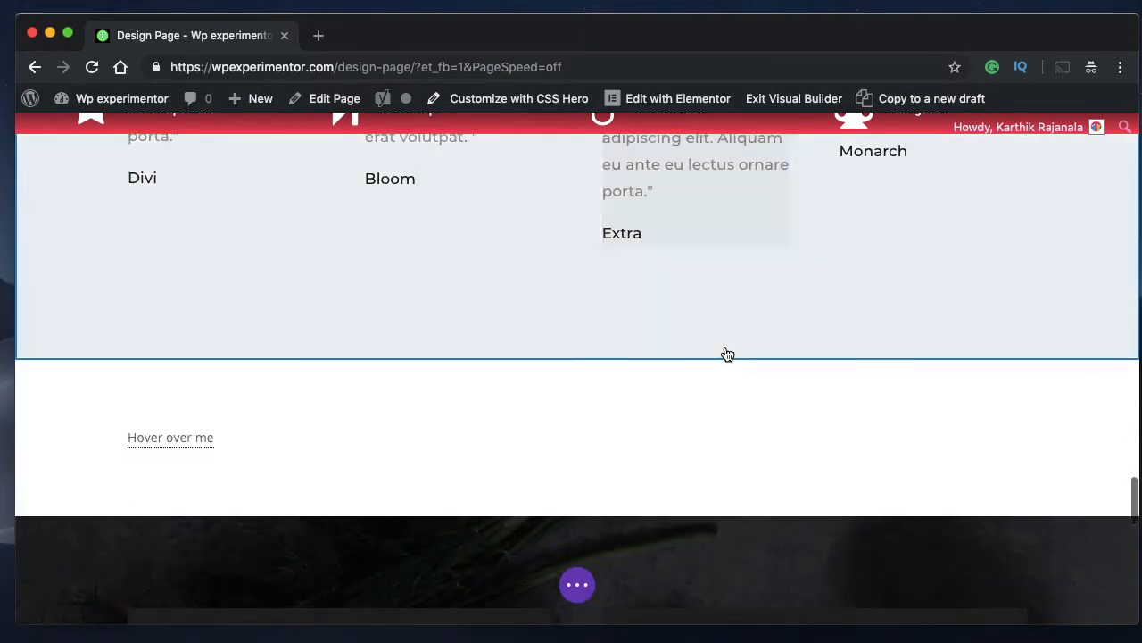
mouse_move(171, 437)
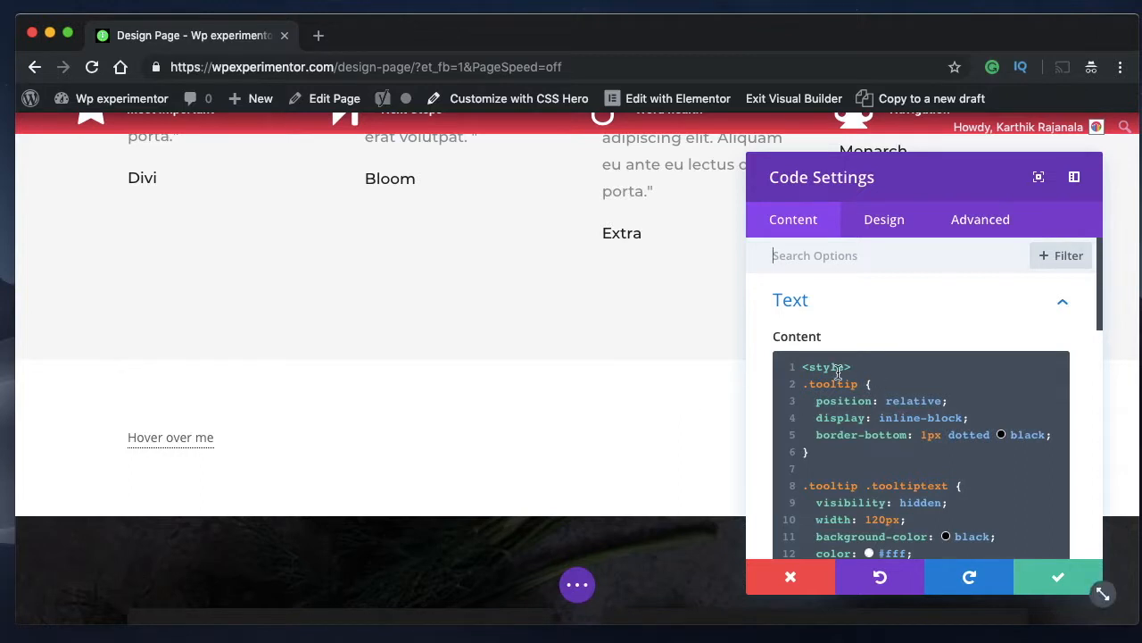
mouse_move(861, 431)
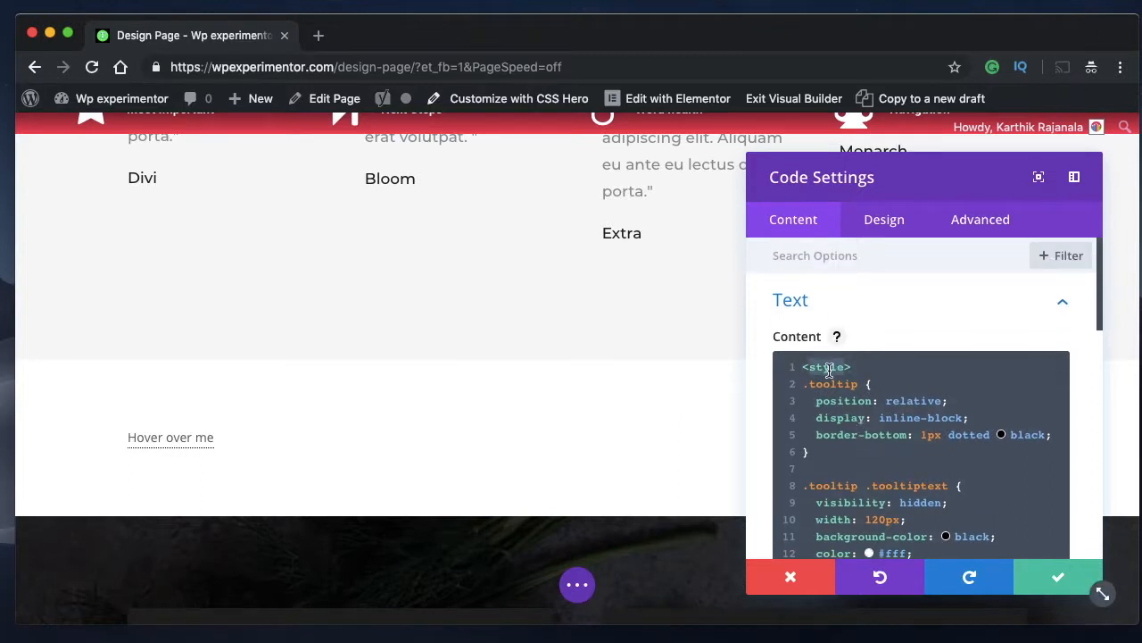
Scroll through the Code module's tooltip CSS and HTML content.
scroll("down", 3)
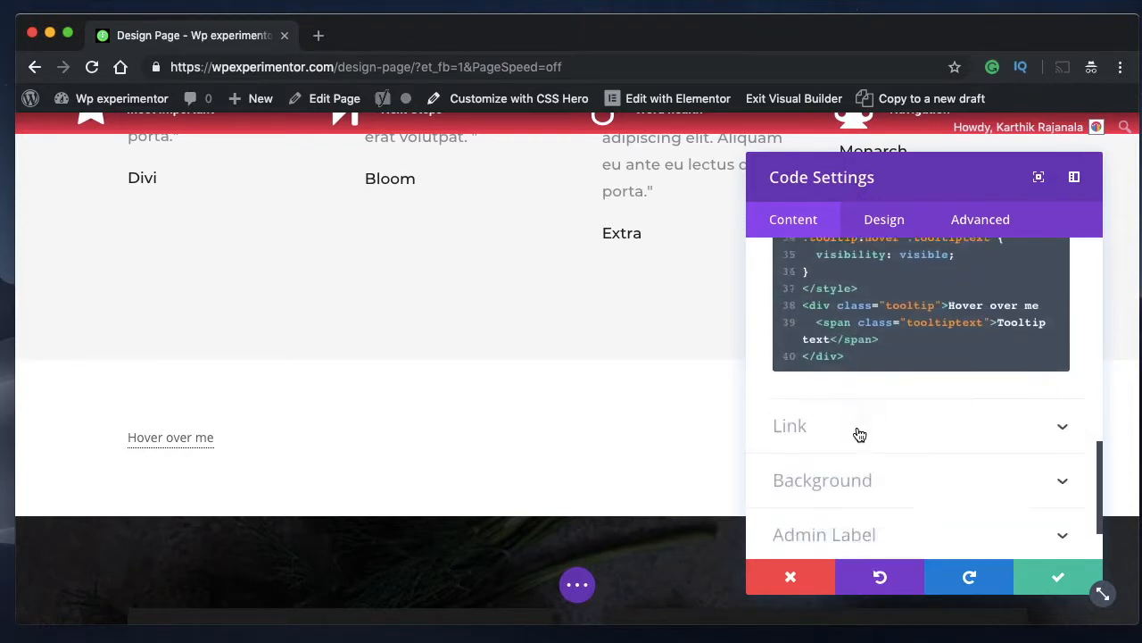
scroll("up", 3)
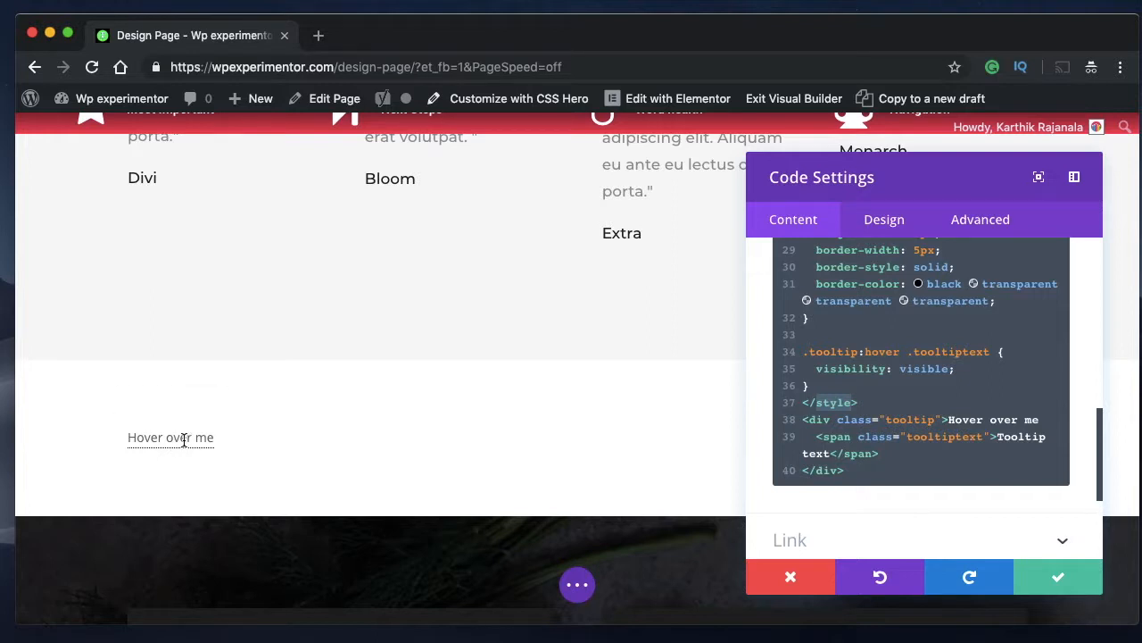
mouse_move(589, 406)
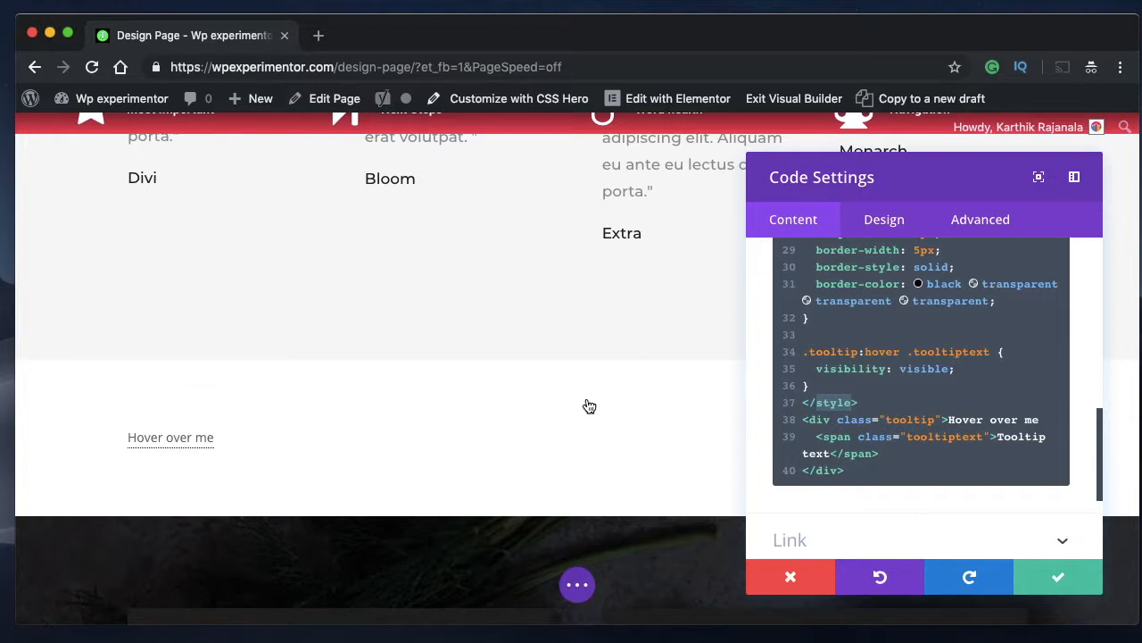
mouse_move(170, 437)
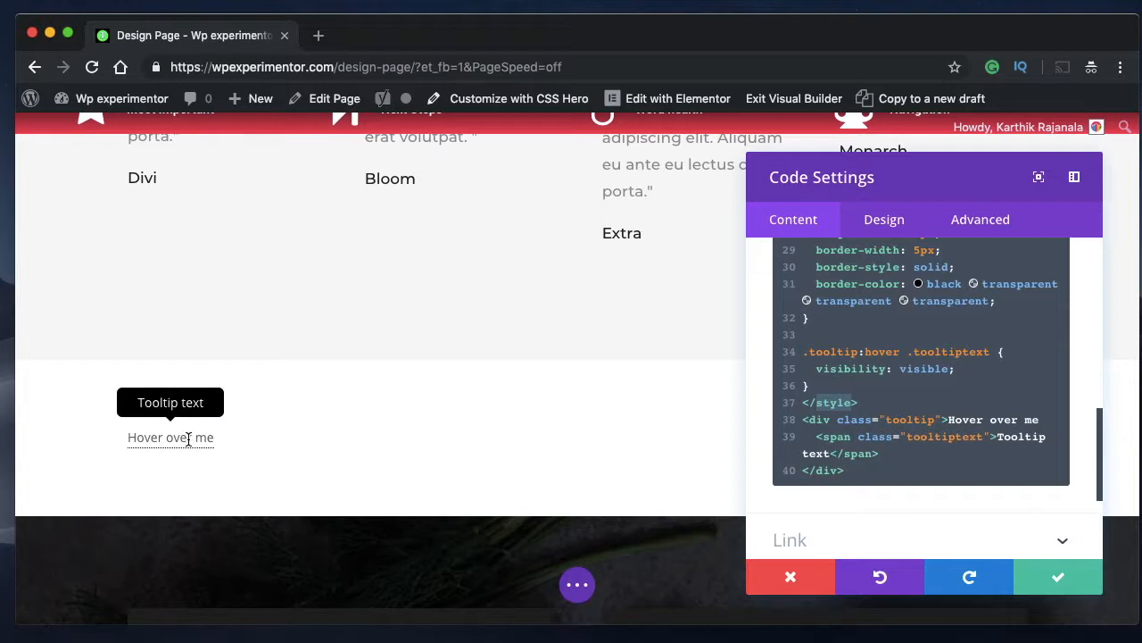
scroll("up", 3)
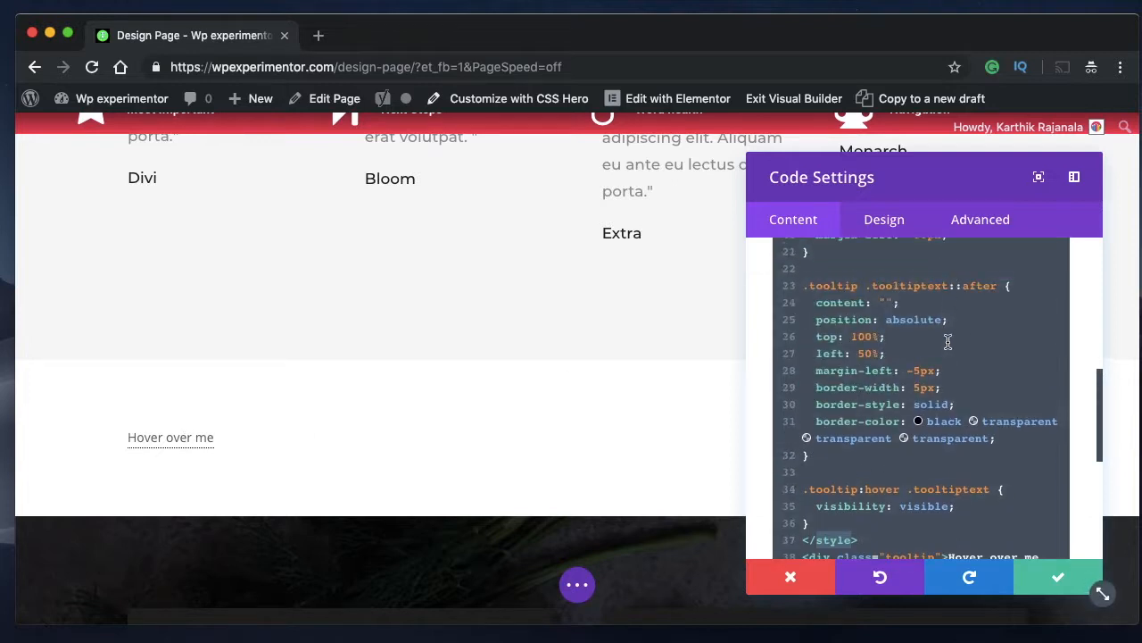
scroll("up", 3)
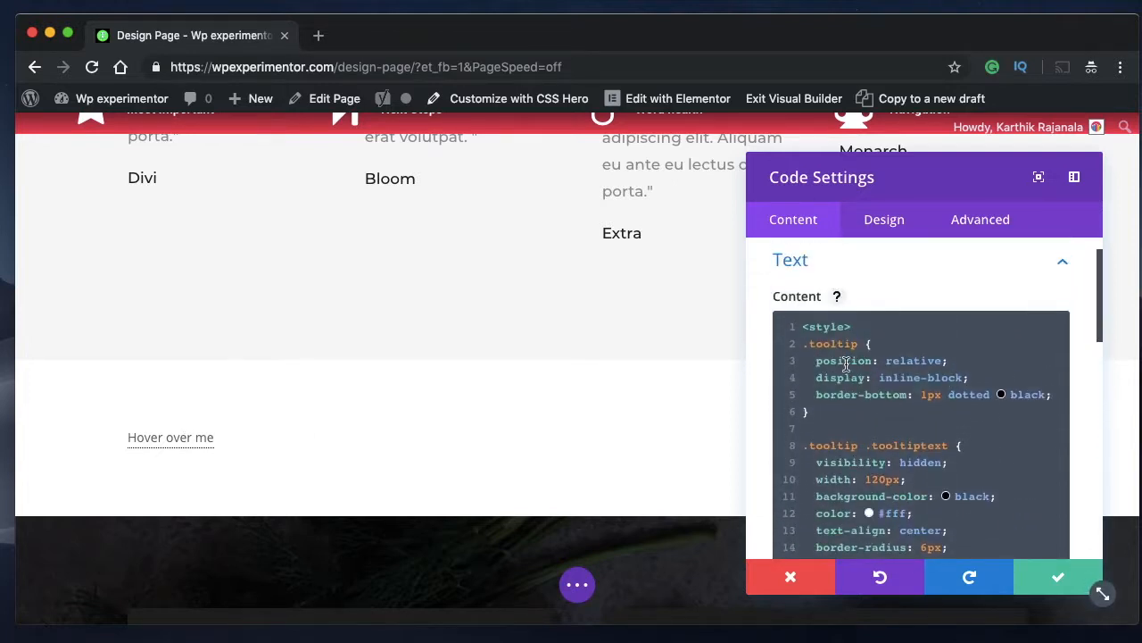
scroll("down", 3)
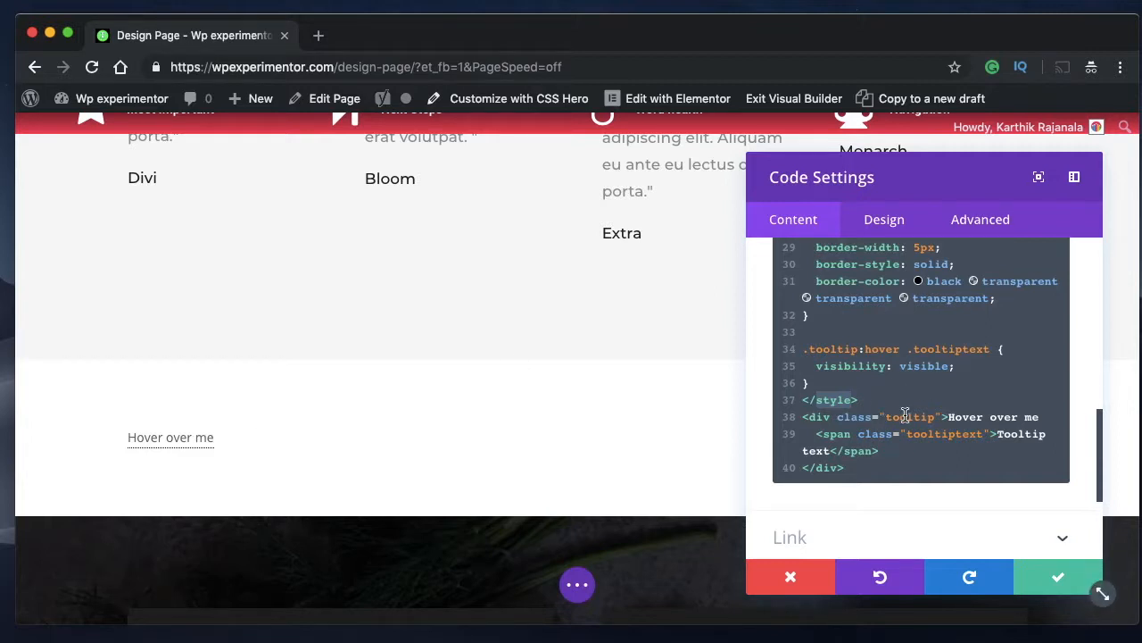
mouse_move(984, 382)
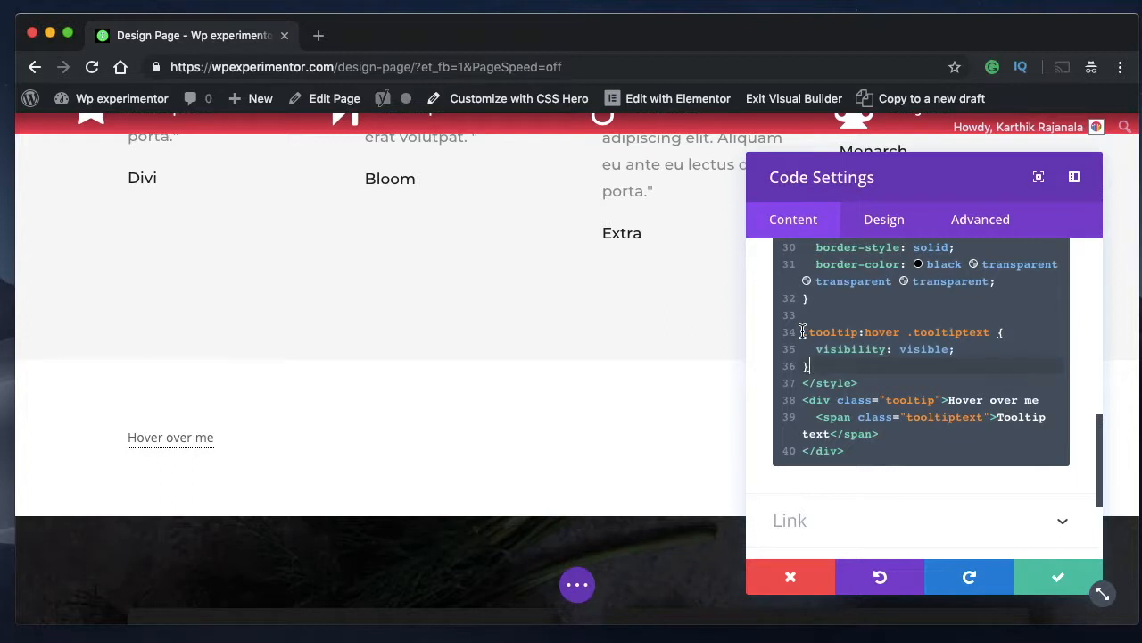
mouse_move(170, 437)
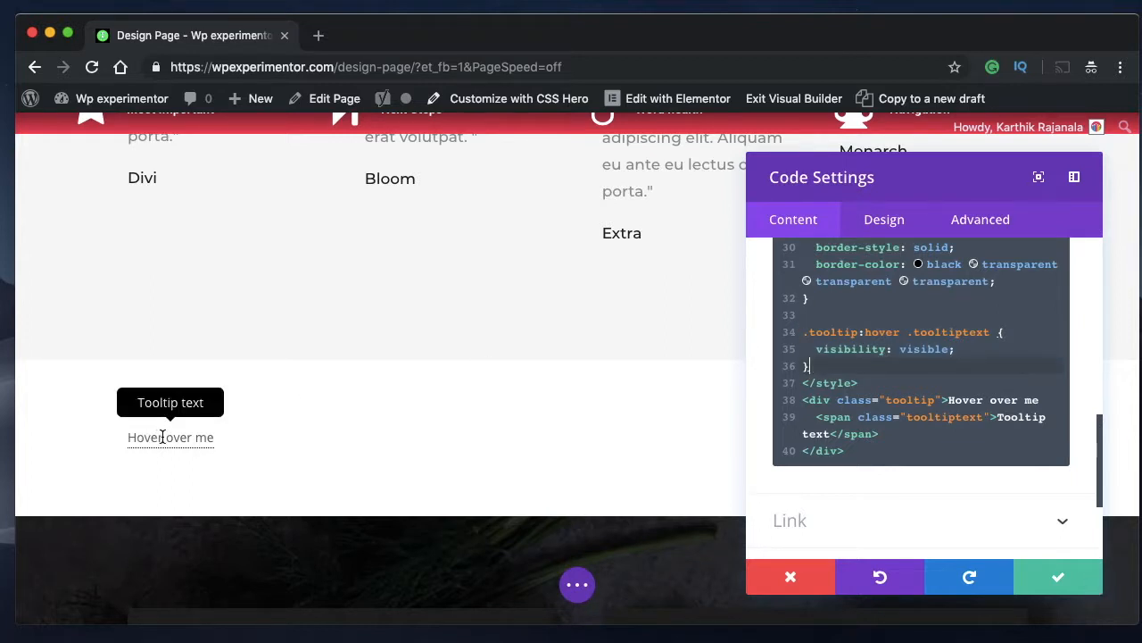
scroll("up", 3)
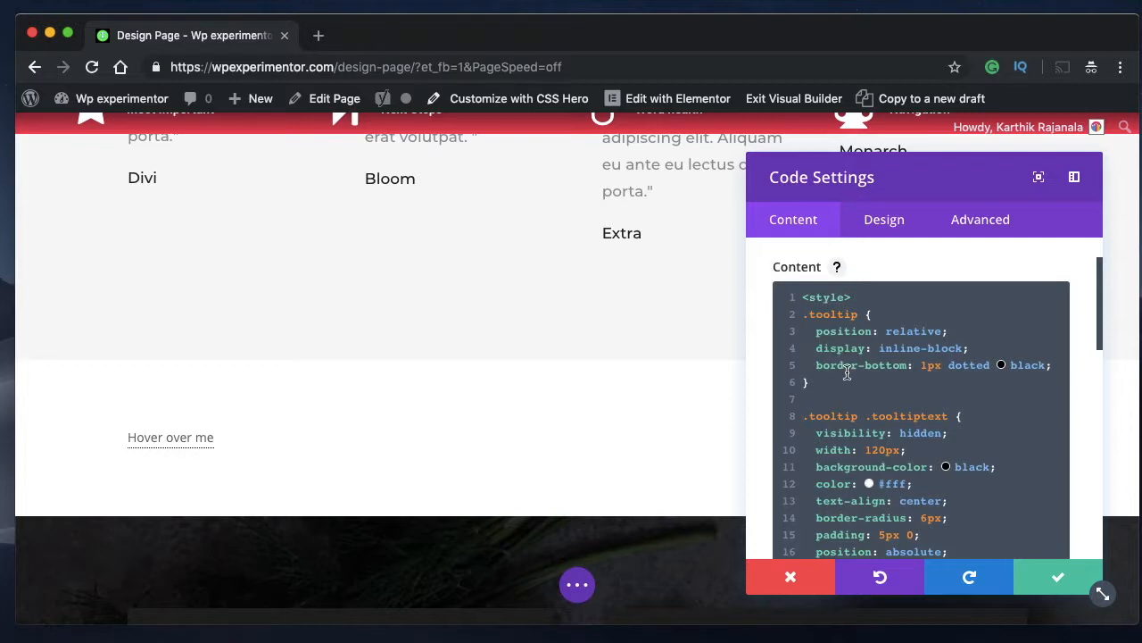
scroll("down", 3)
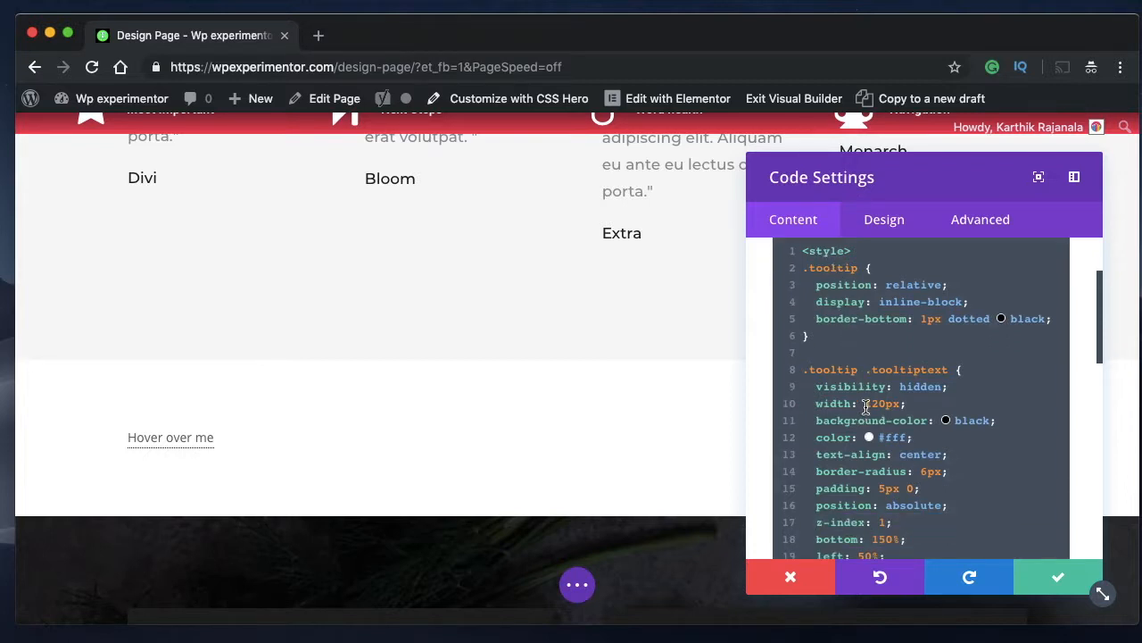
mouse_move(1006, 328)
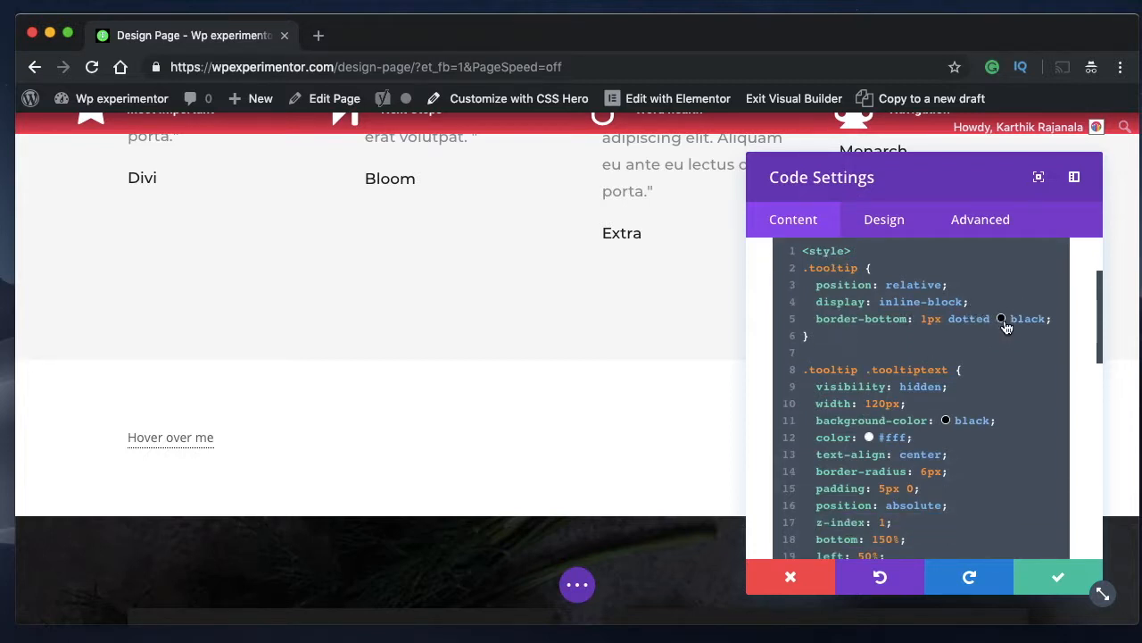
Change the dotted underline colour from black to red rgb(226,22,22).
left_click(1002, 318)
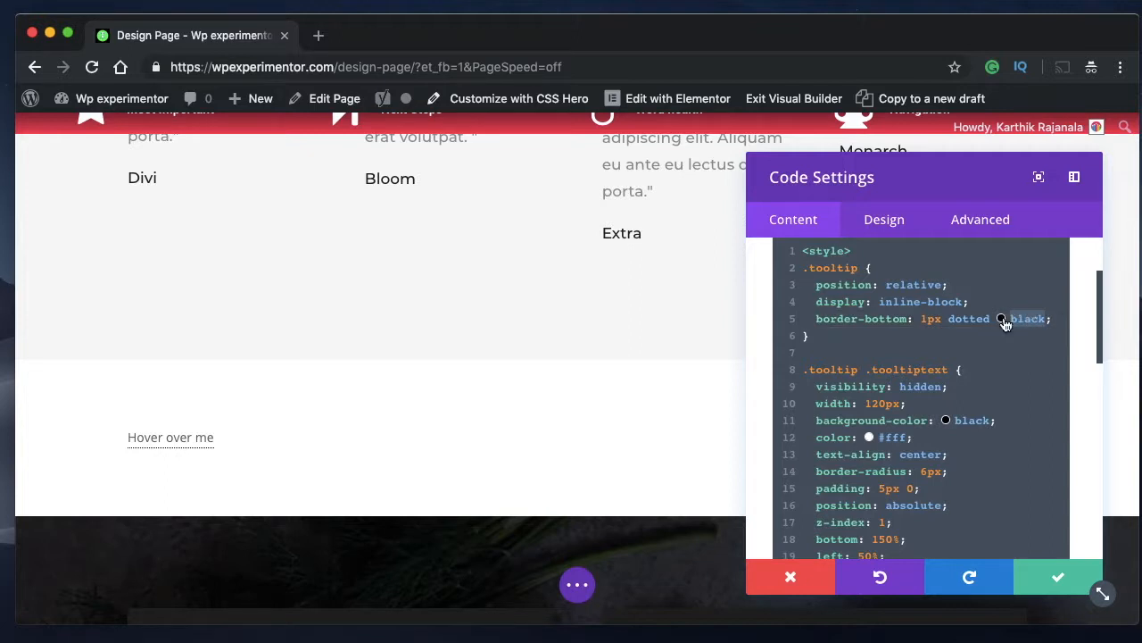
left_click(1001, 319)
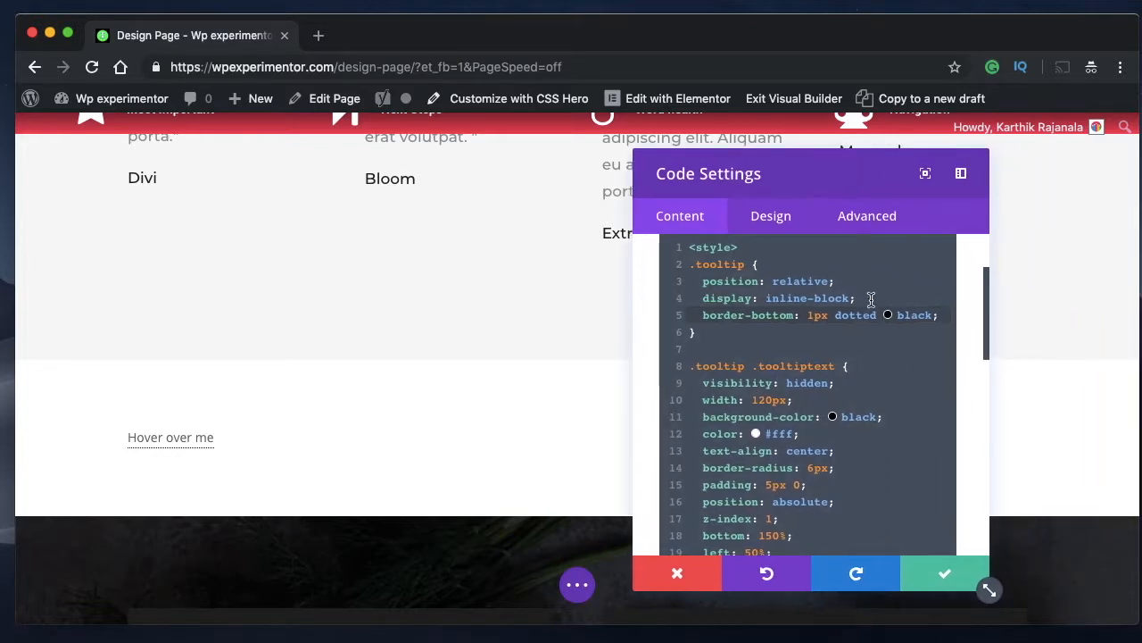
left_click(888, 314)
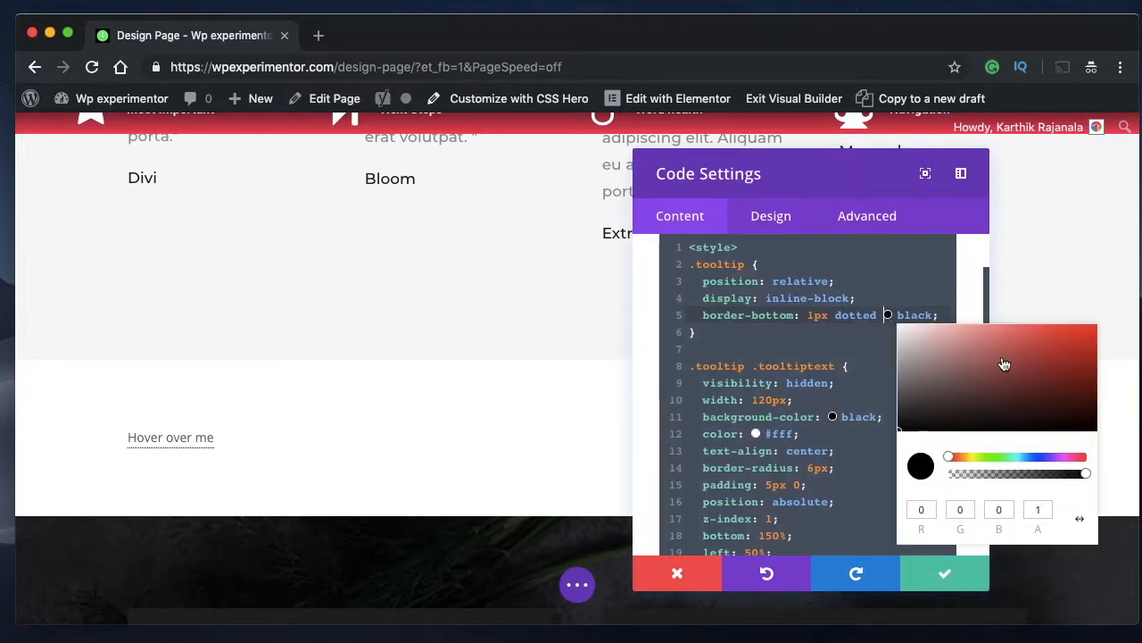
left_click(1066, 362)
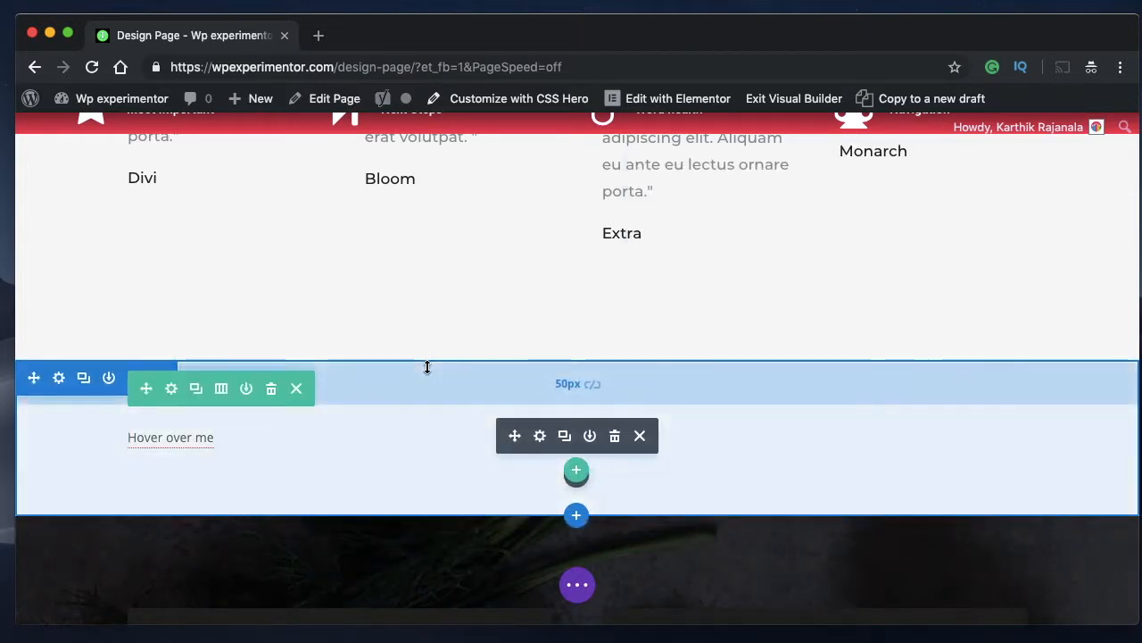
Reopen the Code module settings and scroll down to the red underline rule.
left_click(539, 436)
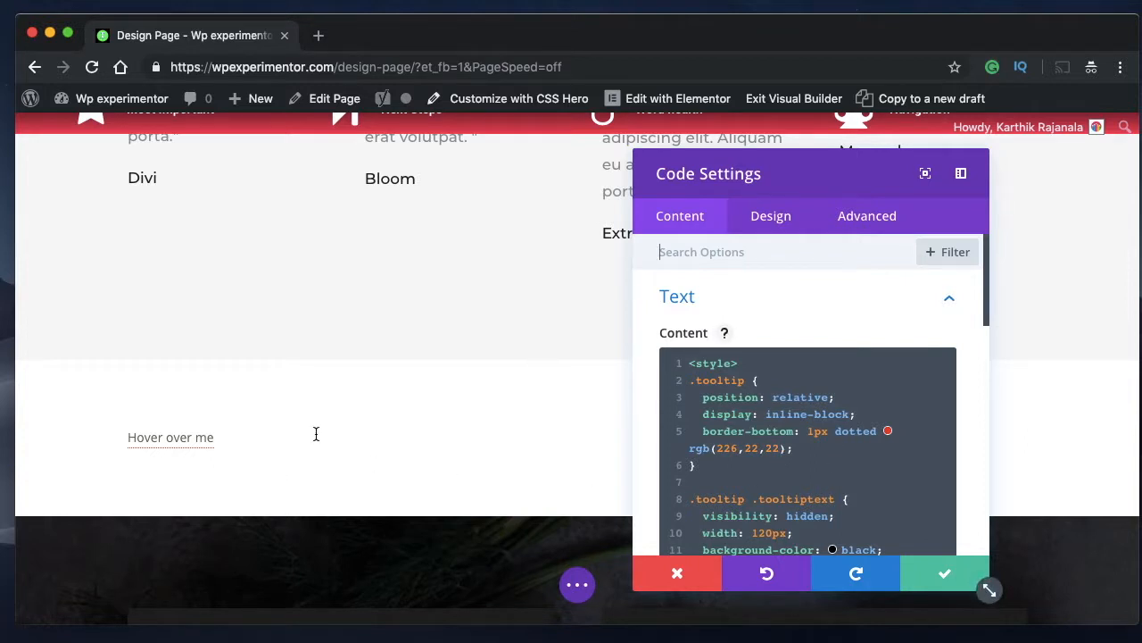
mouse_move(187, 438)
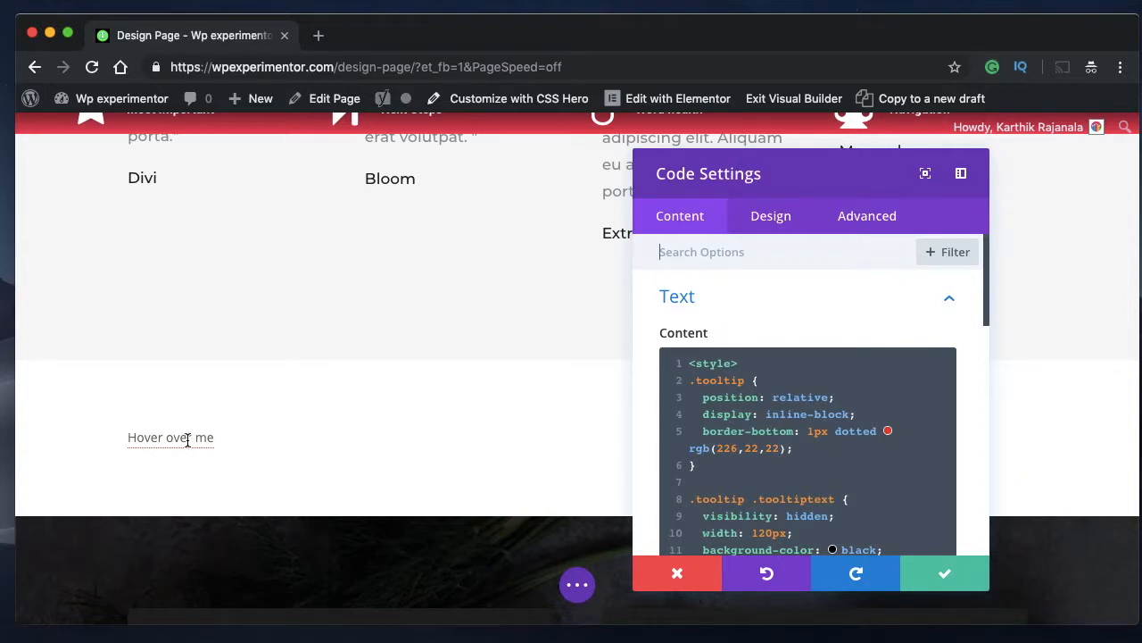
mouse_move(170, 437)
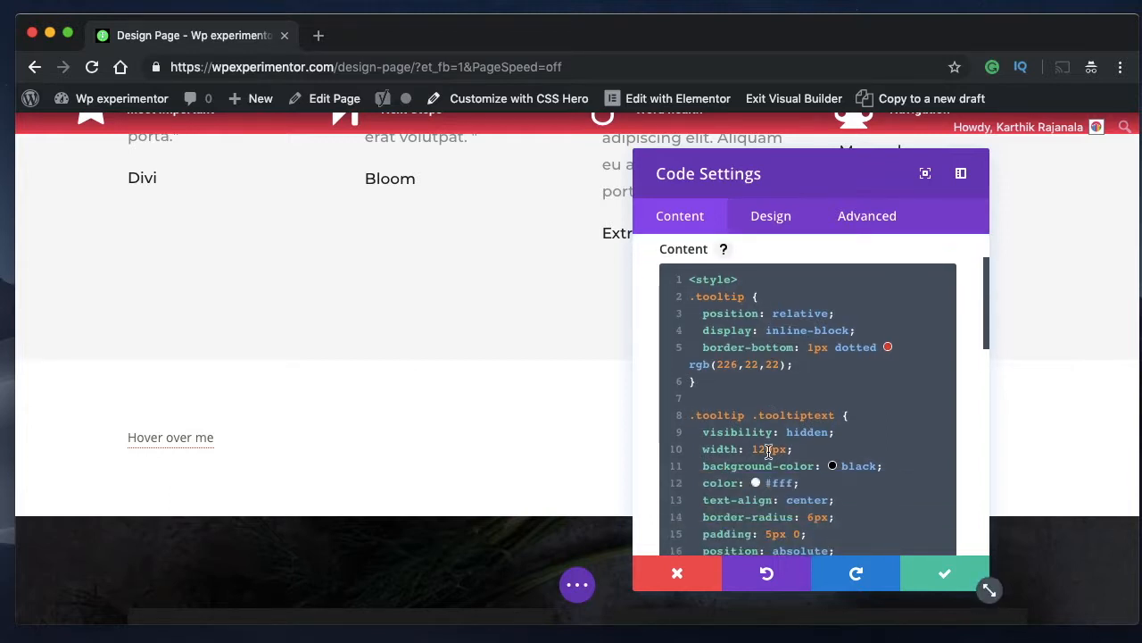
scroll("down", 3)
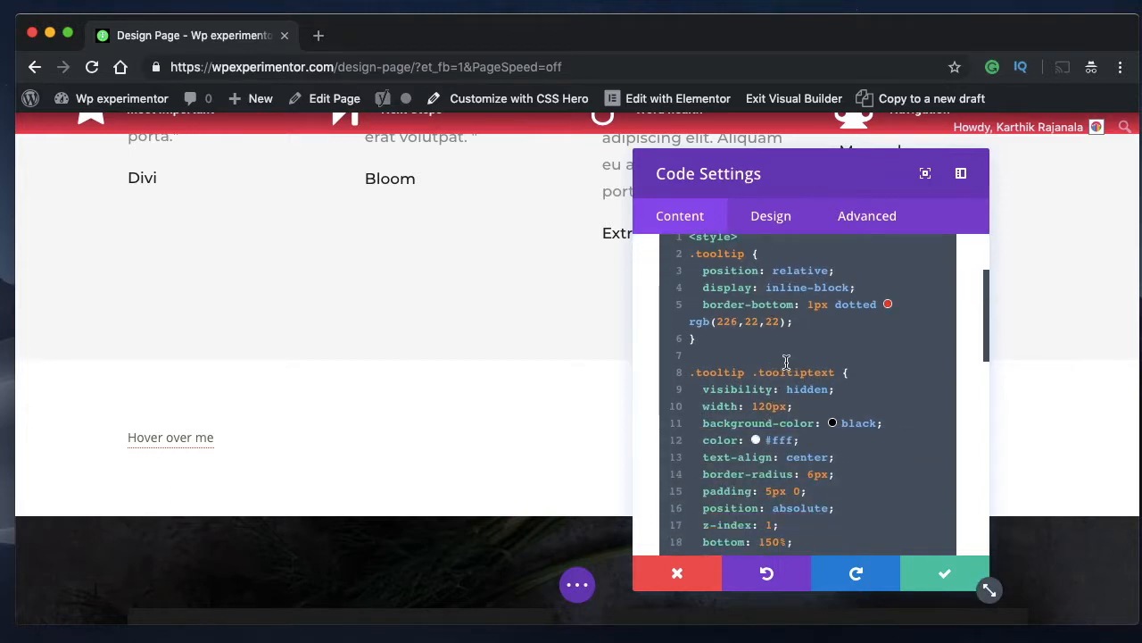
scroll("down", 3)
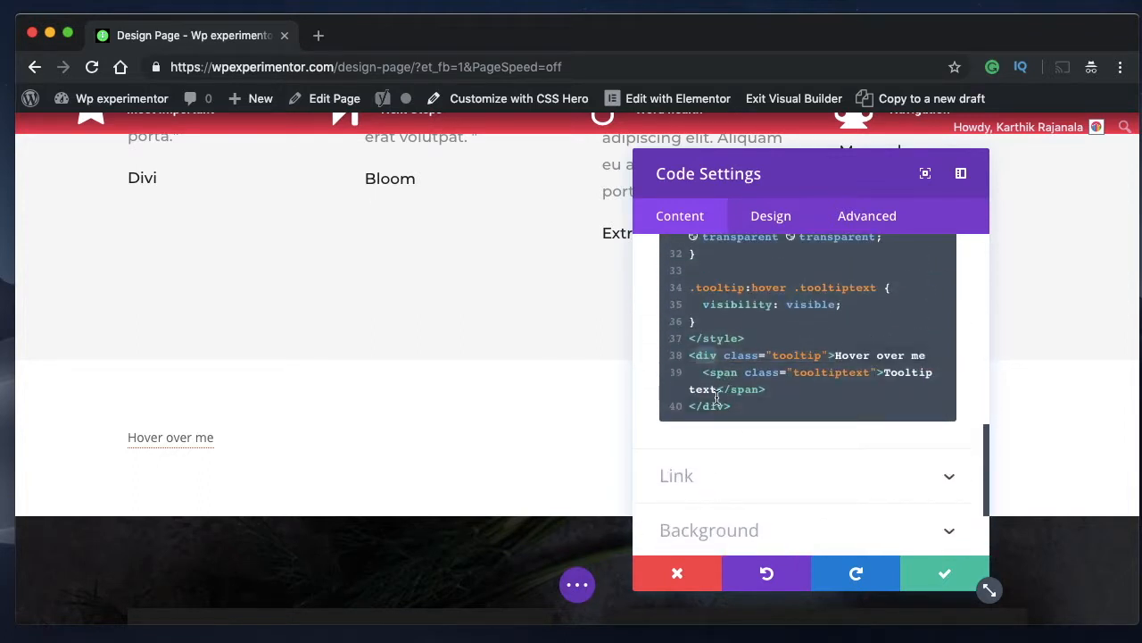
mouse_move(710, 355)
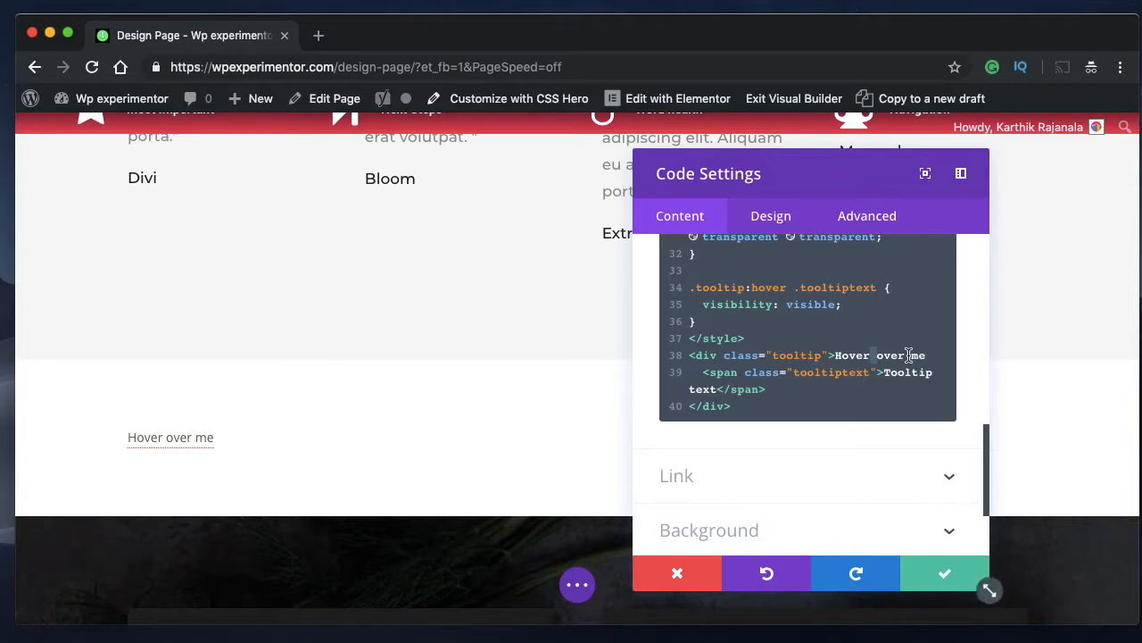
mouse_move(727, 369)
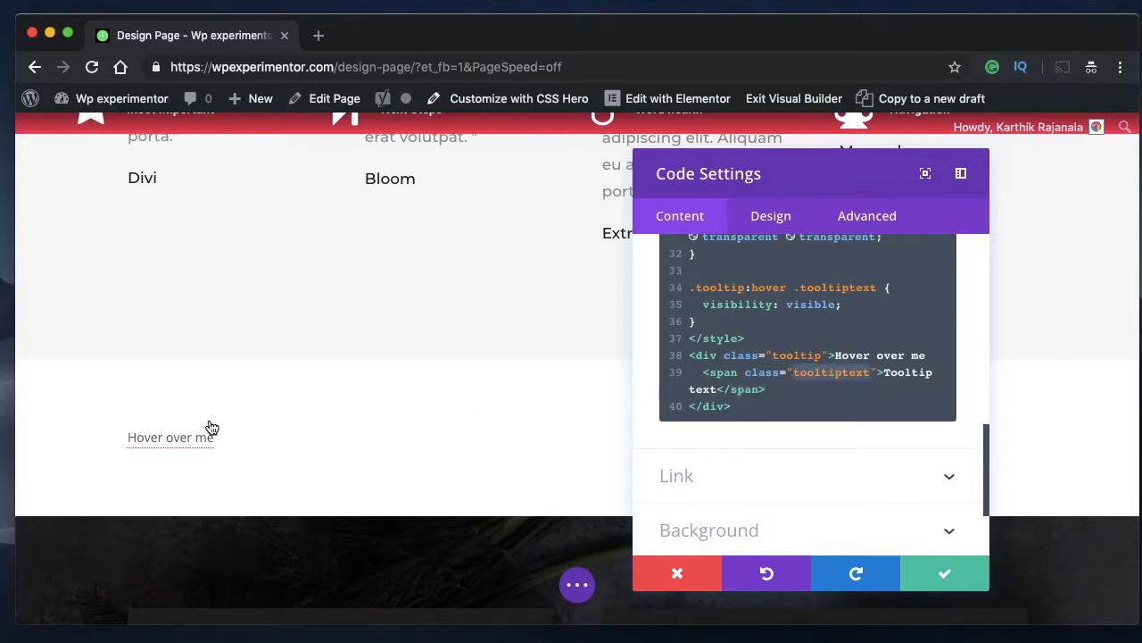
mouse_move(171, 436)
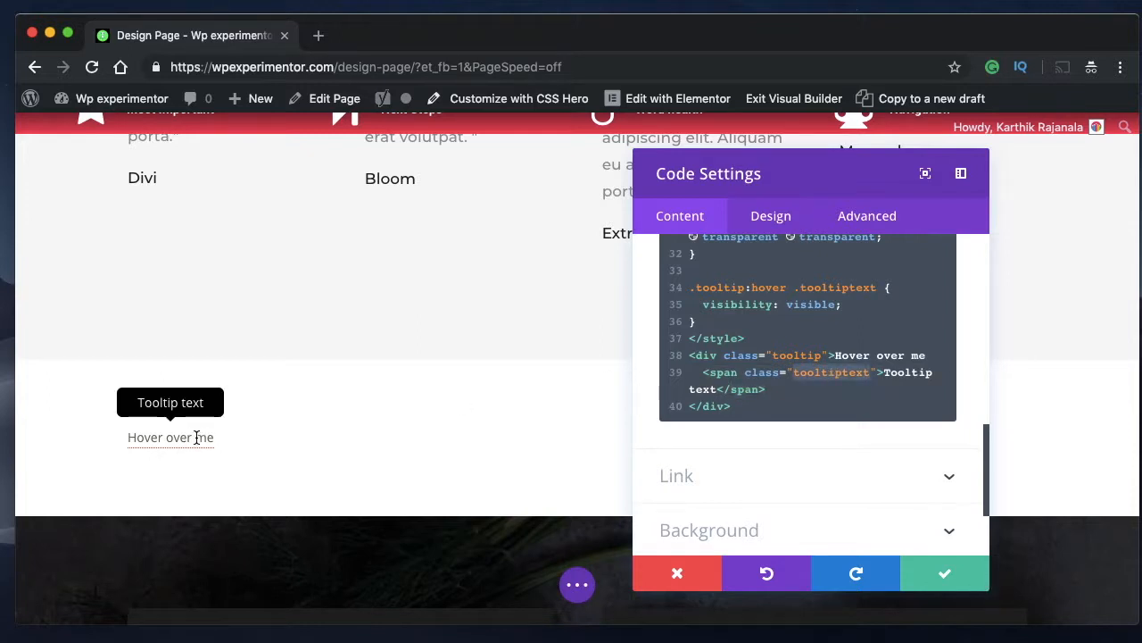
mouse_move(193, 437)
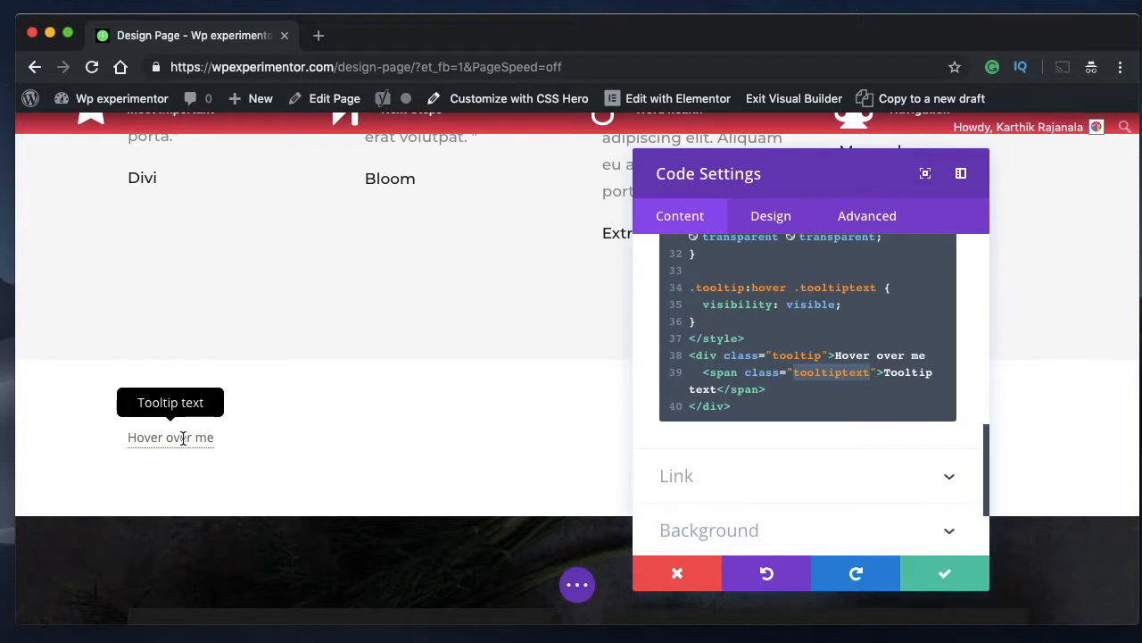
mouse_move(183, 438)
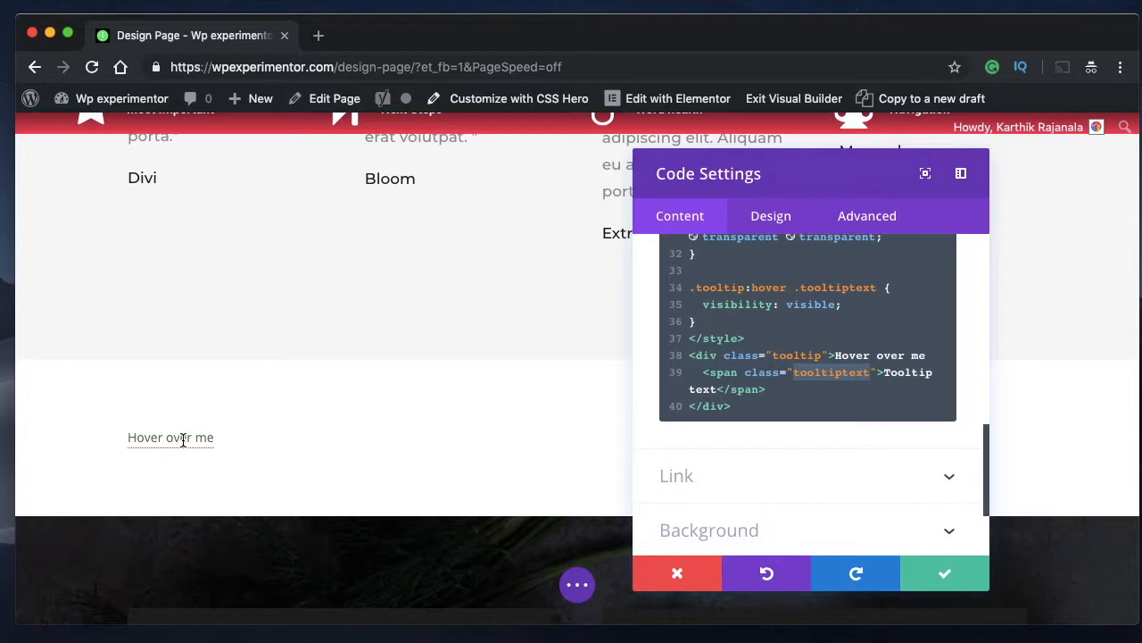
mouse_move(179, 416)
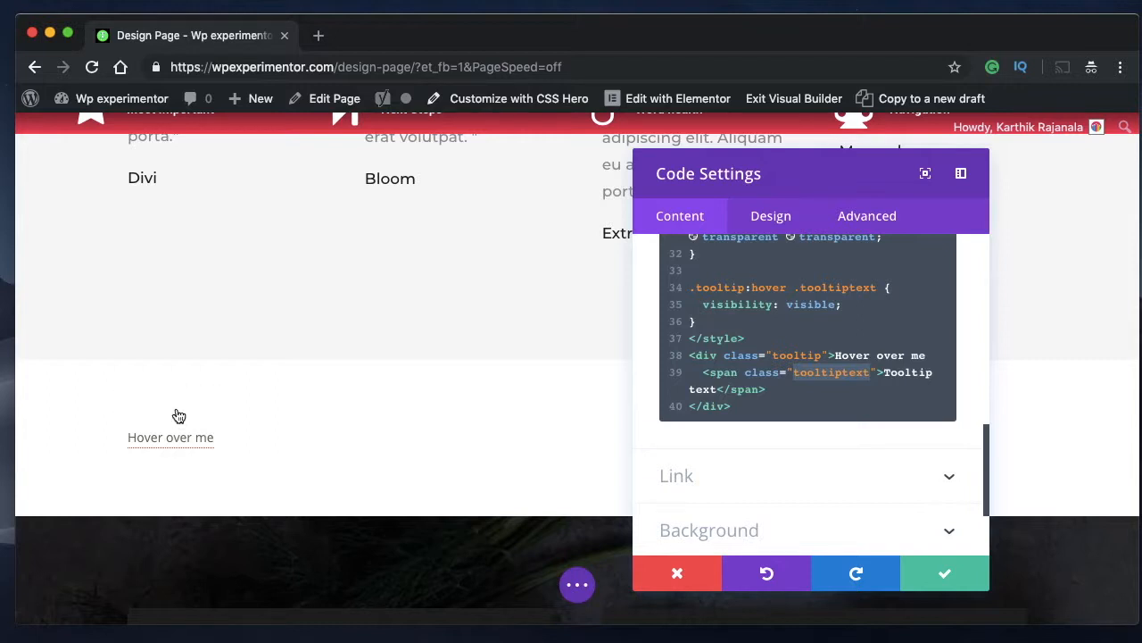
mouse_move(170, 437)
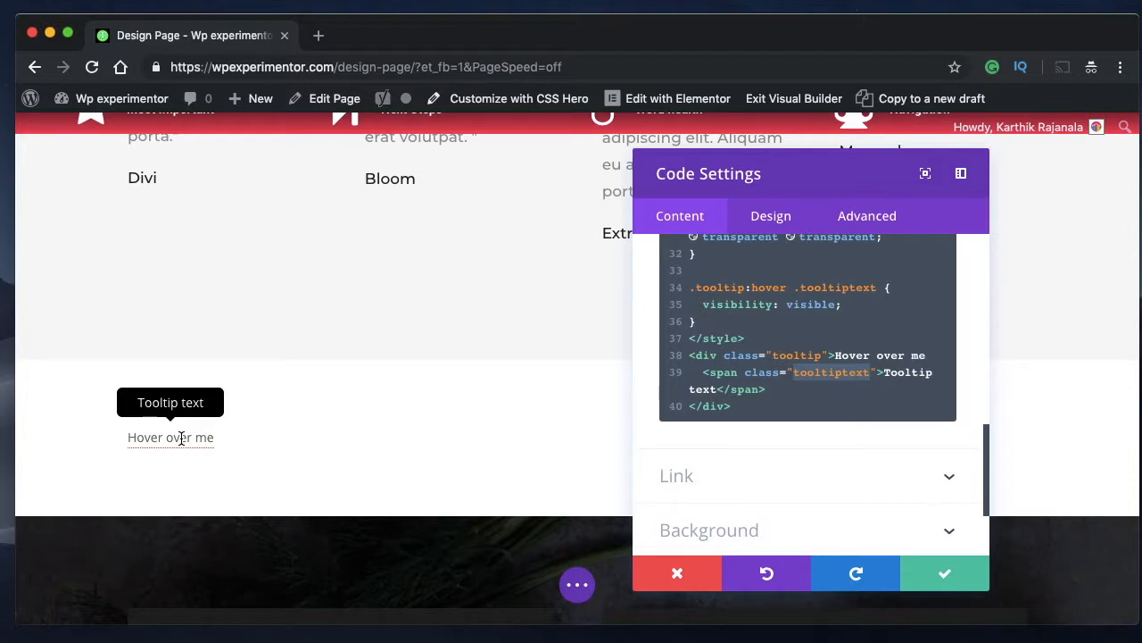
mouse_move(824, 334)
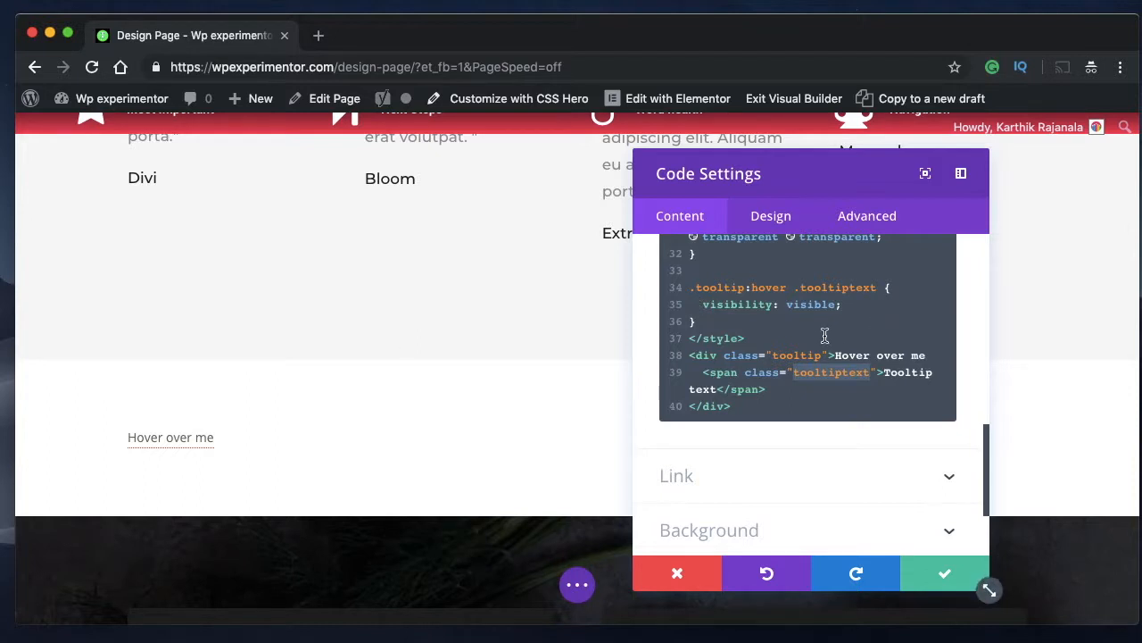
scroll("up", 3)
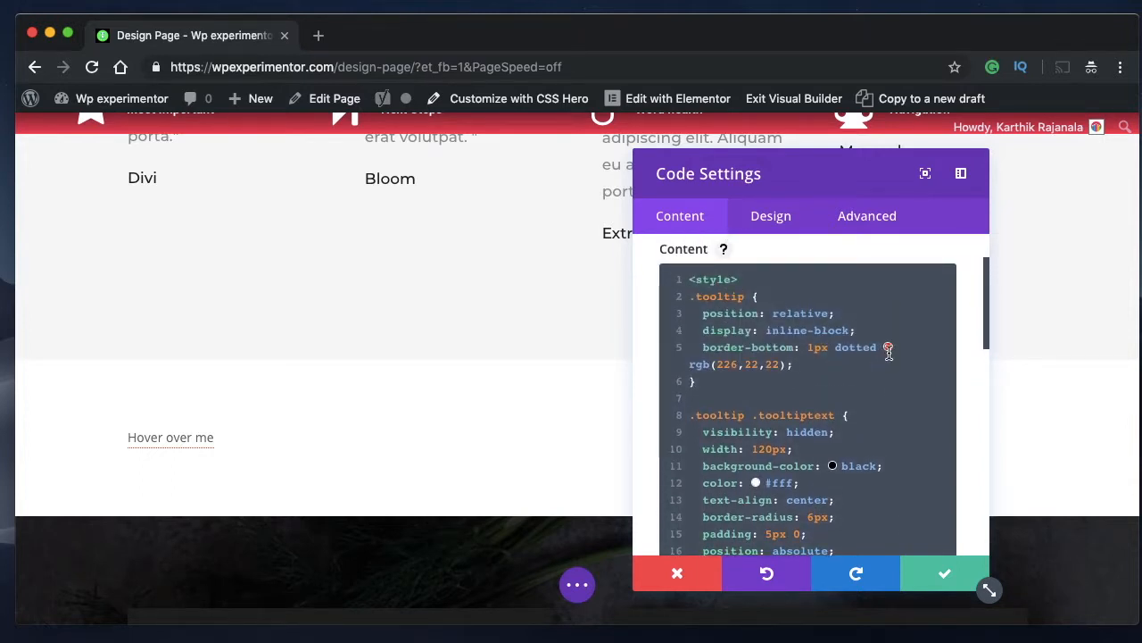
mouse_move(1013, 367)
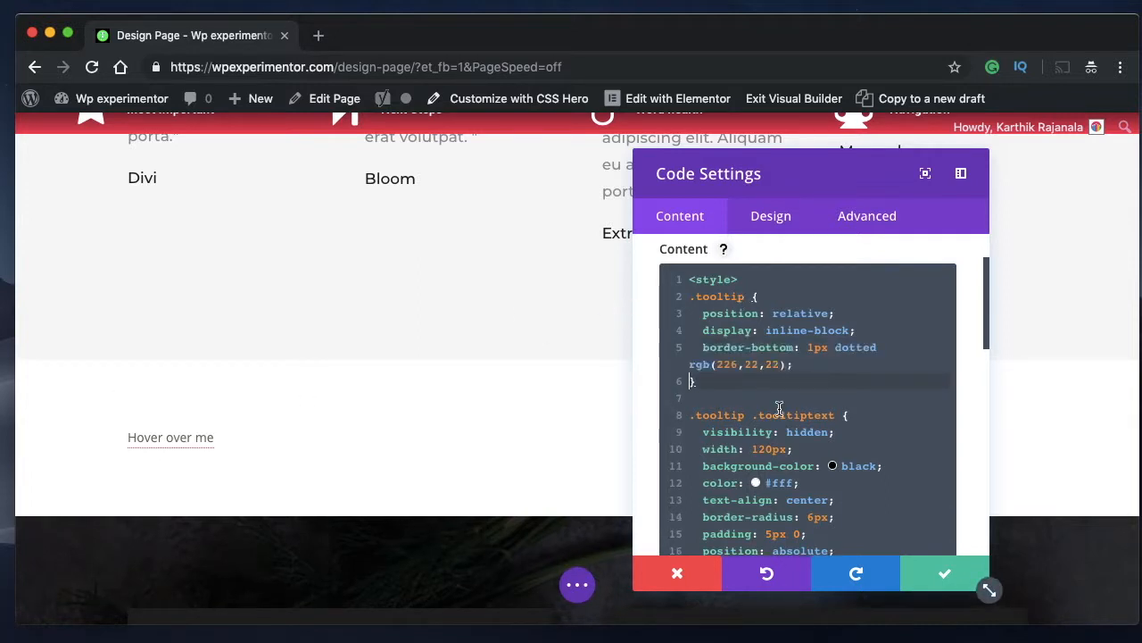
mouse_move(171, 438)
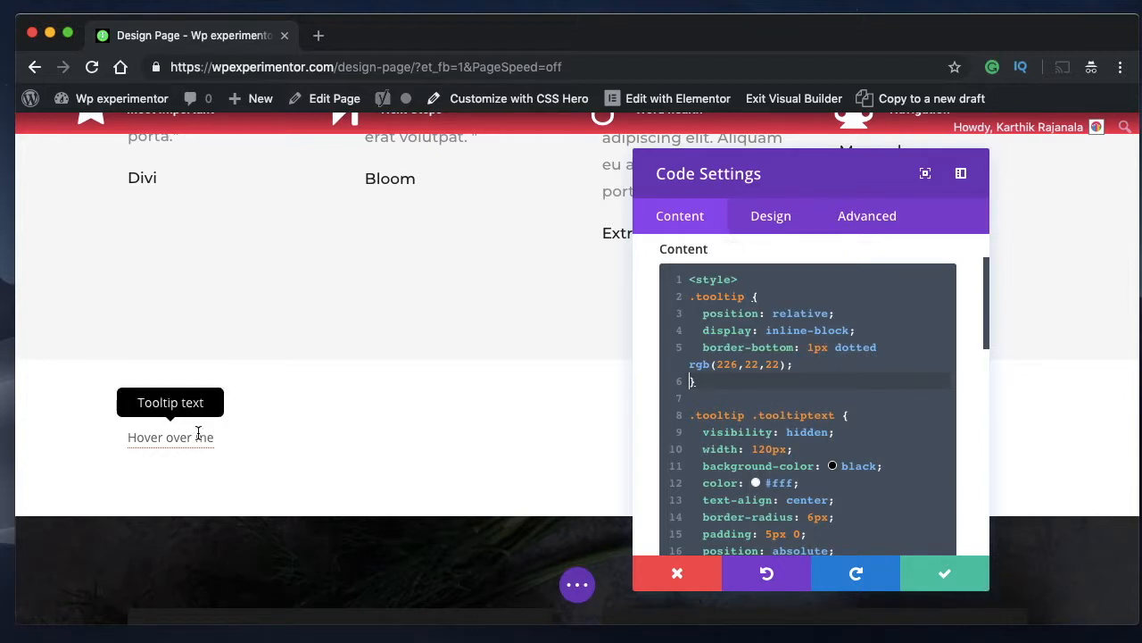
scroll("down", 3)
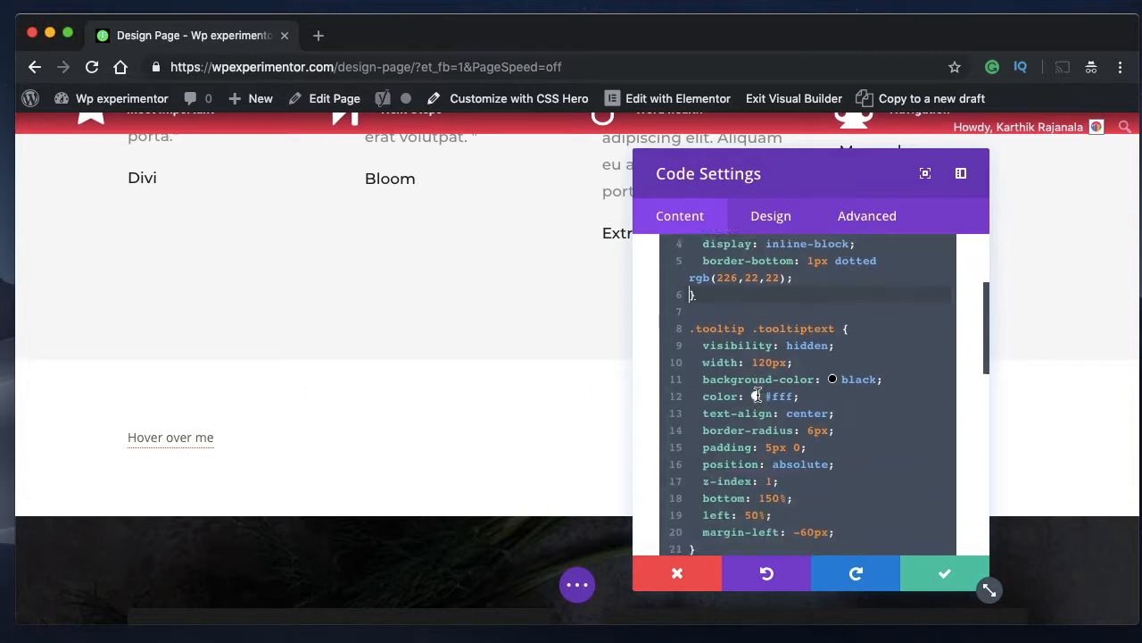
scroll("down", 3)
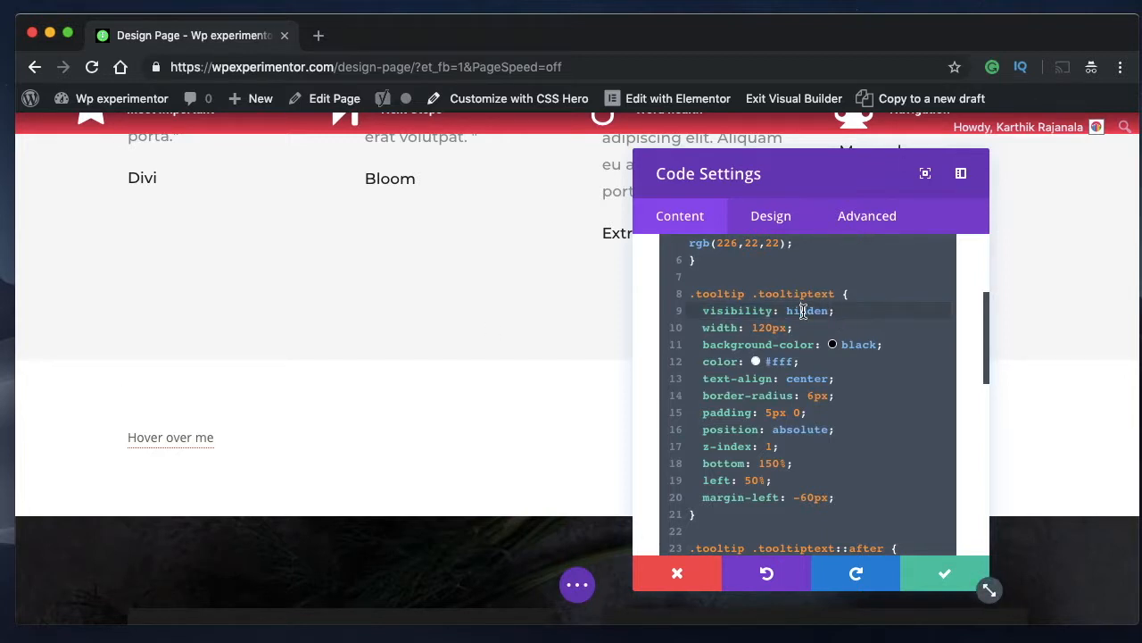
scroll("down", 3)
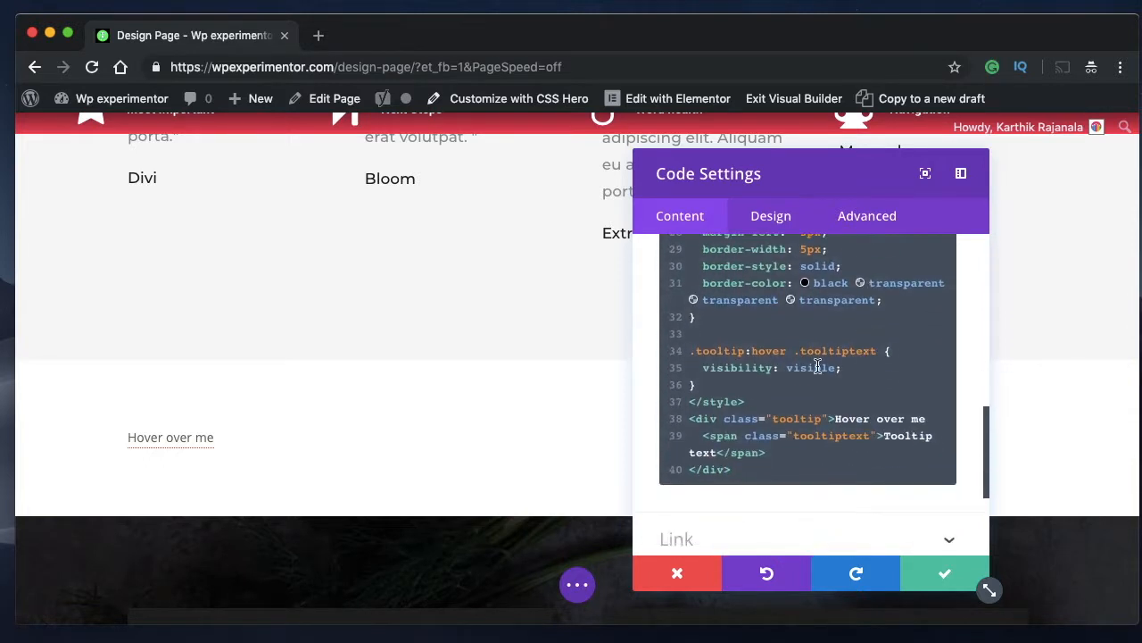
scroll("up", 3)
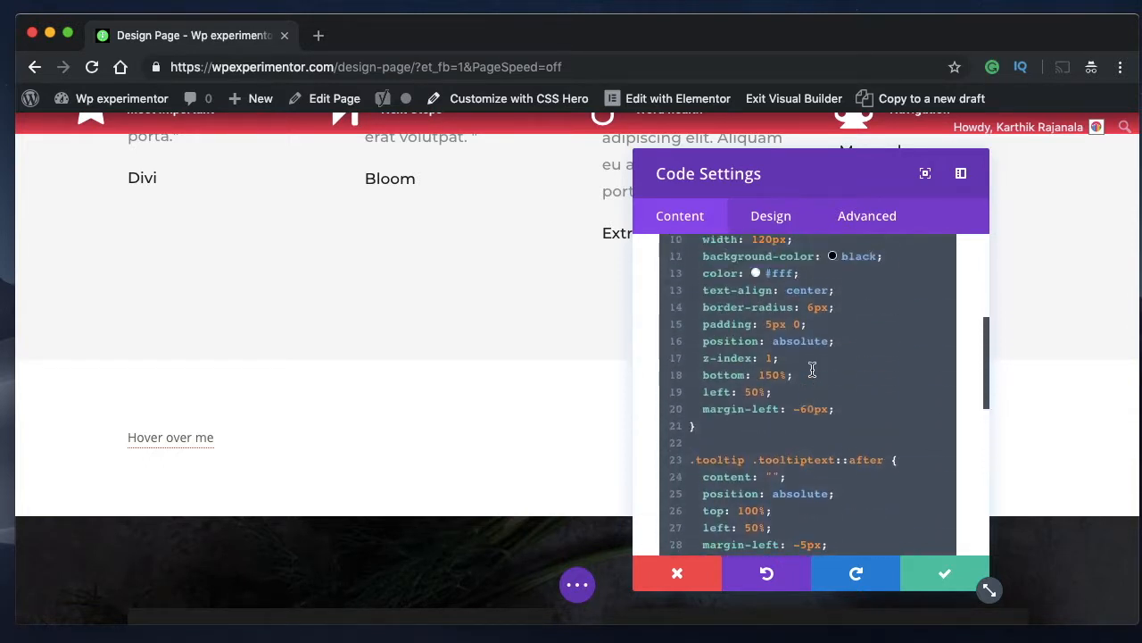
scroll("up", 3)
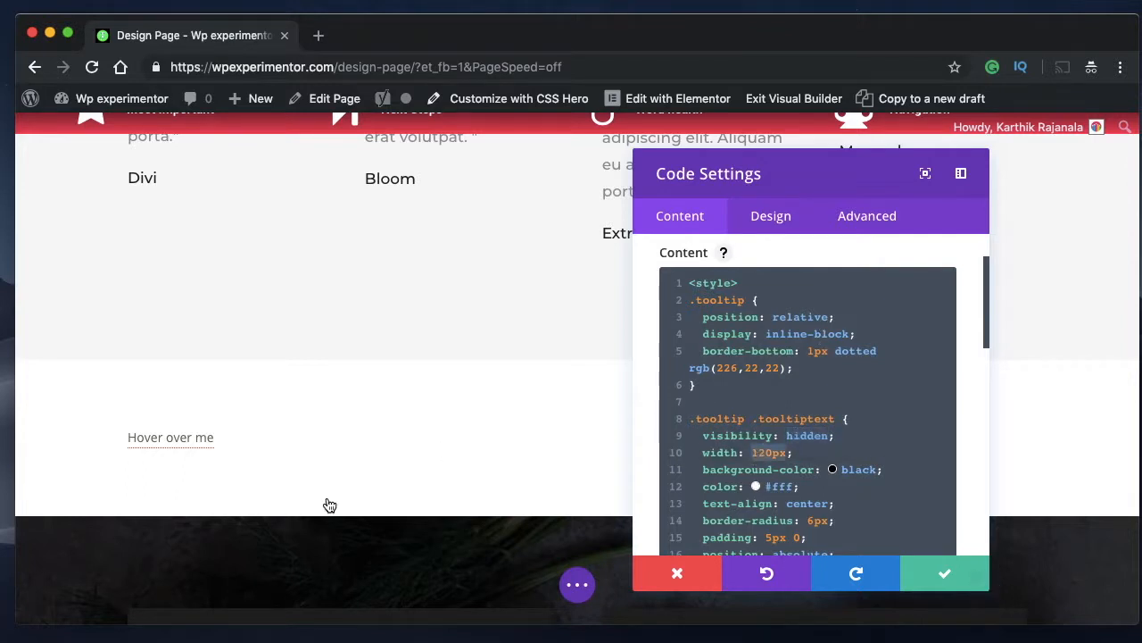
mouse_move(170, 438)
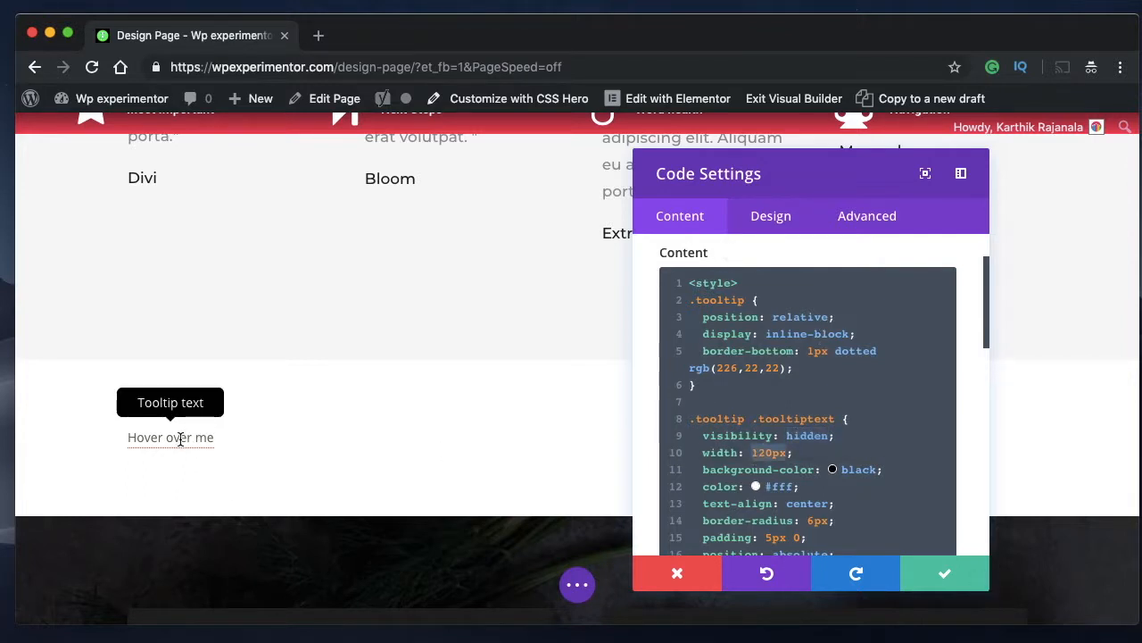
mouse_move(170, 437)
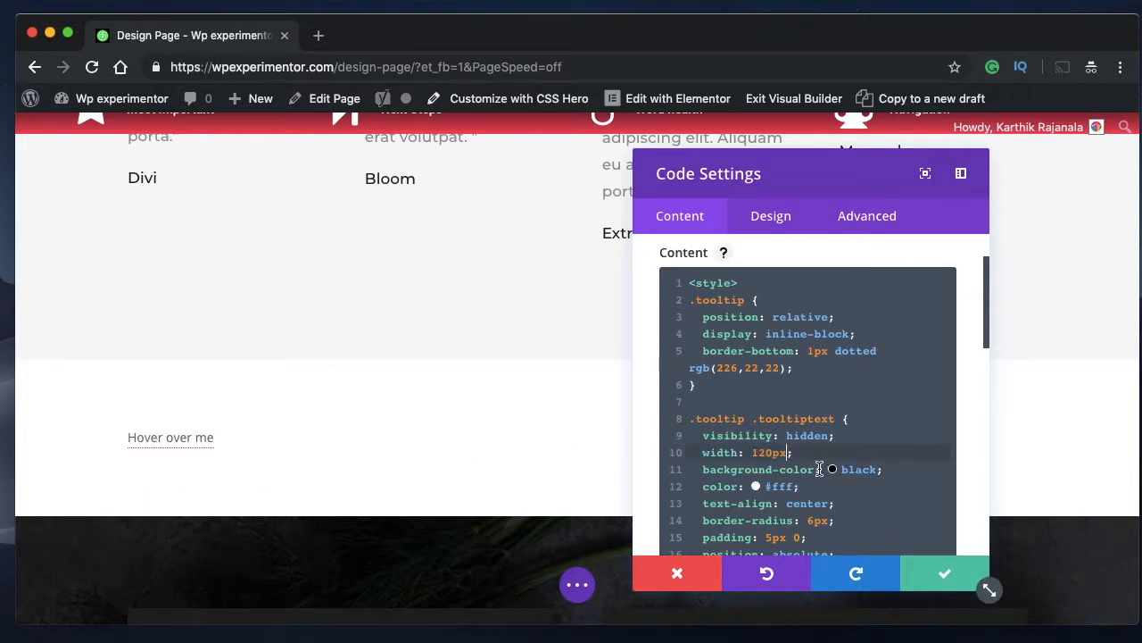
mouse_move(756, 453)
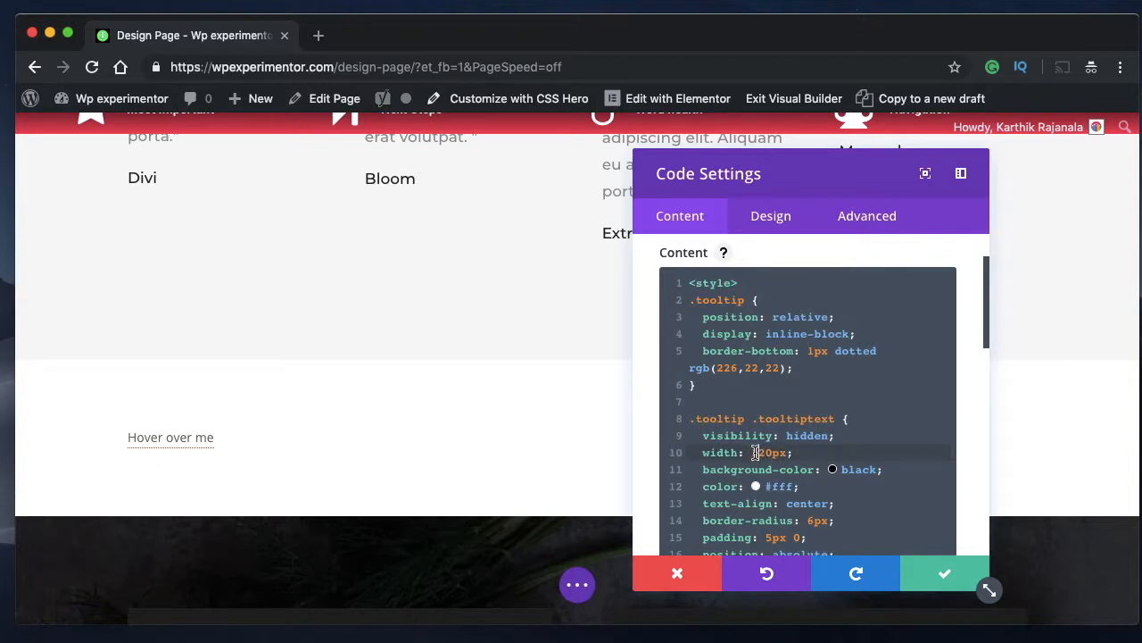
mouse_move(170, 437)
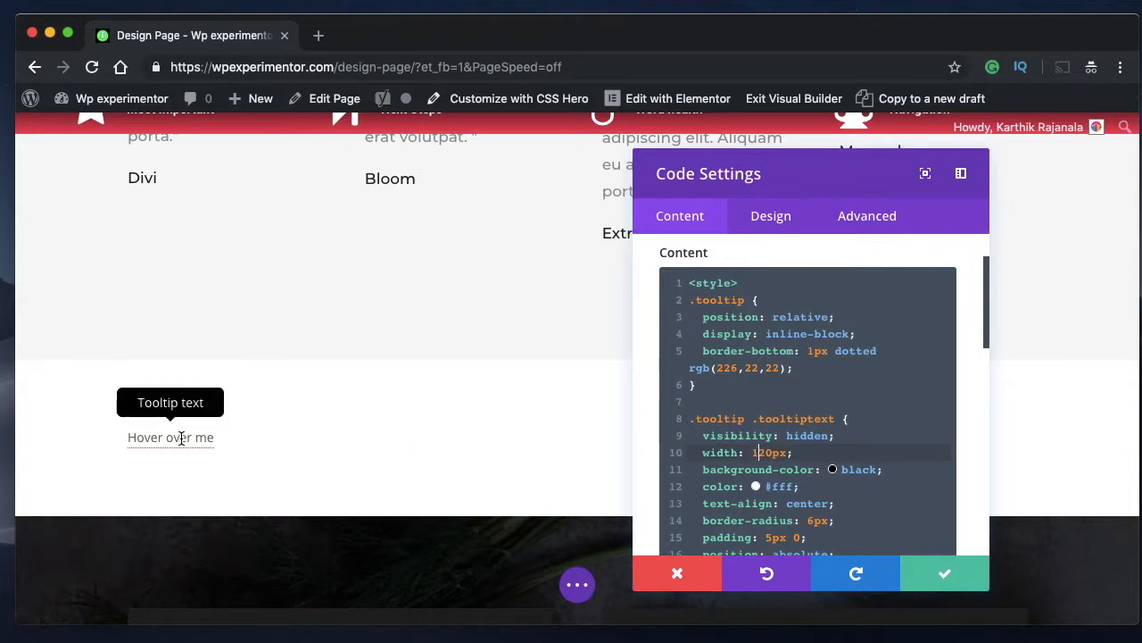
Extend the tooltip wording to 'Tooltip text is the best one you can fin in the internet'.
scroll("down", 3)
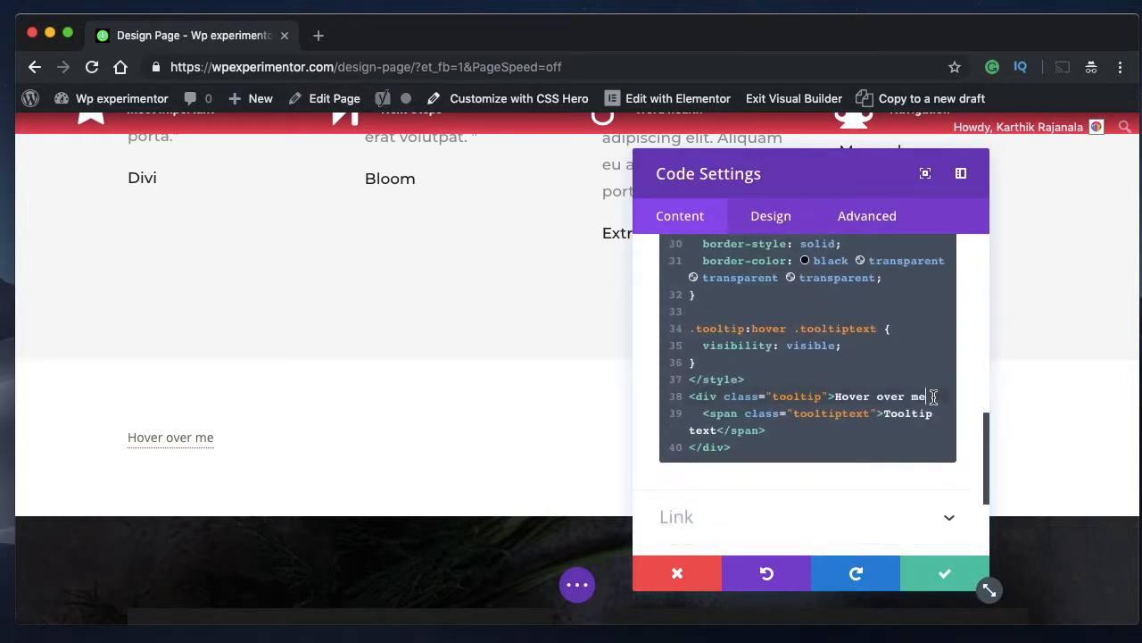
type("for more fun")
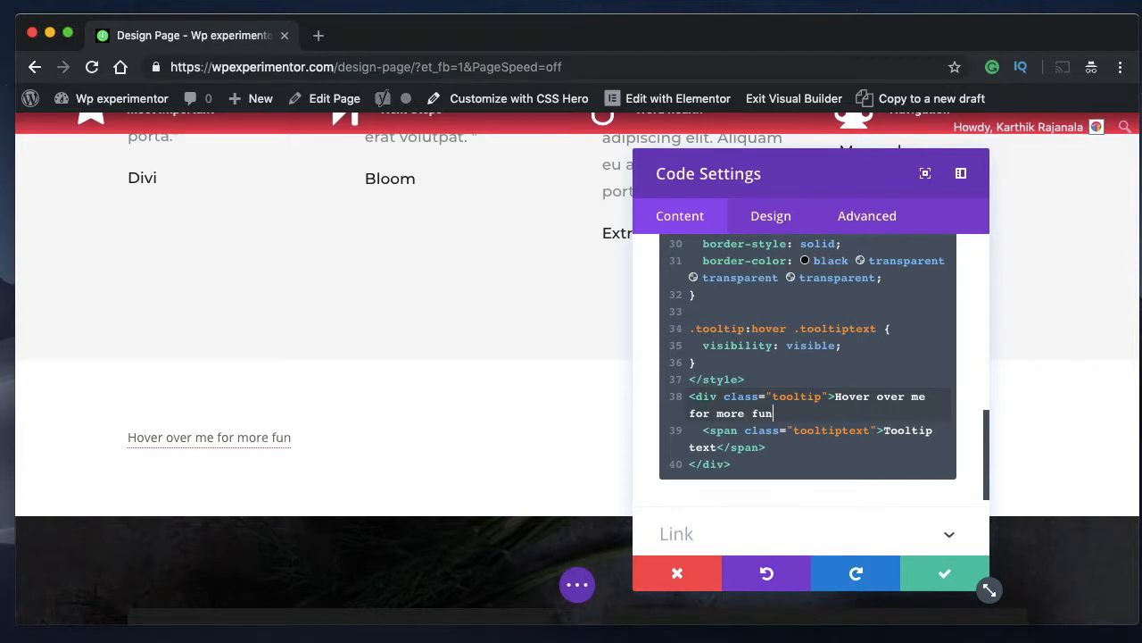
mouse_move(223, 438)
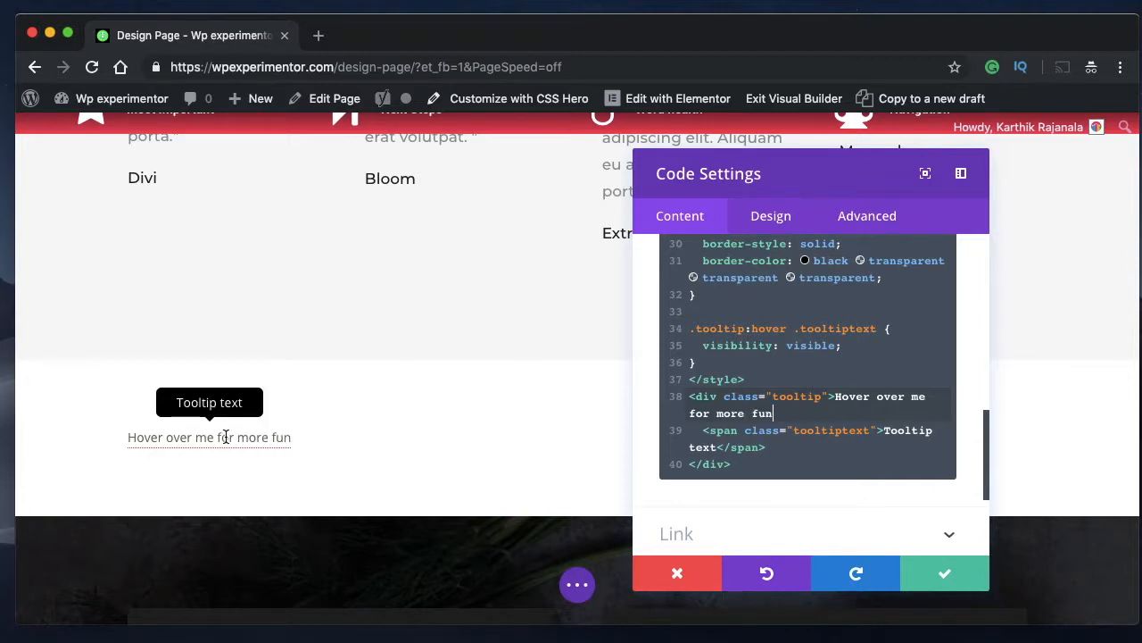
mouse_move(298, 407)
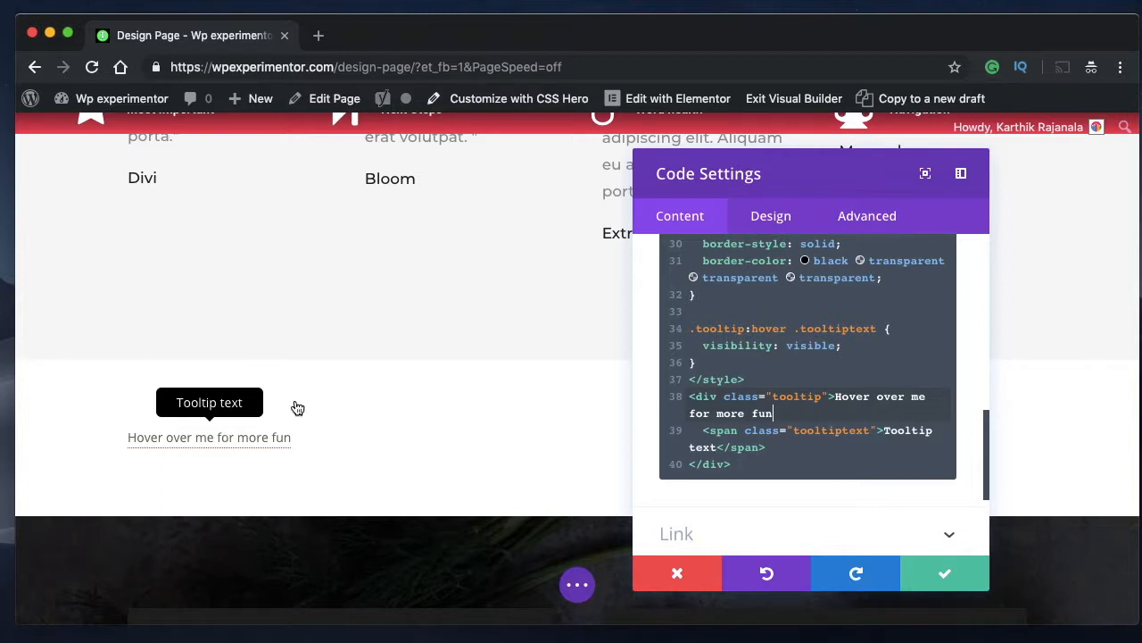
mouse_move(729, 436)
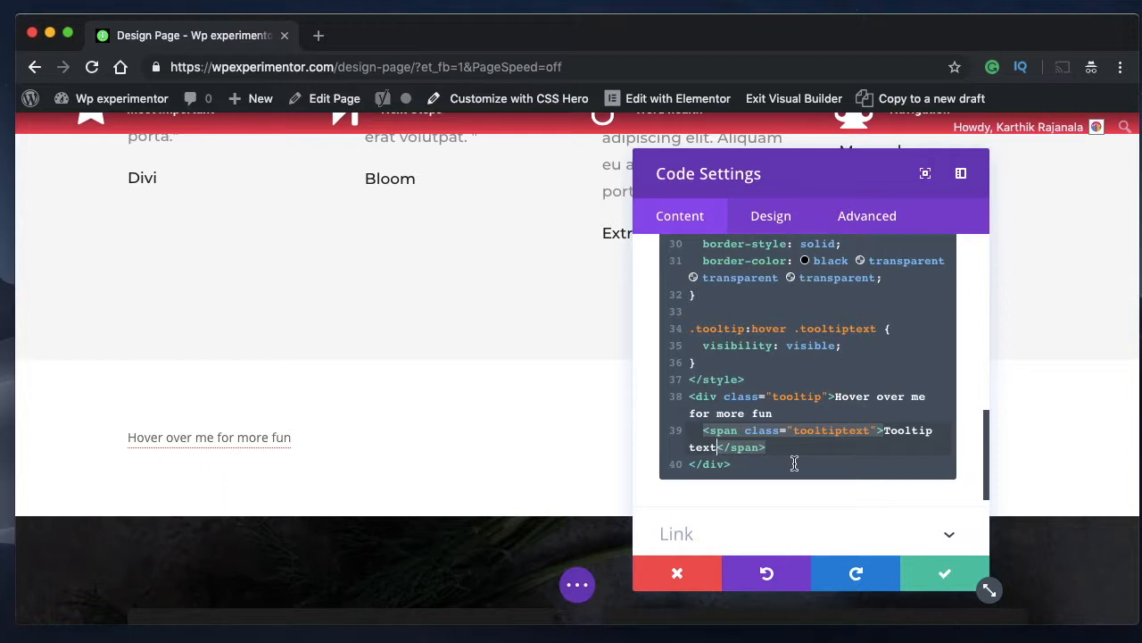
type("is the best one y")
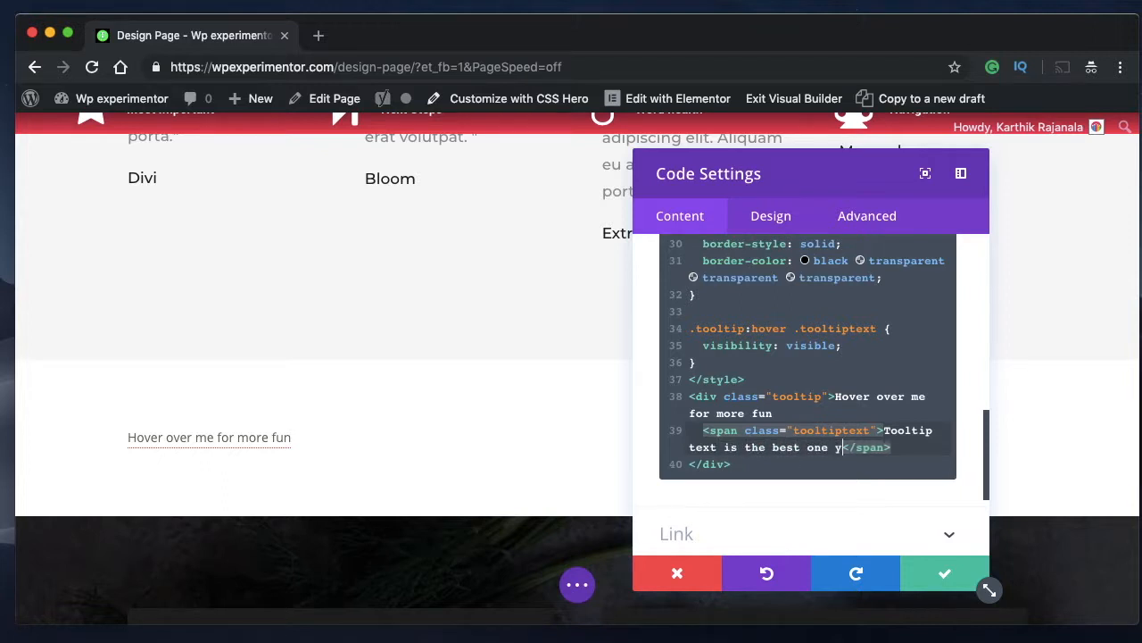
type("ou can fin i")
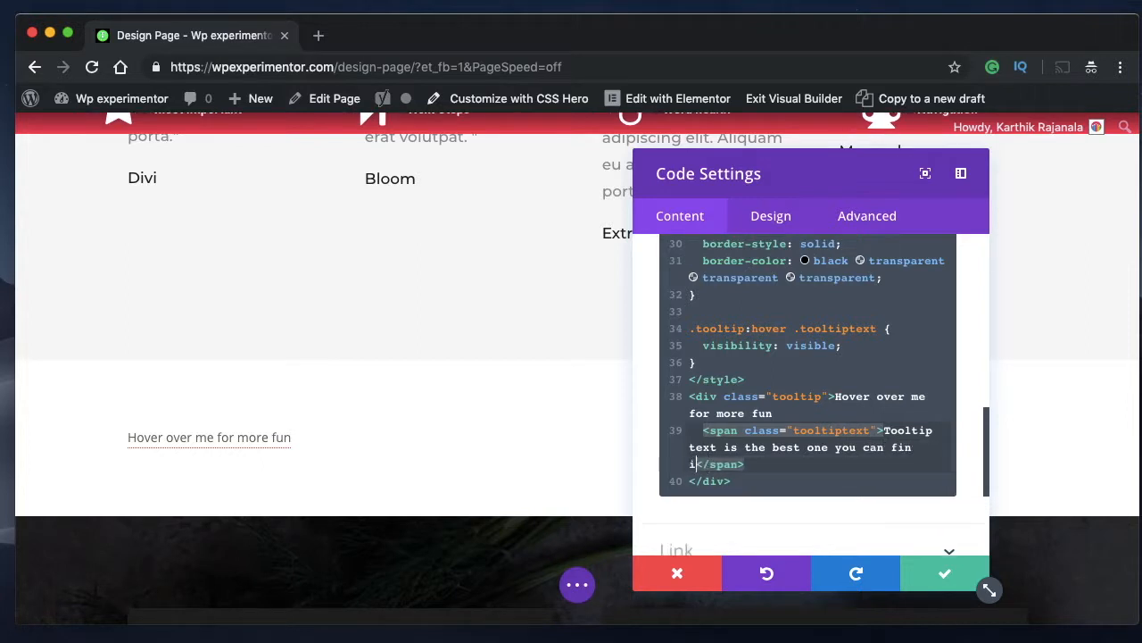
type("n the inter")
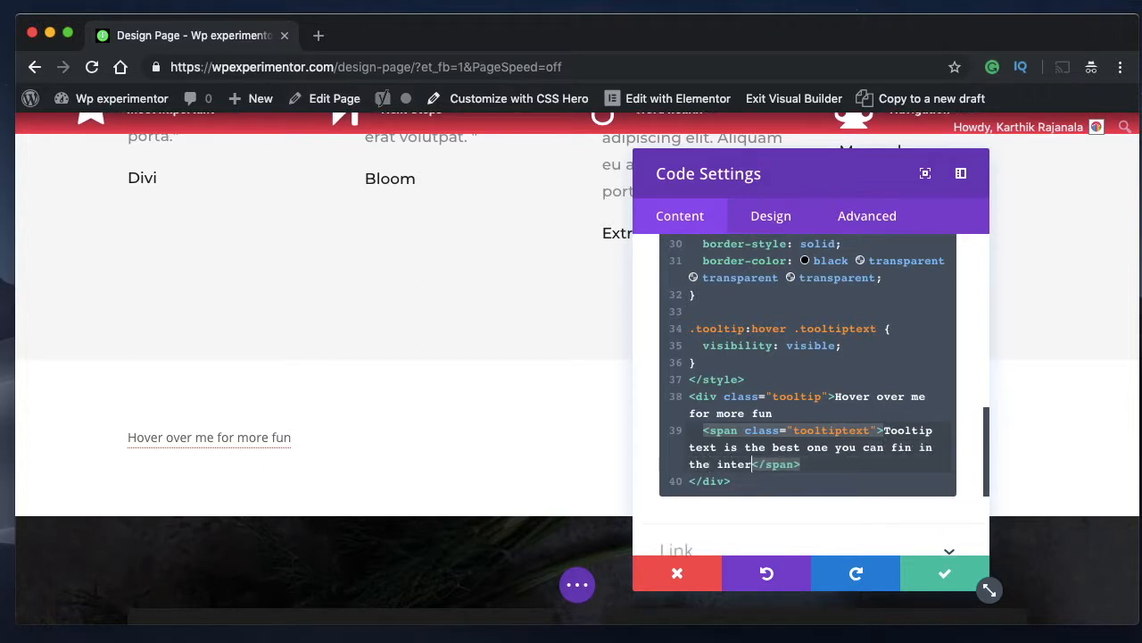
type("net")
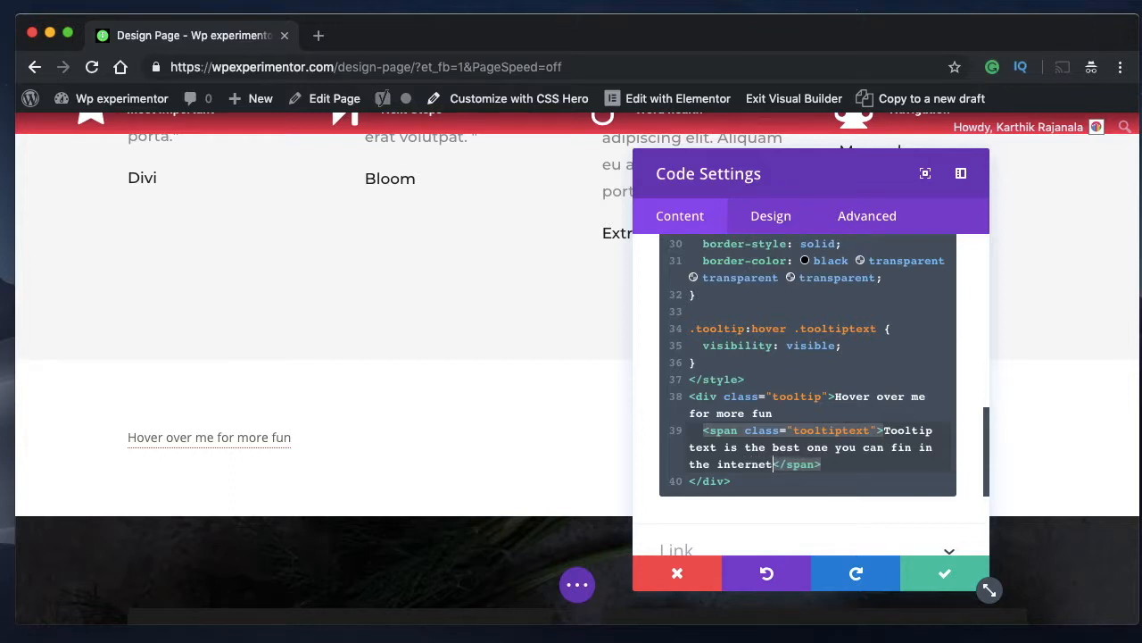
mouse_move(209, 436)
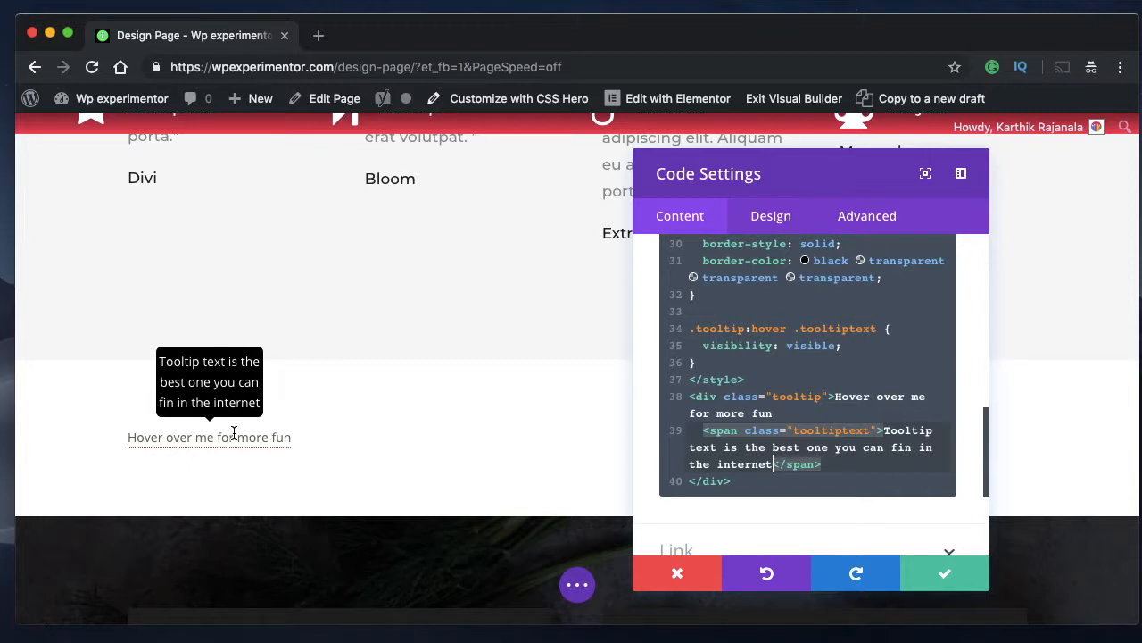
mouse_move(774, 532)
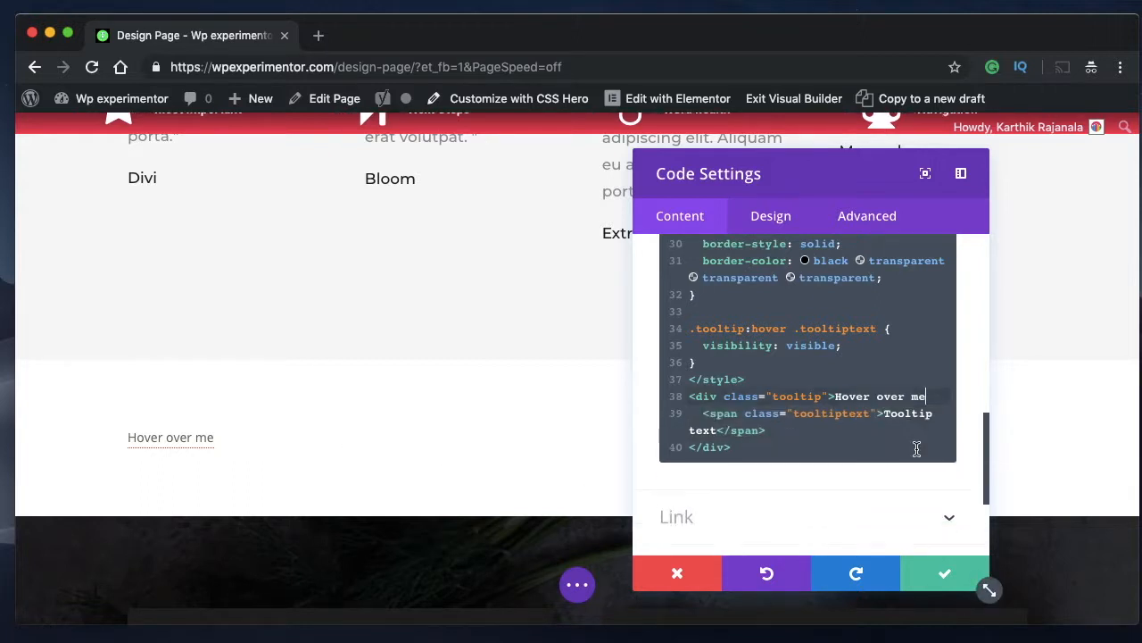
Set .tooltiptext width to 100% and change the hover text to 'Hover over me like this'.
scroll("up", 3)
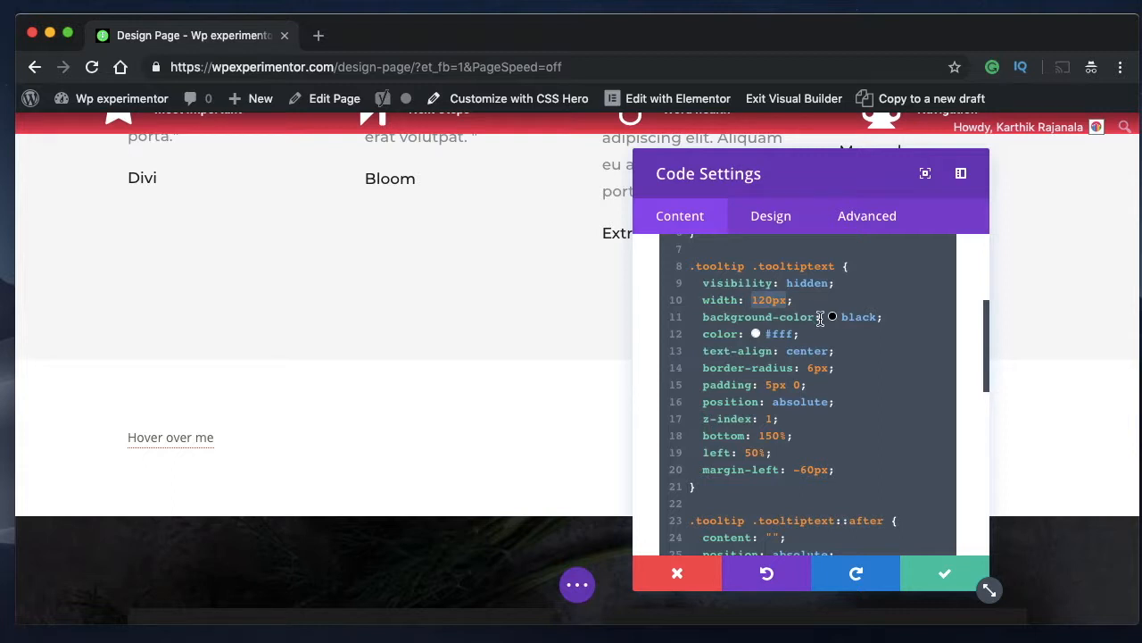
mouse_move(171, 438)
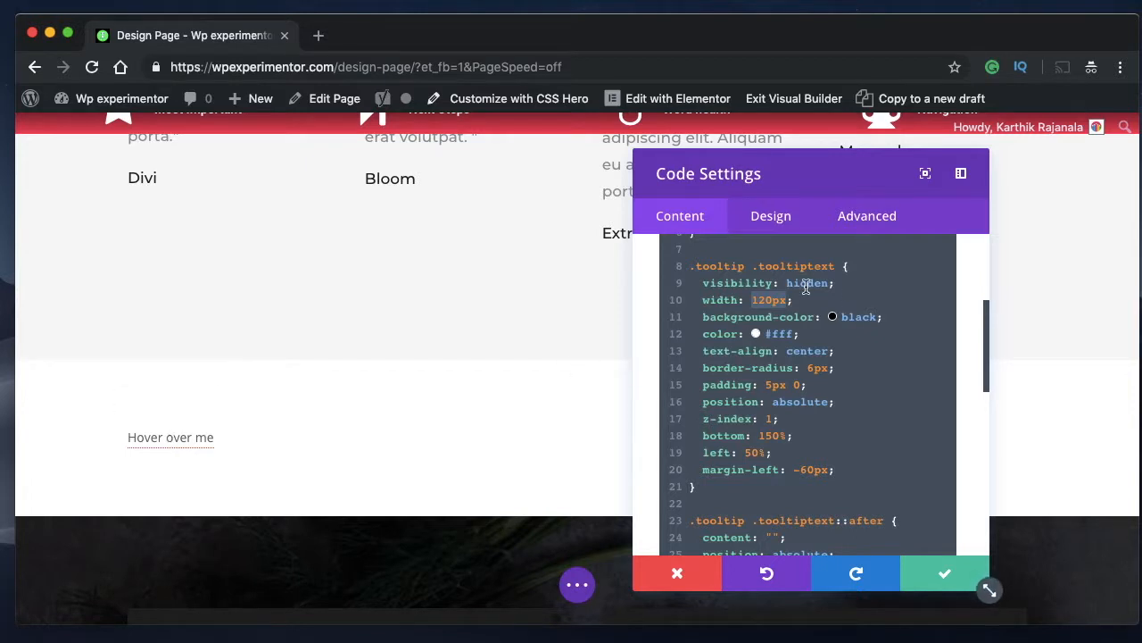
type("100%")
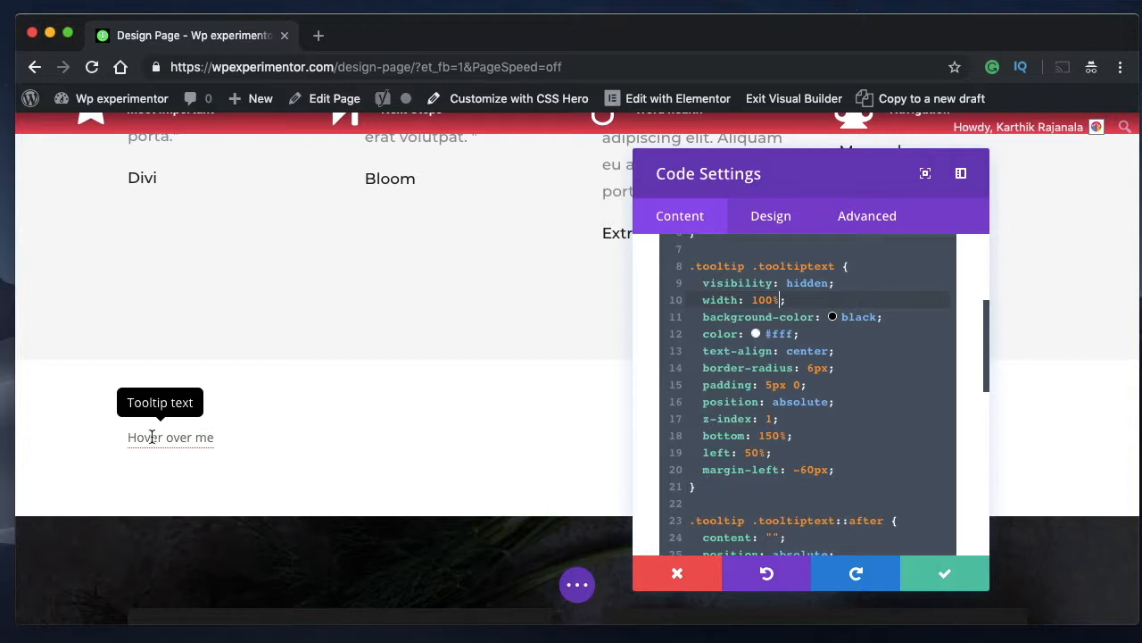
mouse_move(183, 428)
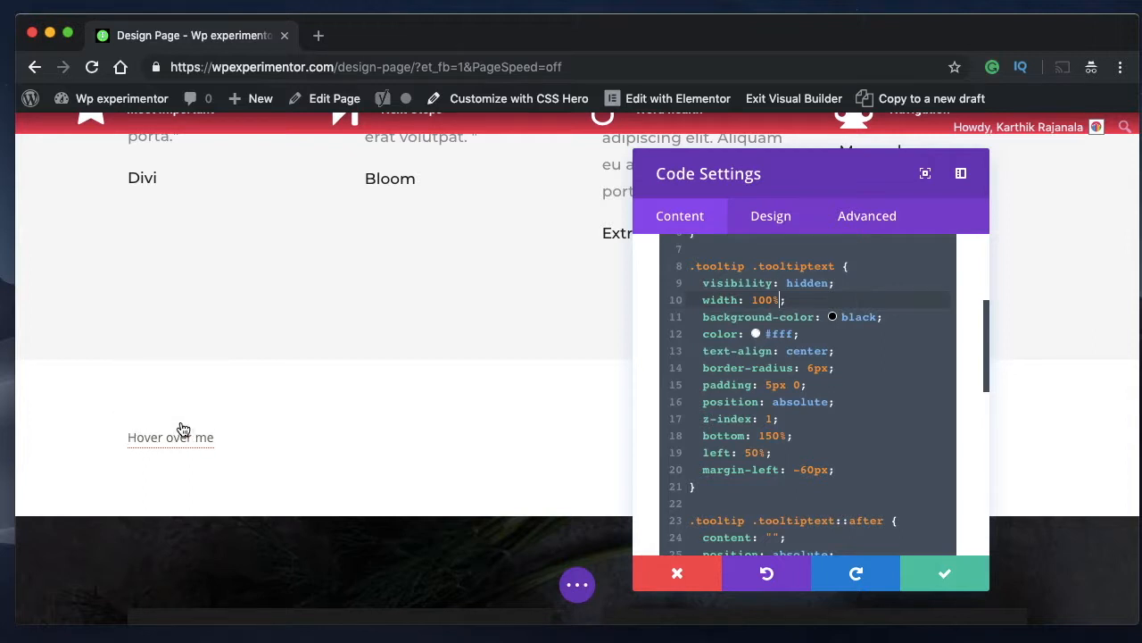
mouse_move(171, 436)
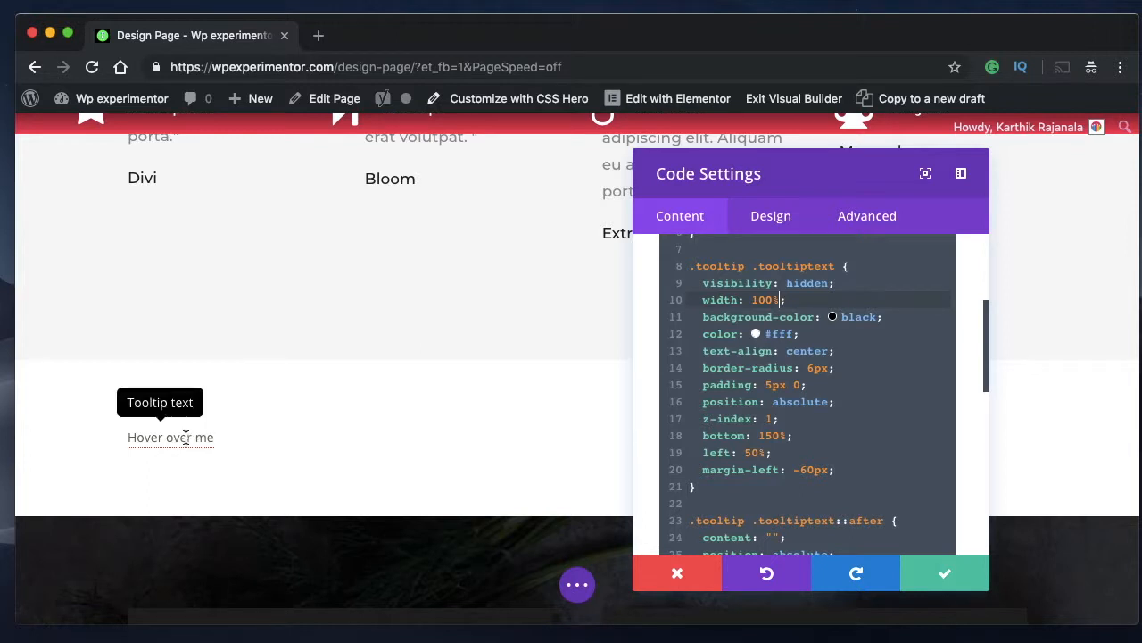
mouse_move(741, 455)
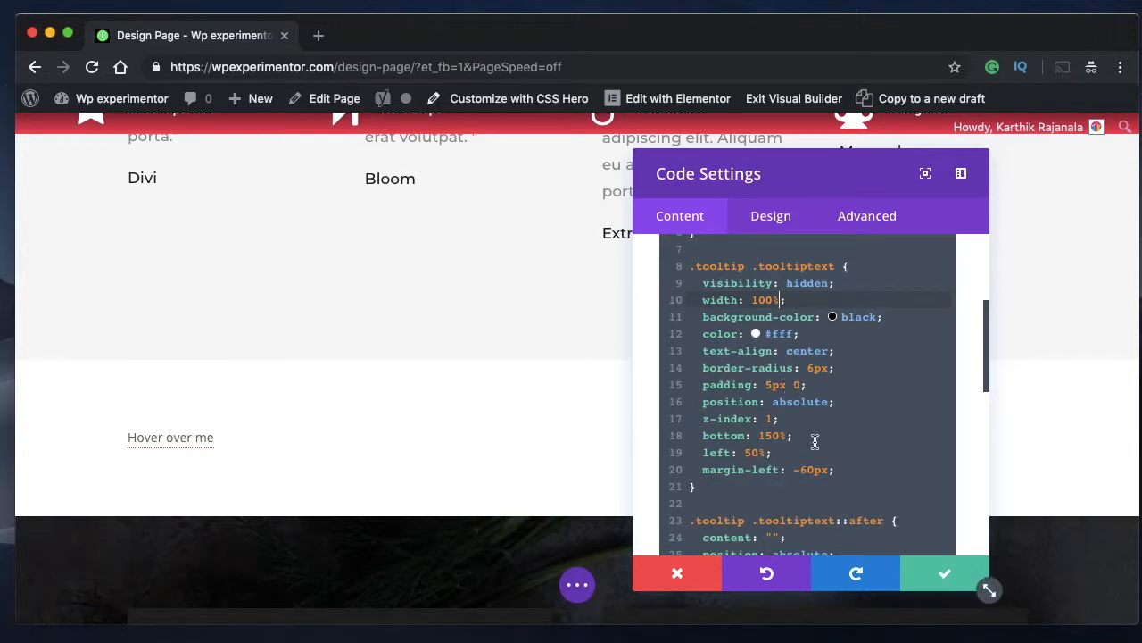
scroll("down", 3)
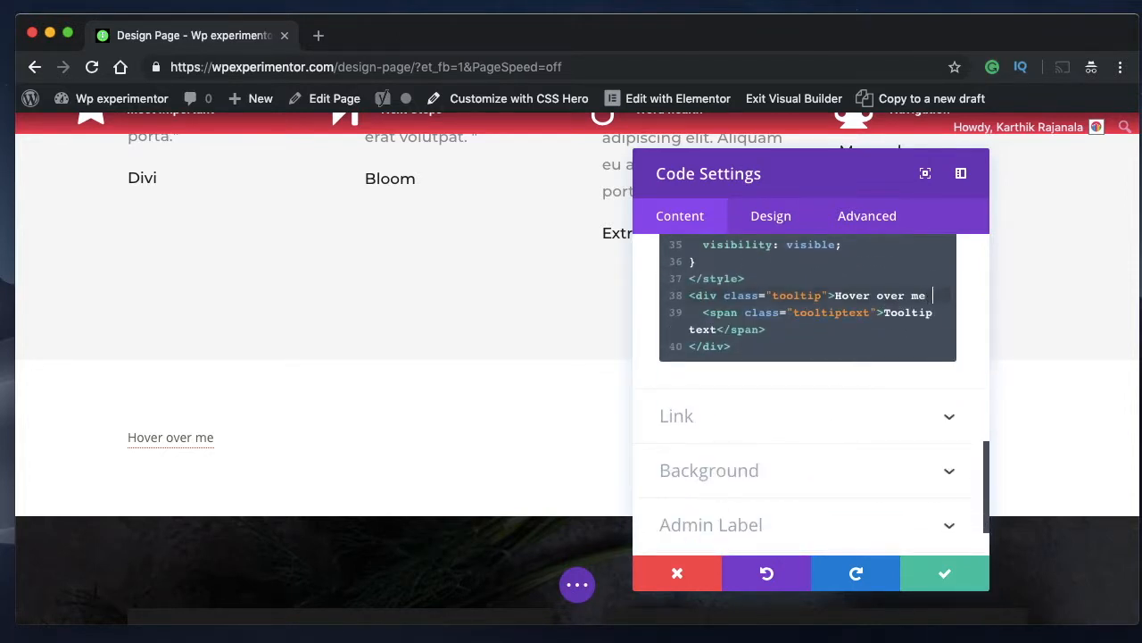
type("like this")
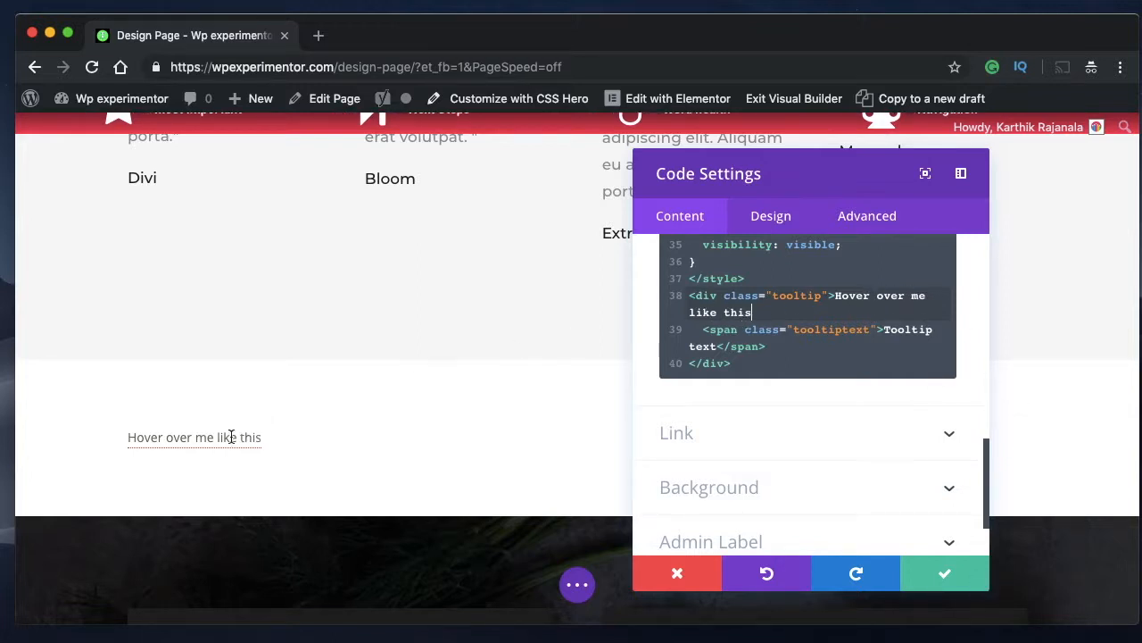
mouse_move(194, 436)
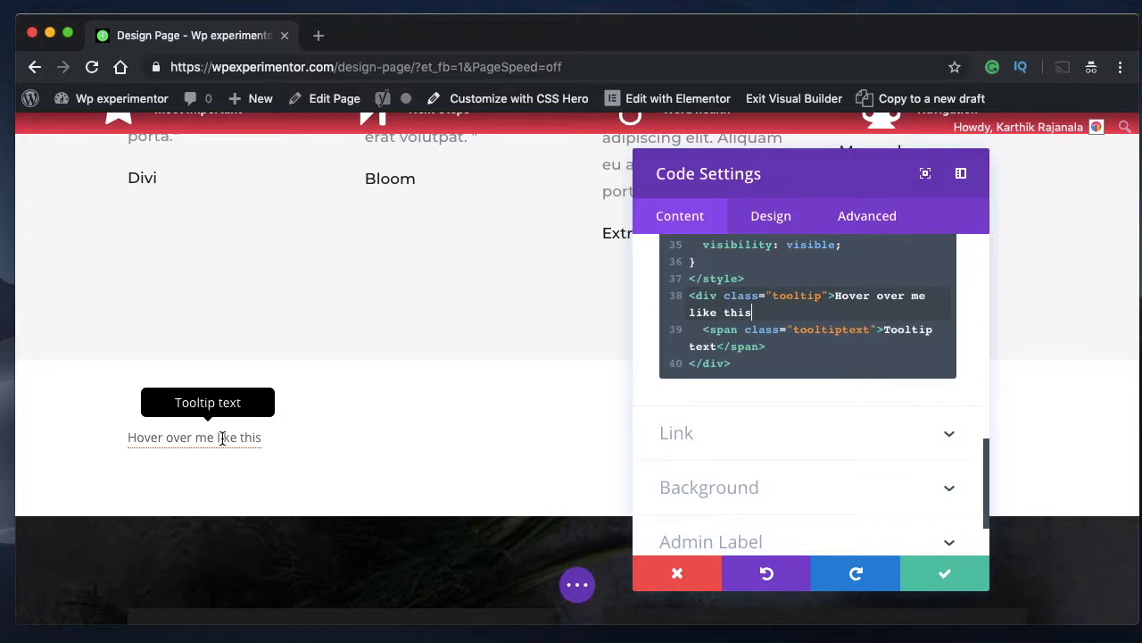
mouse_move(721, 342)
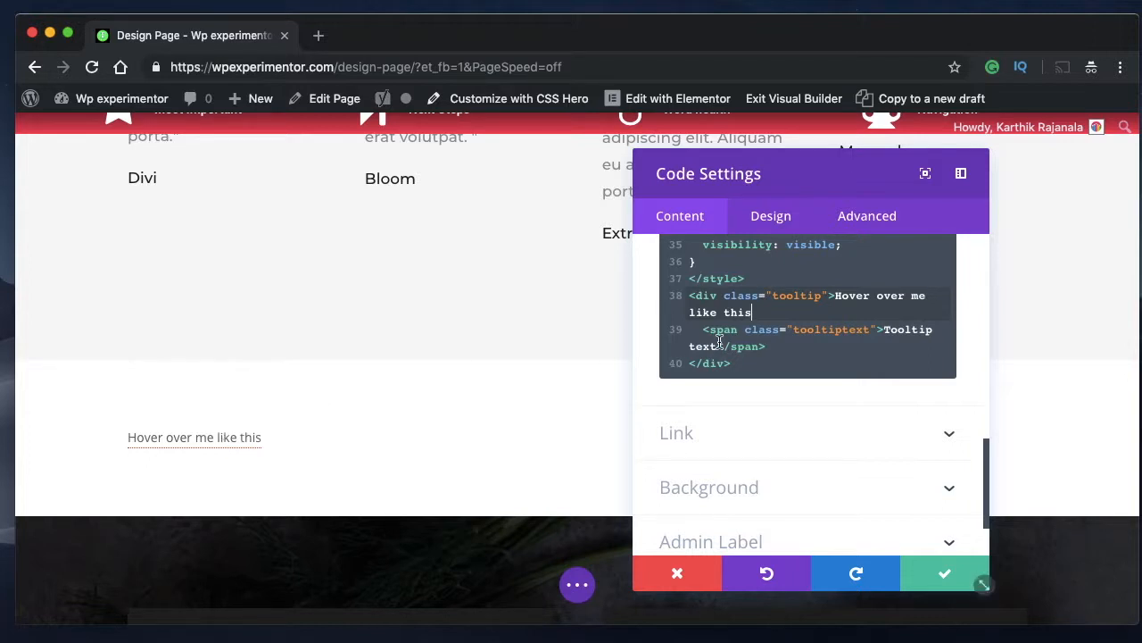
scroll("up", 3)
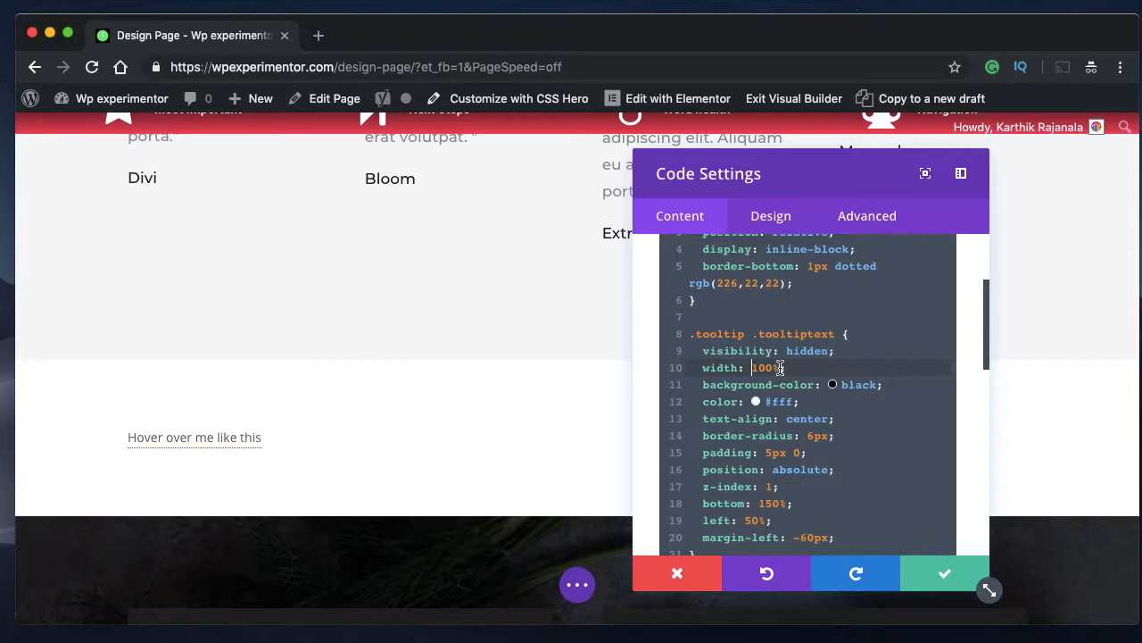
mouse_move(214, 437)
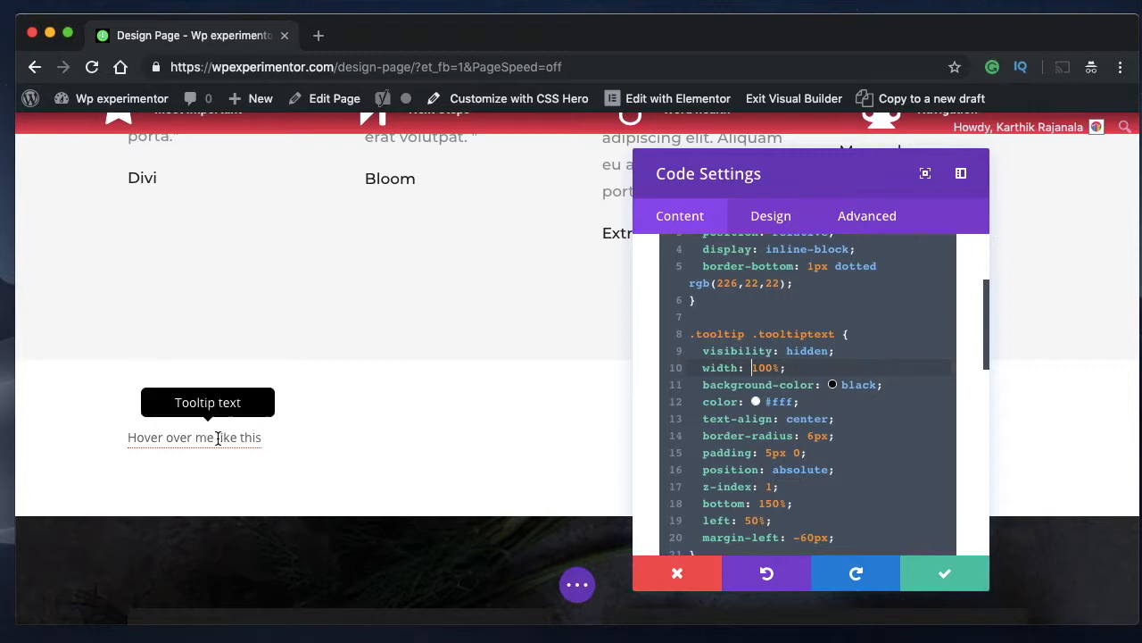
mouse_move(871, 408)
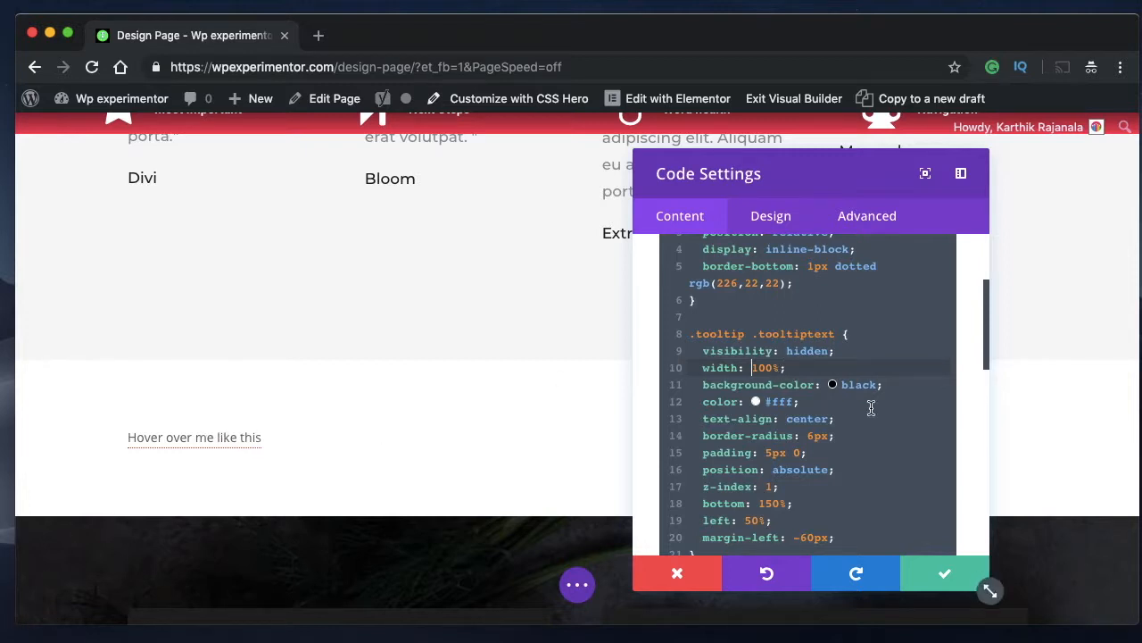
Give the tooltip a blue background, #fff text colour and 20px border radius.
scroll("down", 3)
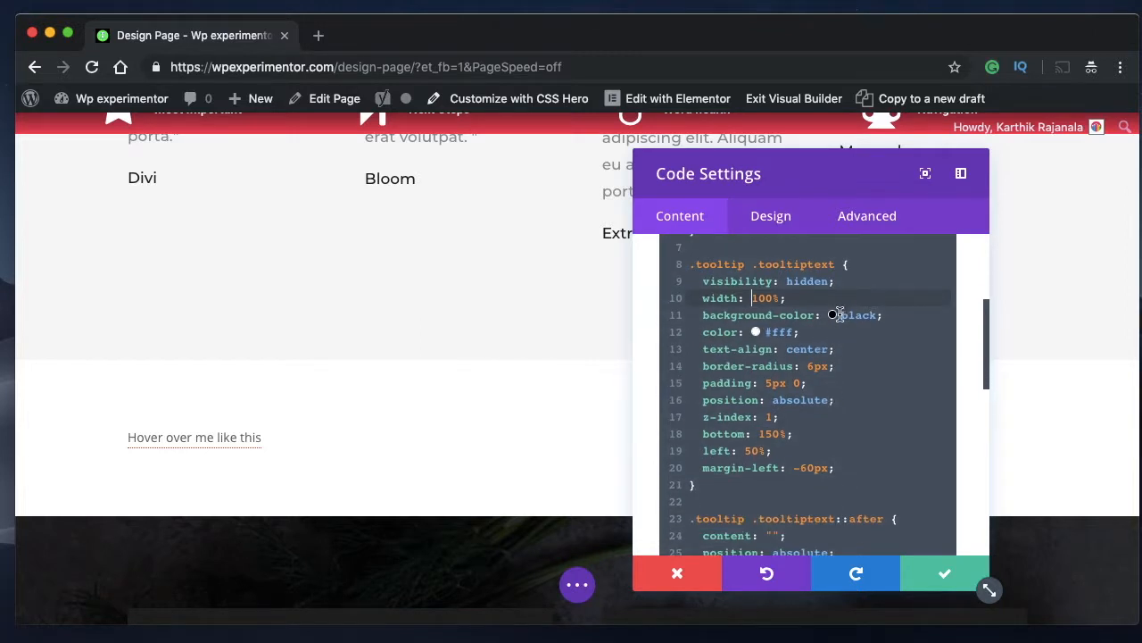
left_click(831, 315)
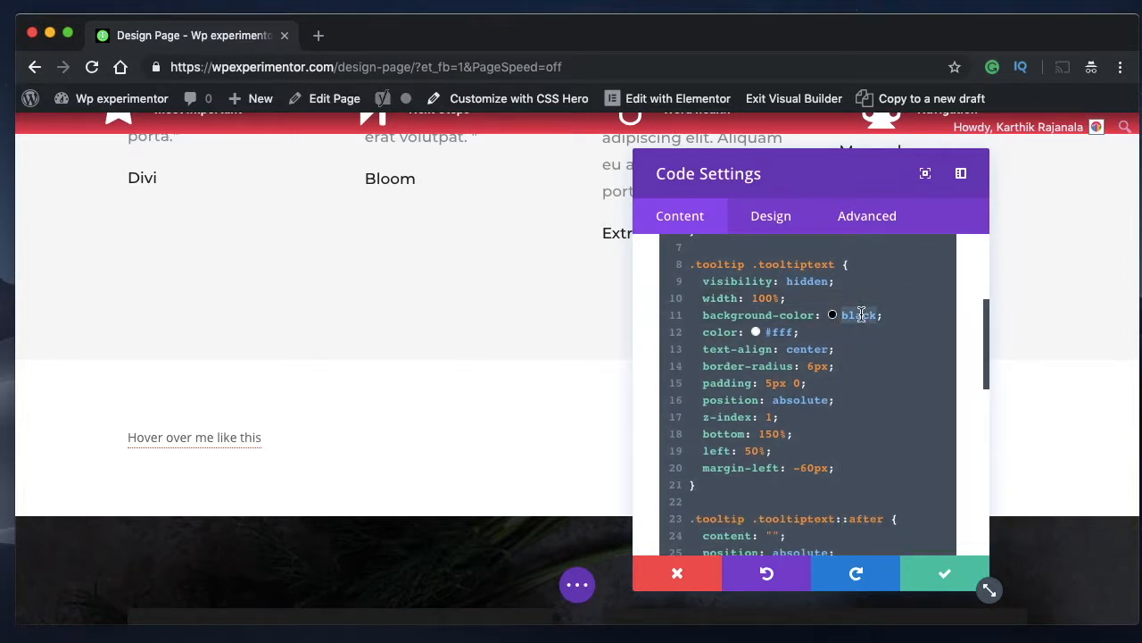
type("blue")
left_click(808, 332)
type("r")
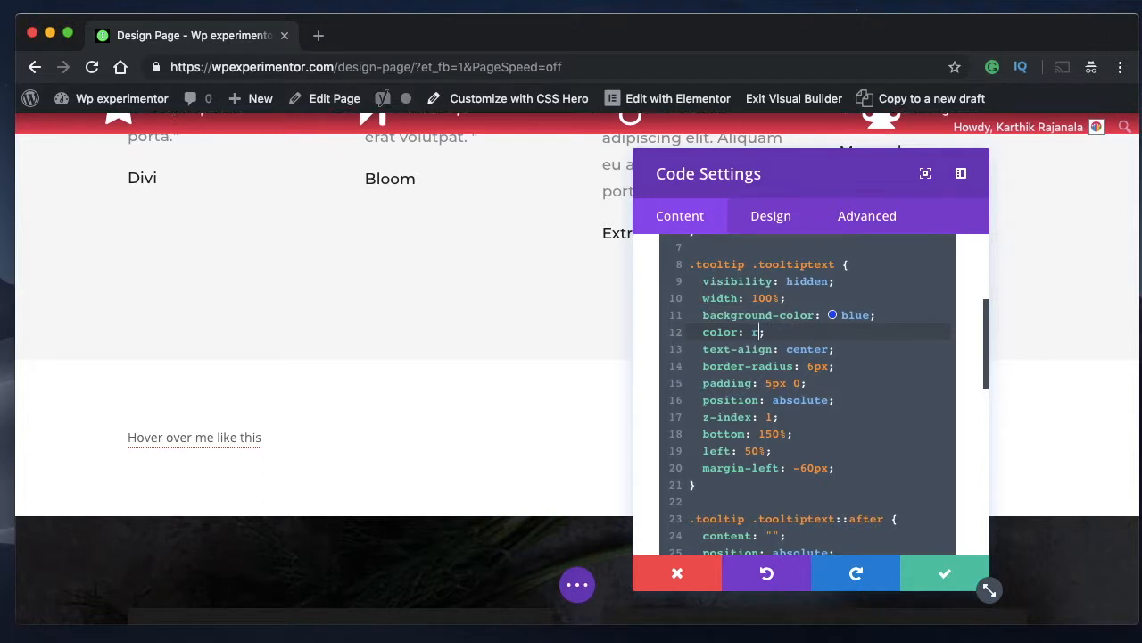
type("ed")
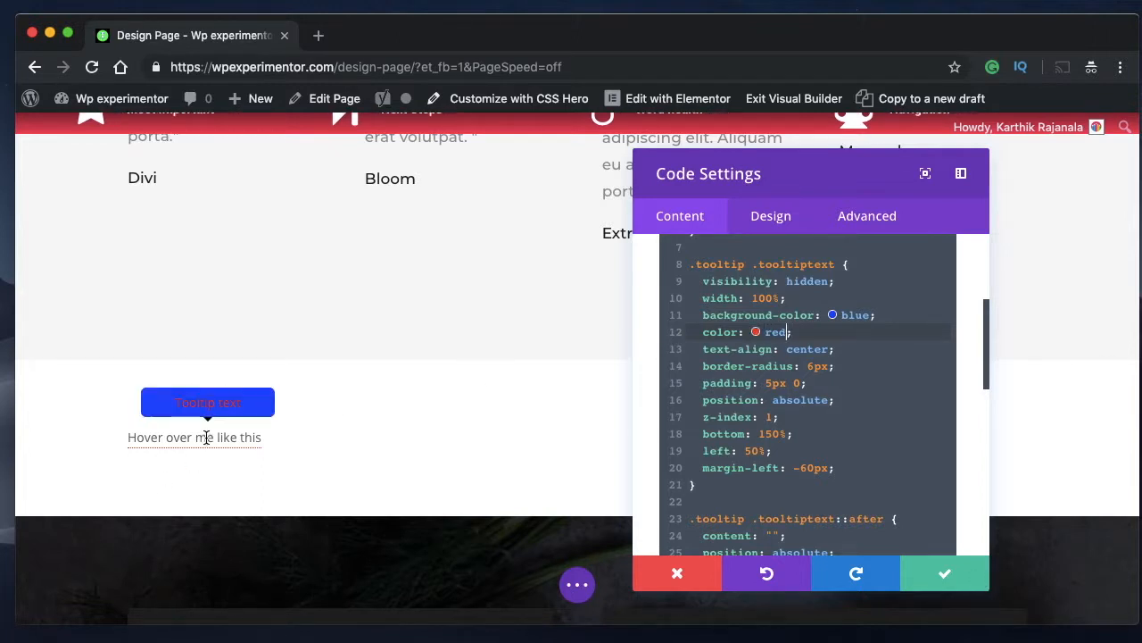
type("#fff")
left_click(820, 366)
type("20")
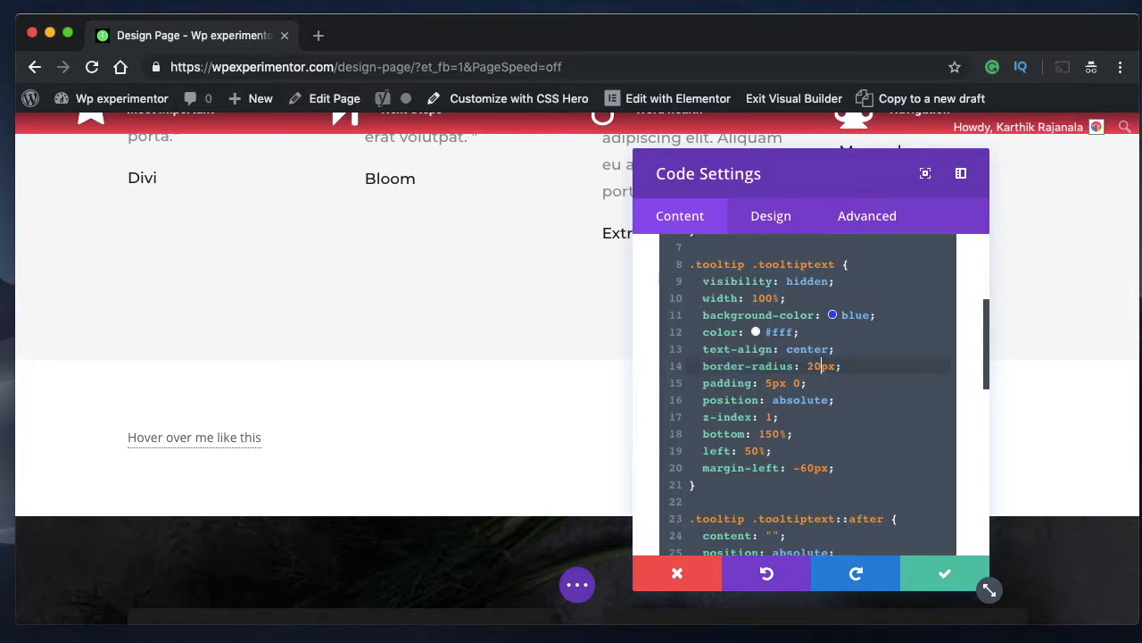
mouse_move(195, 436)
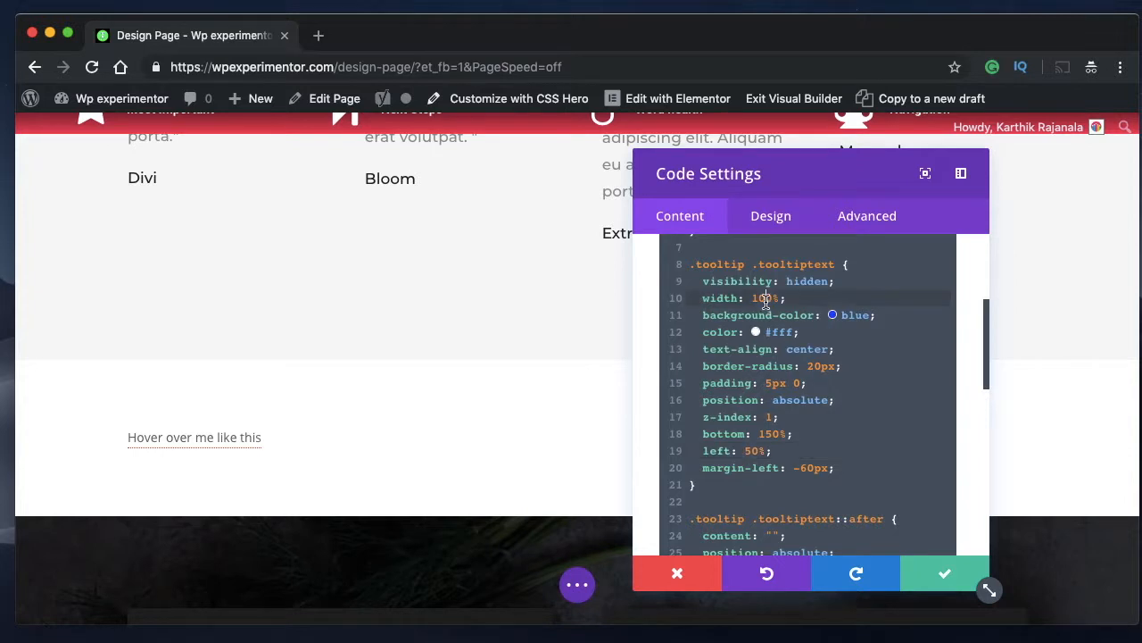
scroll("down", 3)
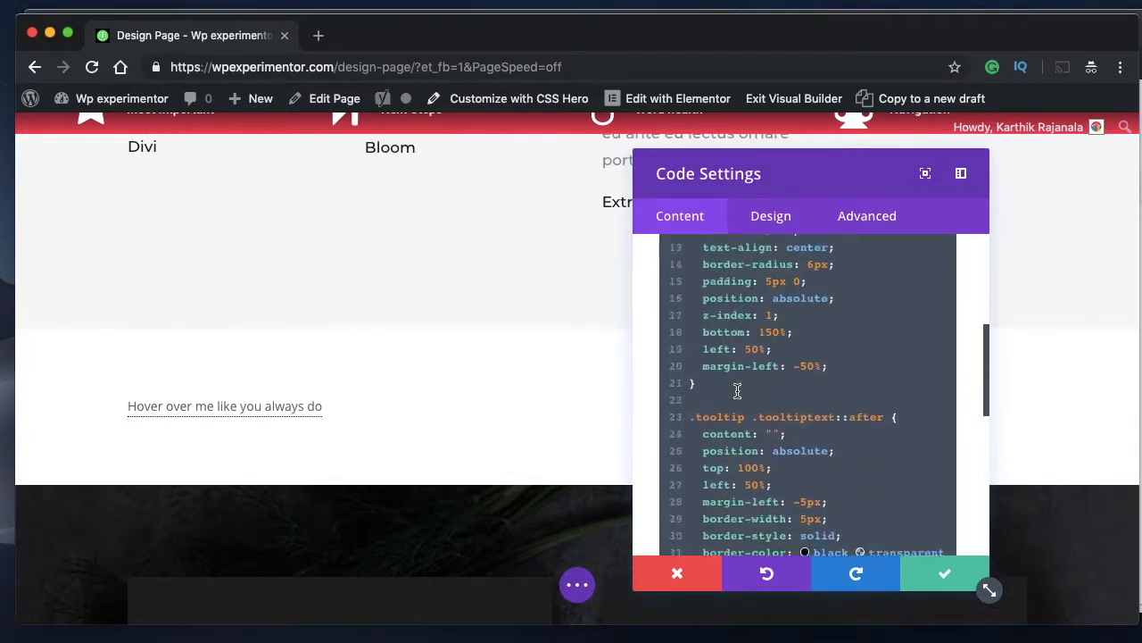
scroll("up", 3)
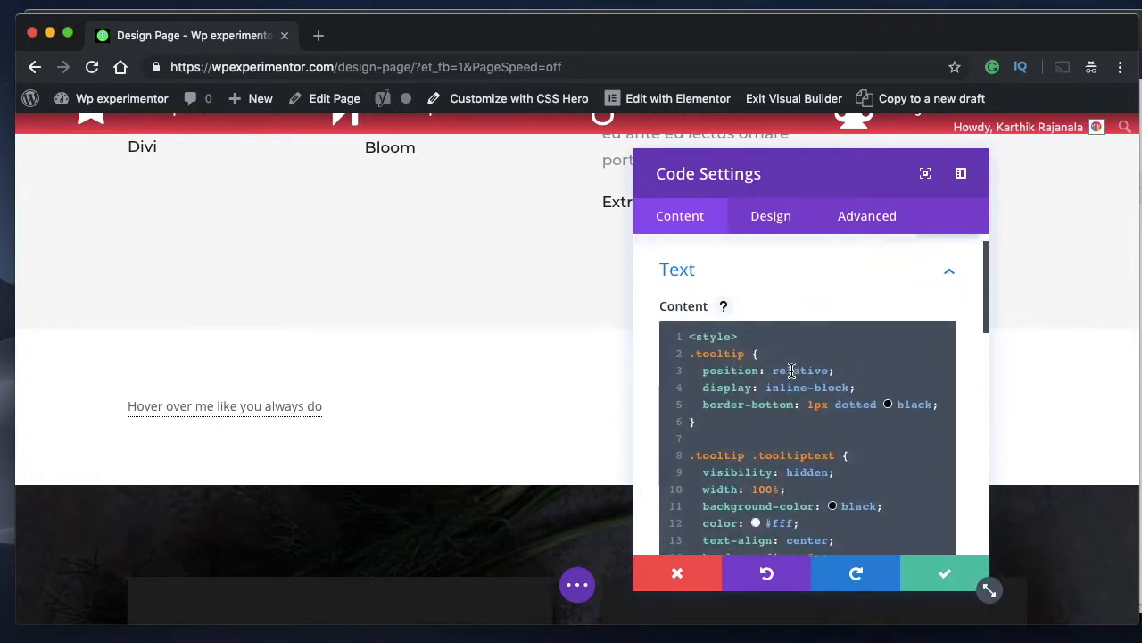
scroll("down", 3)
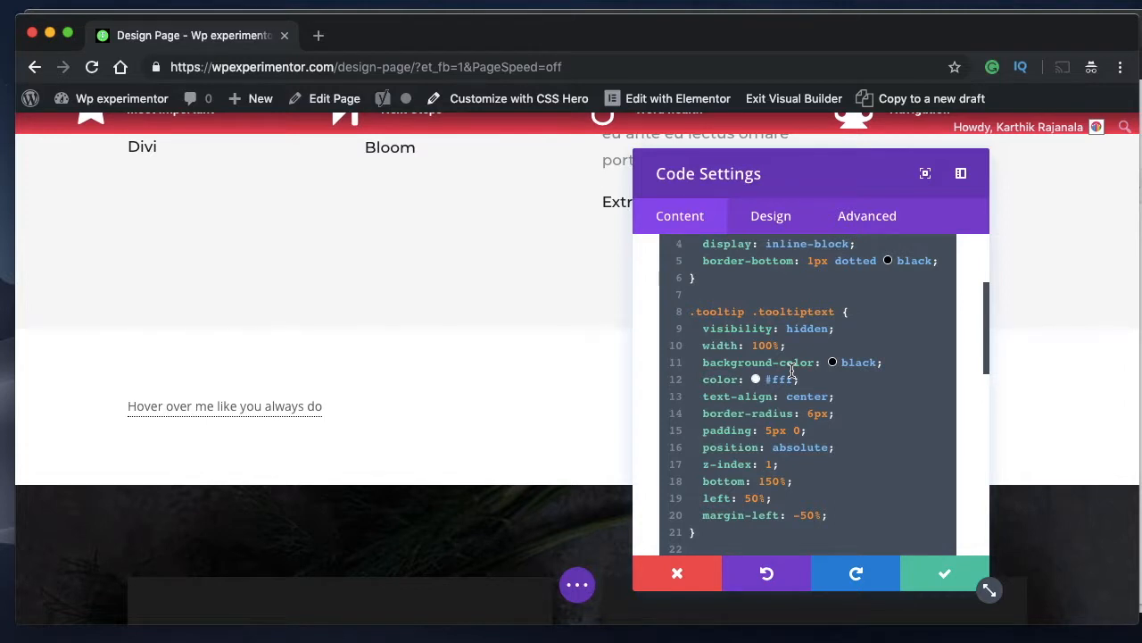
mouse_move(864, 412)
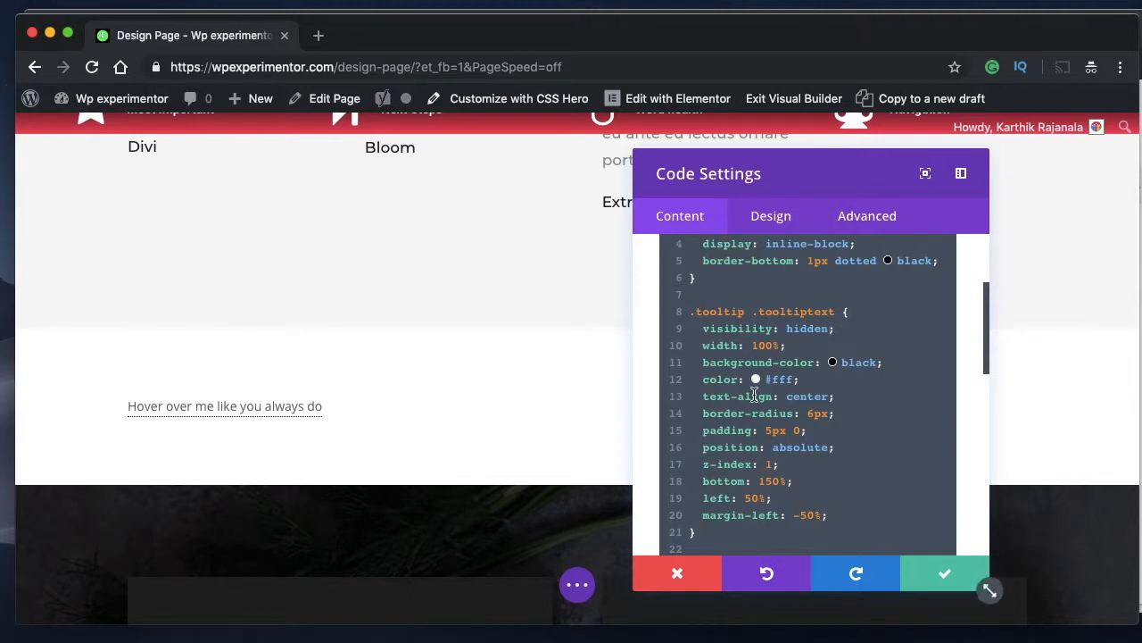
scroll("down", 3)
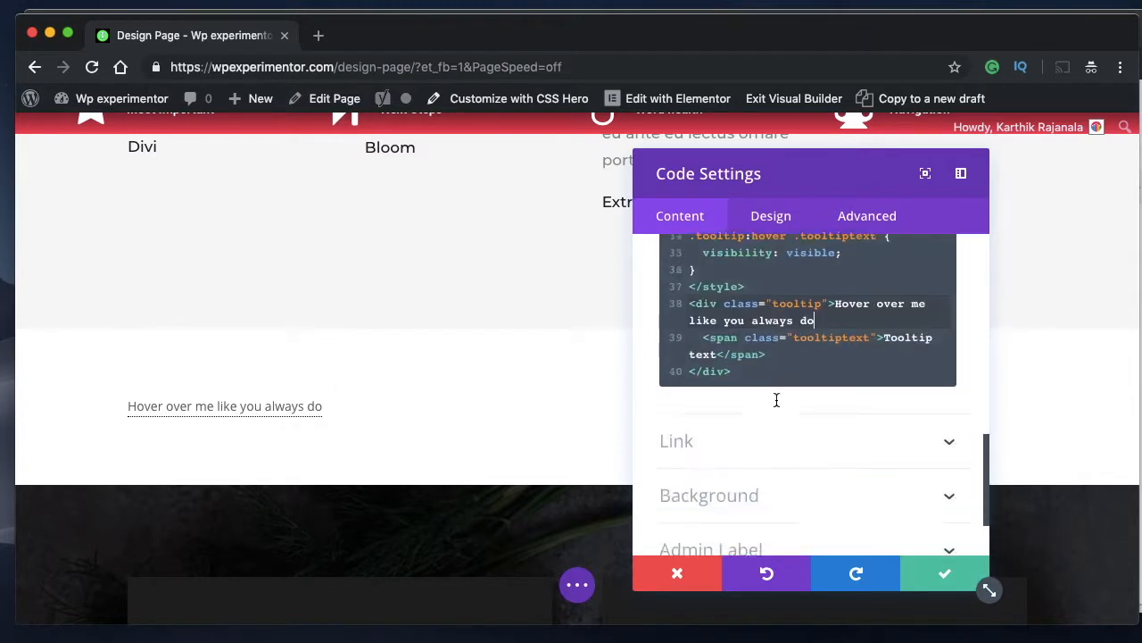
scroll("down", 3)
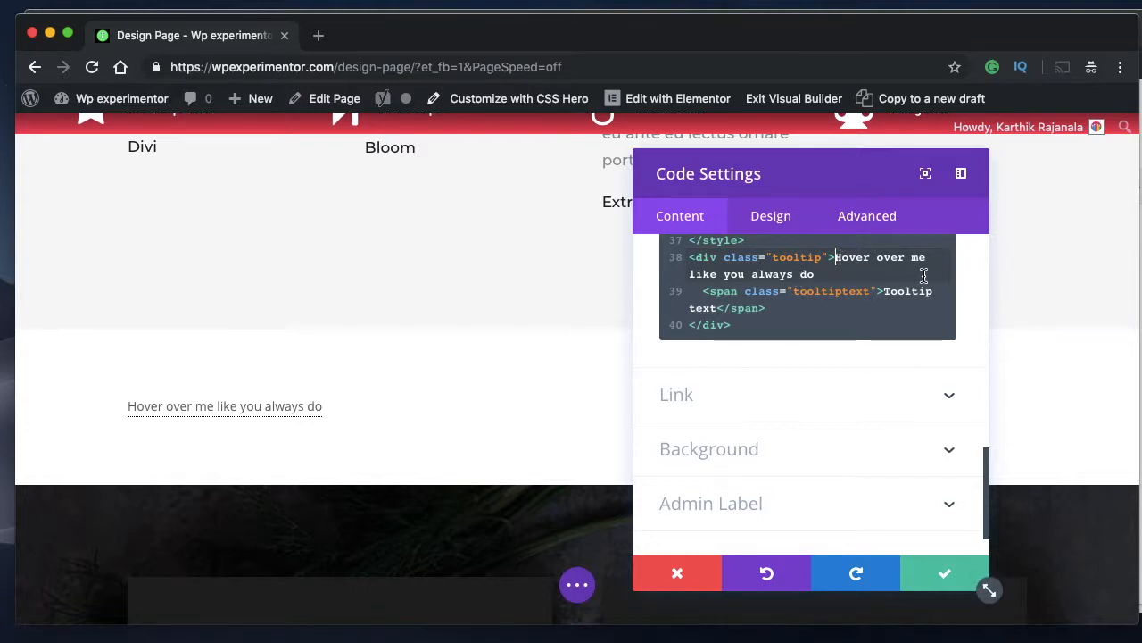
mouse_move(644, 303)
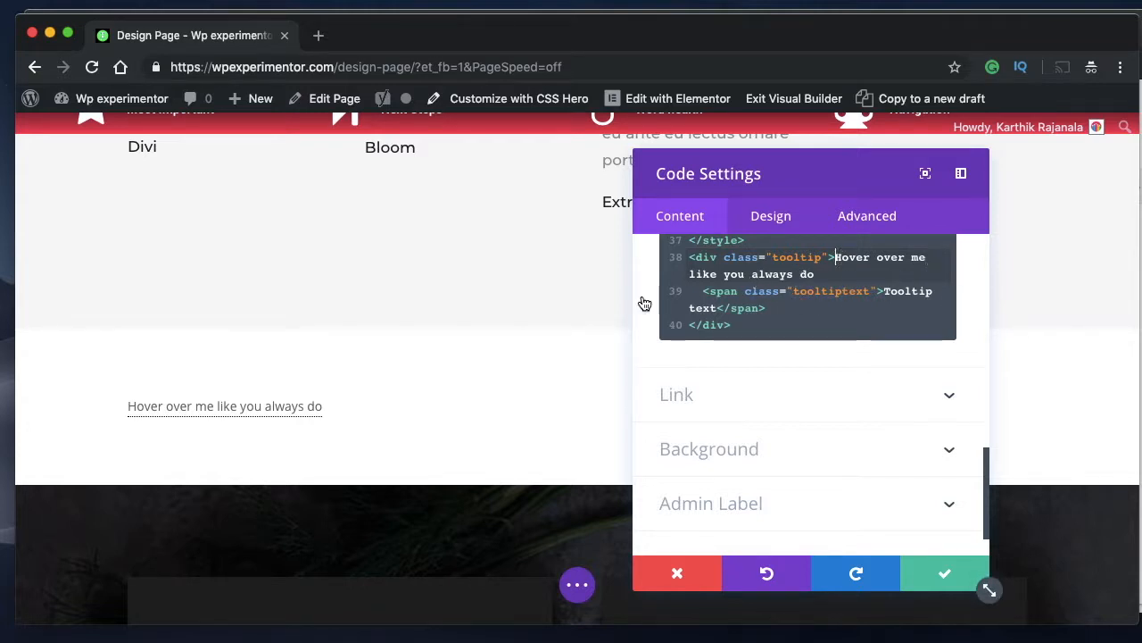
mouse_move(279, 405)
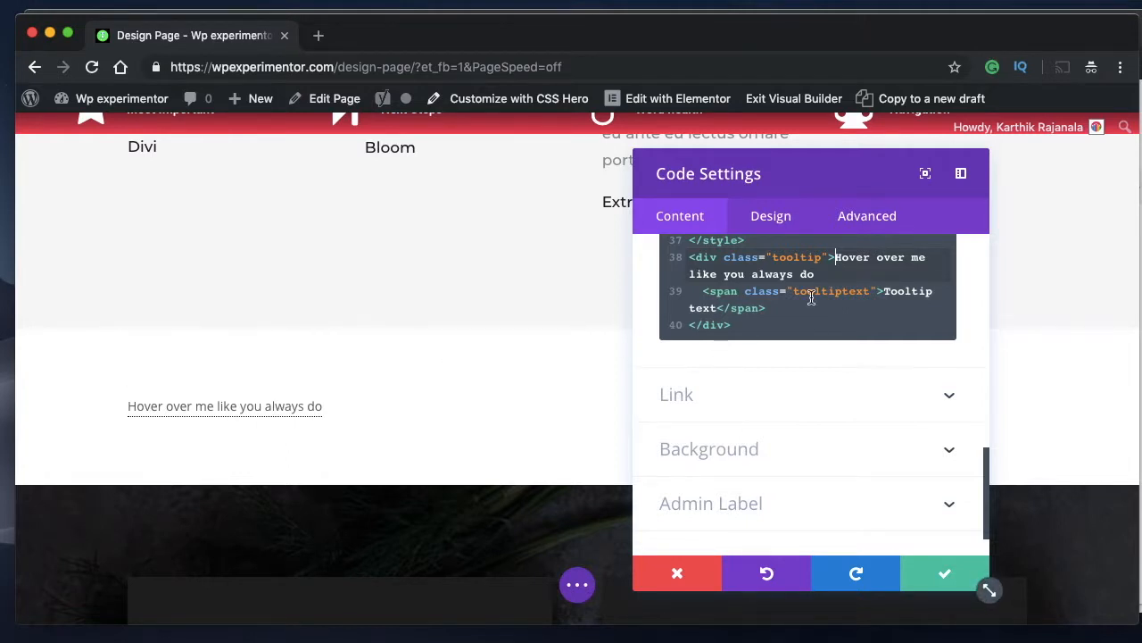
scroll("up", 3)
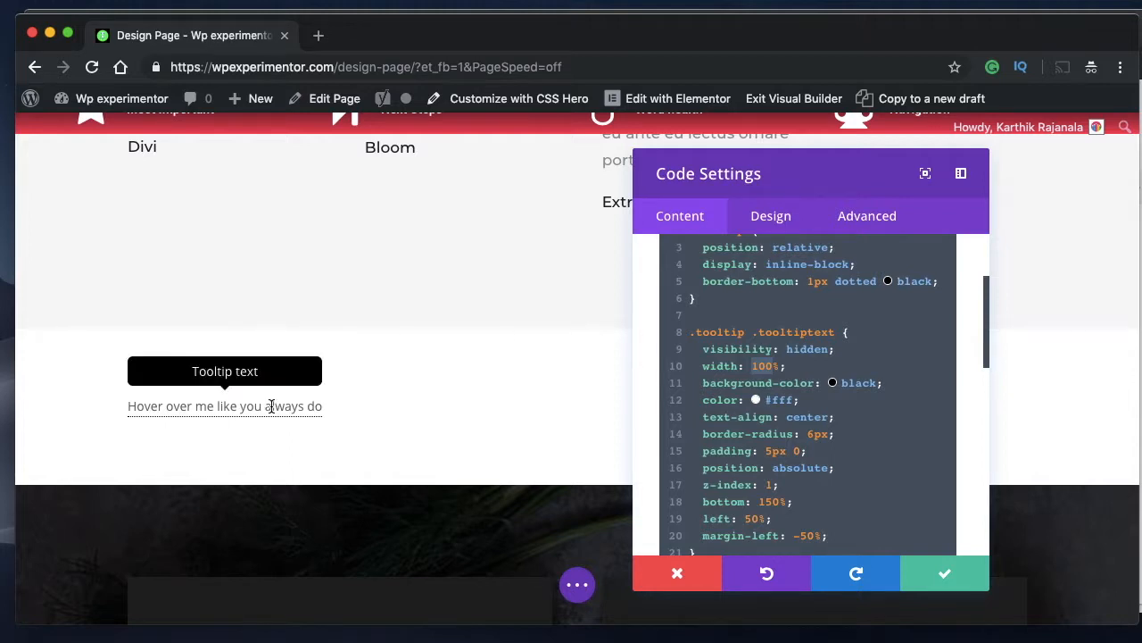
Scroll to the tooltip's margin-left value in the .tooltiptext CSS and select it for editing.
scroll("down", 3)
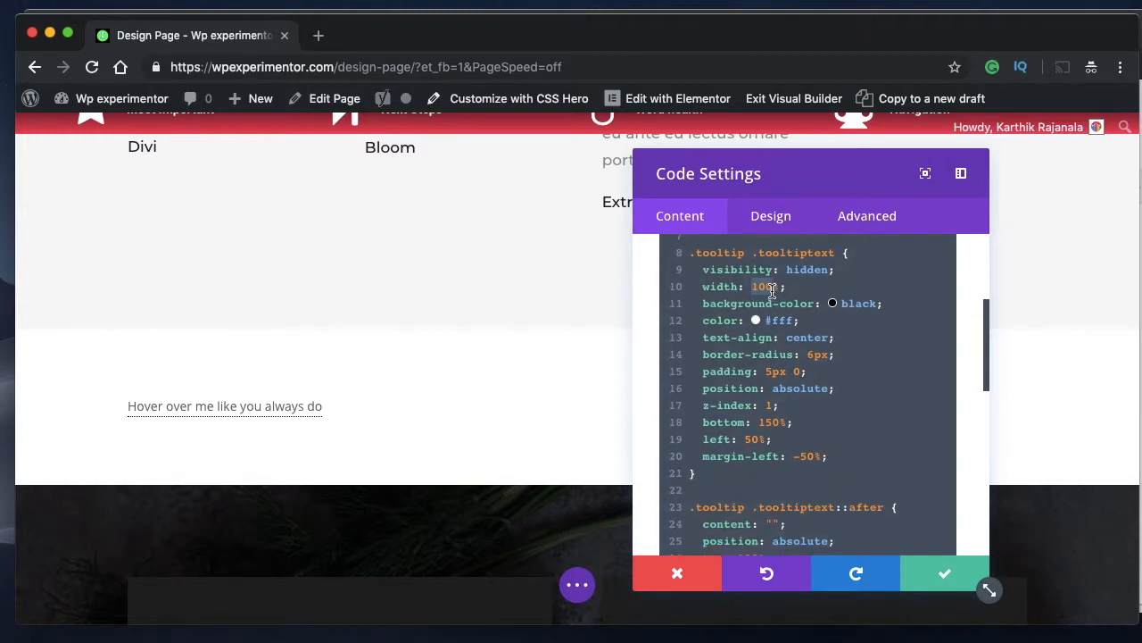
mouse_move(766, 288)
type("2")
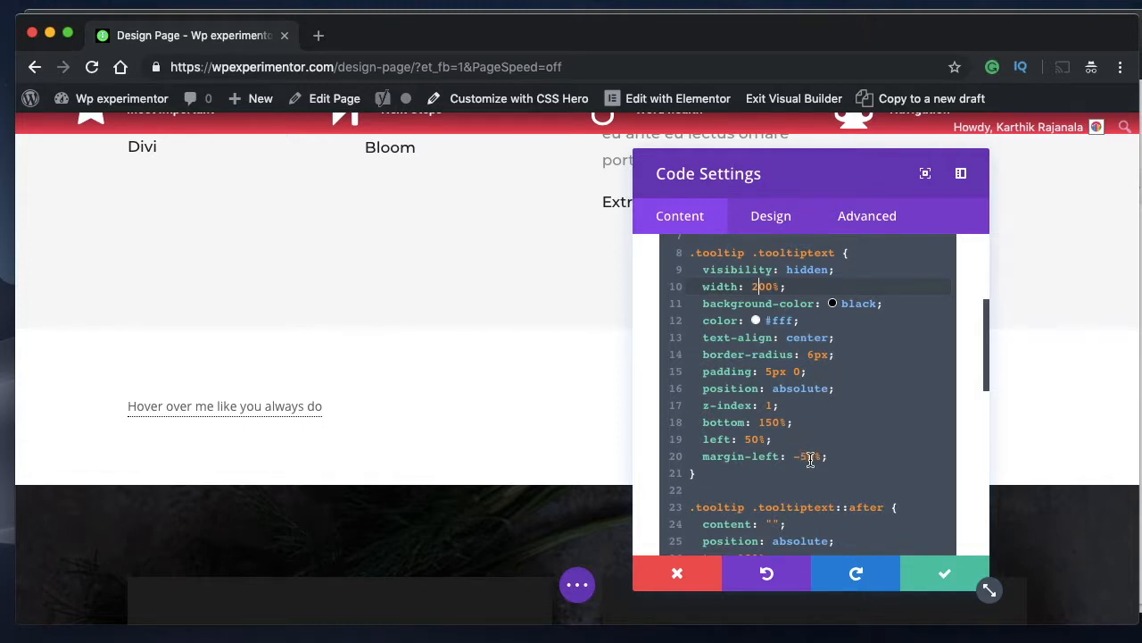
left_click(854, 573)
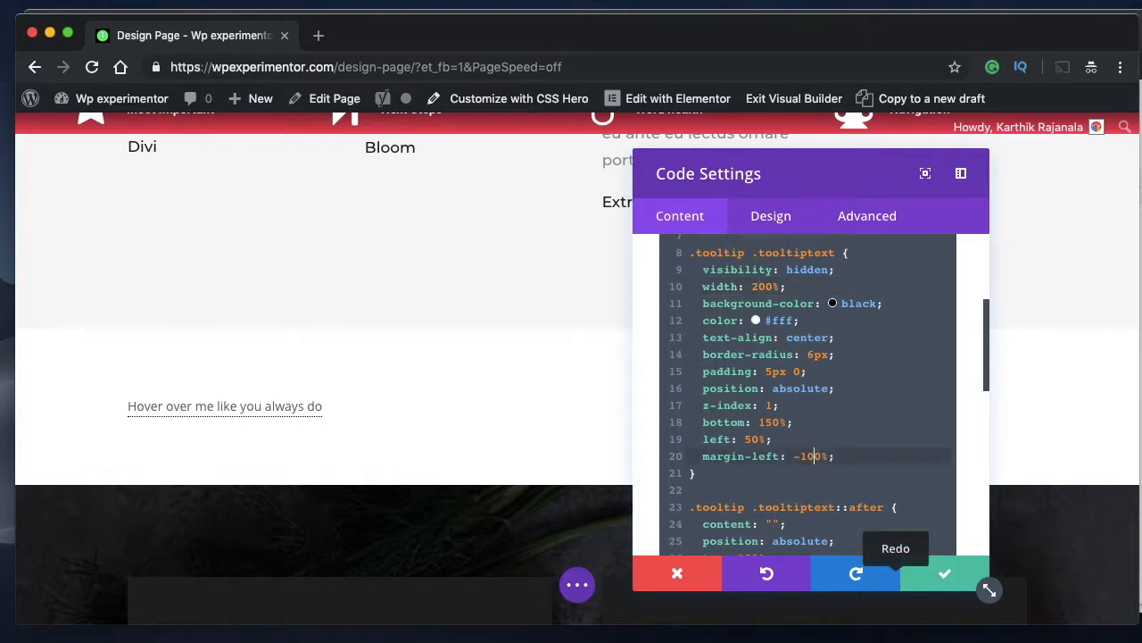
left_click(855, 573)
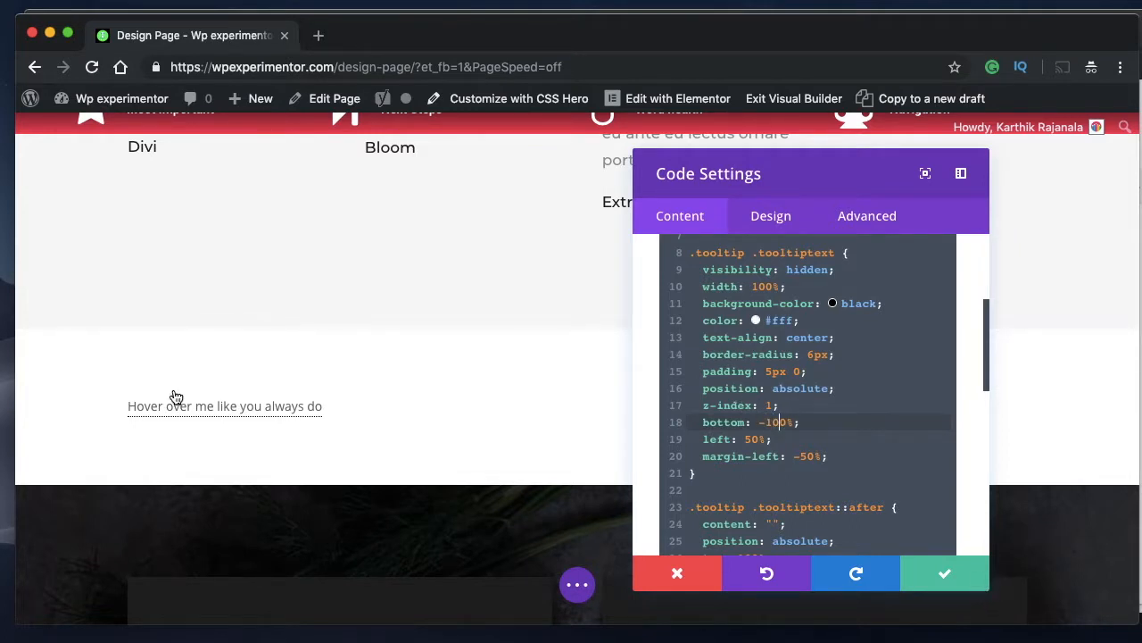
mouse_move(224, 406)
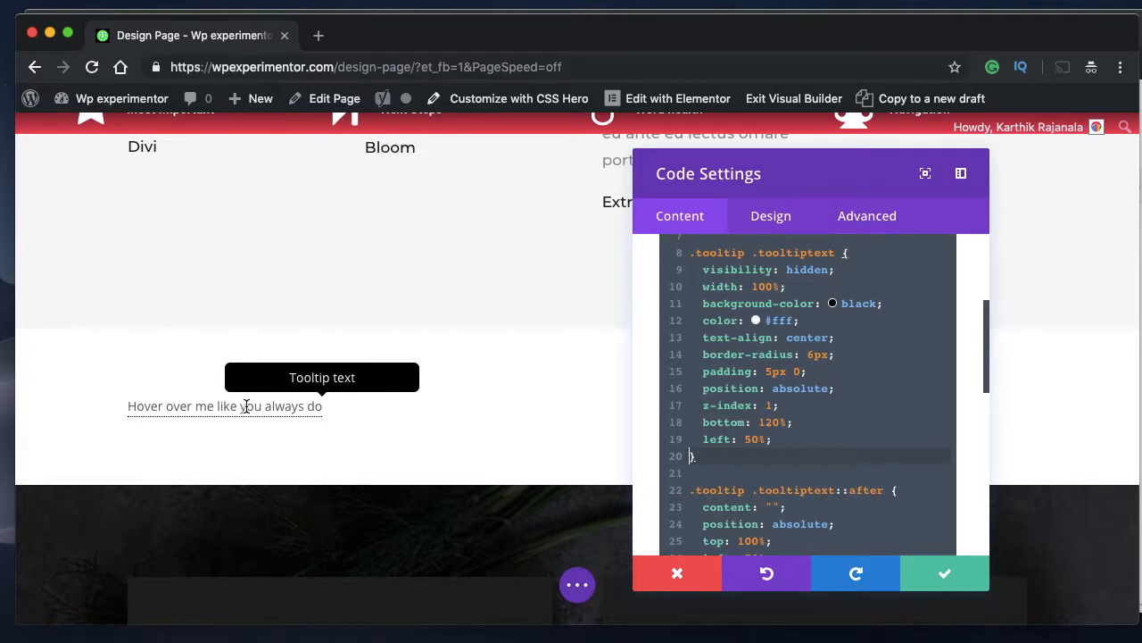
Re-add 'margin-left: -50%;' to .tooltiptext and change its background colour to blue.
type("margin-left: -50%;")
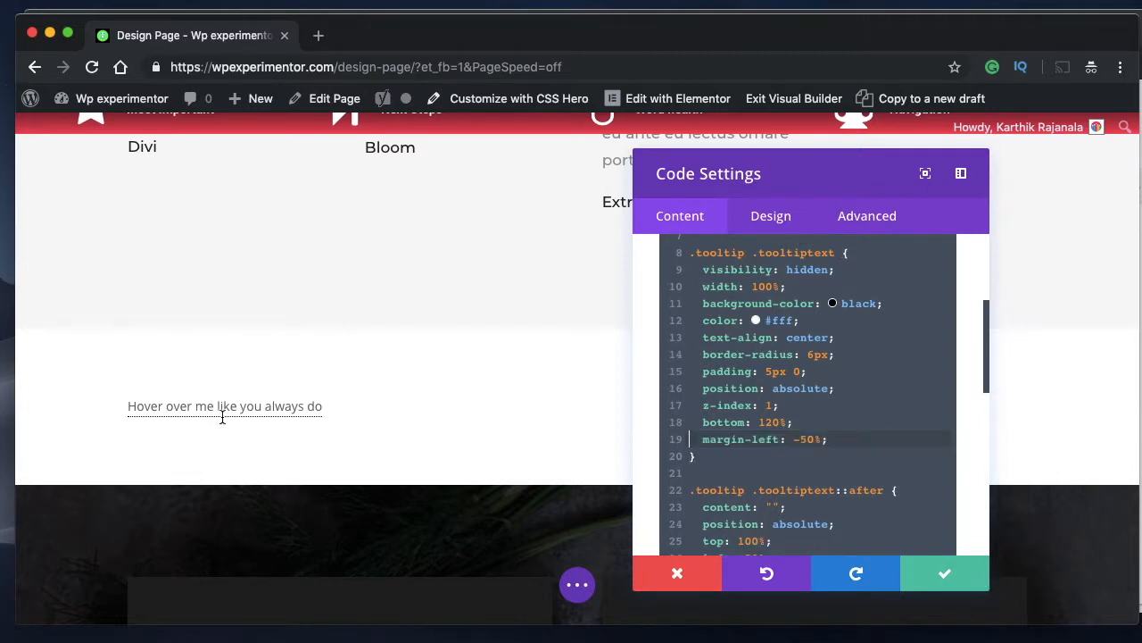
mouse_move(225, 406)
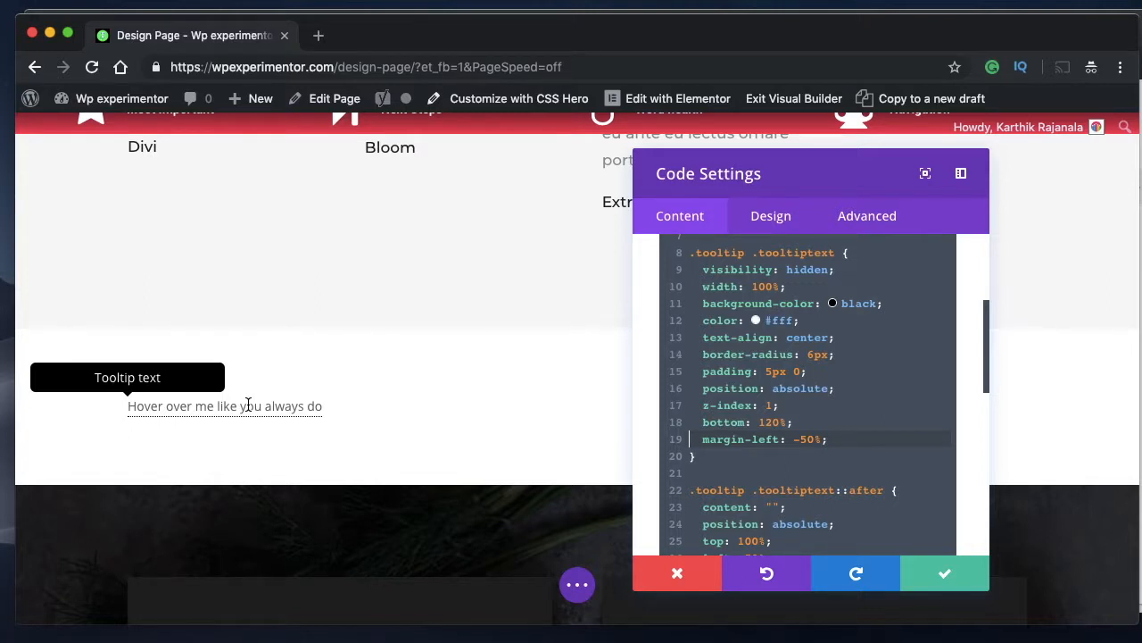
mouse_move(382, 404)
type("left: 50%;")
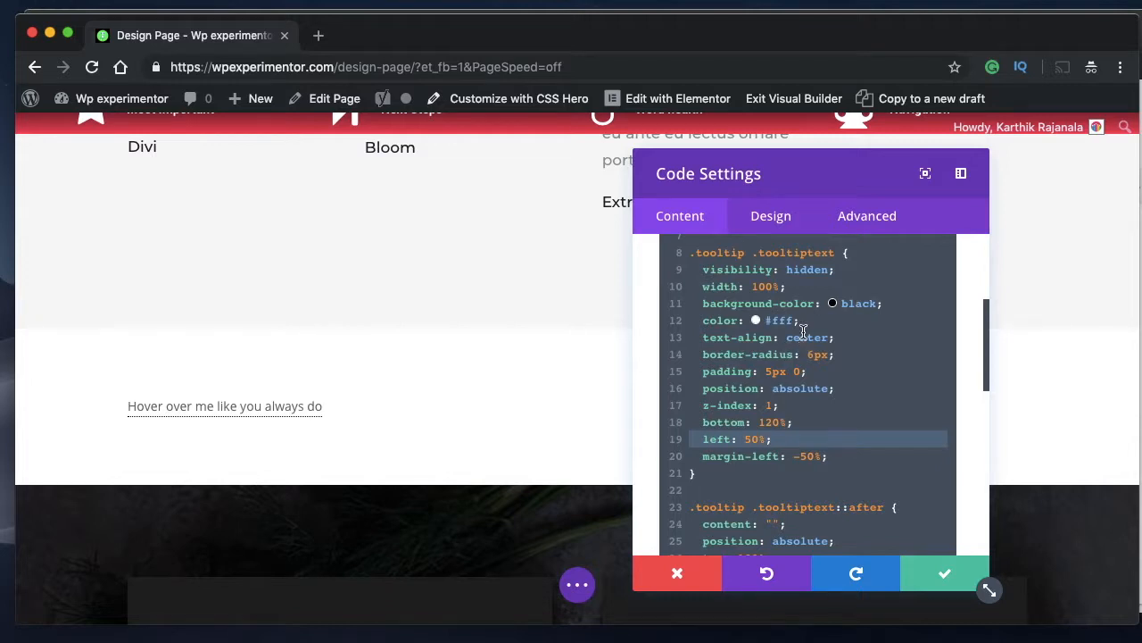
left_click(764, 439)
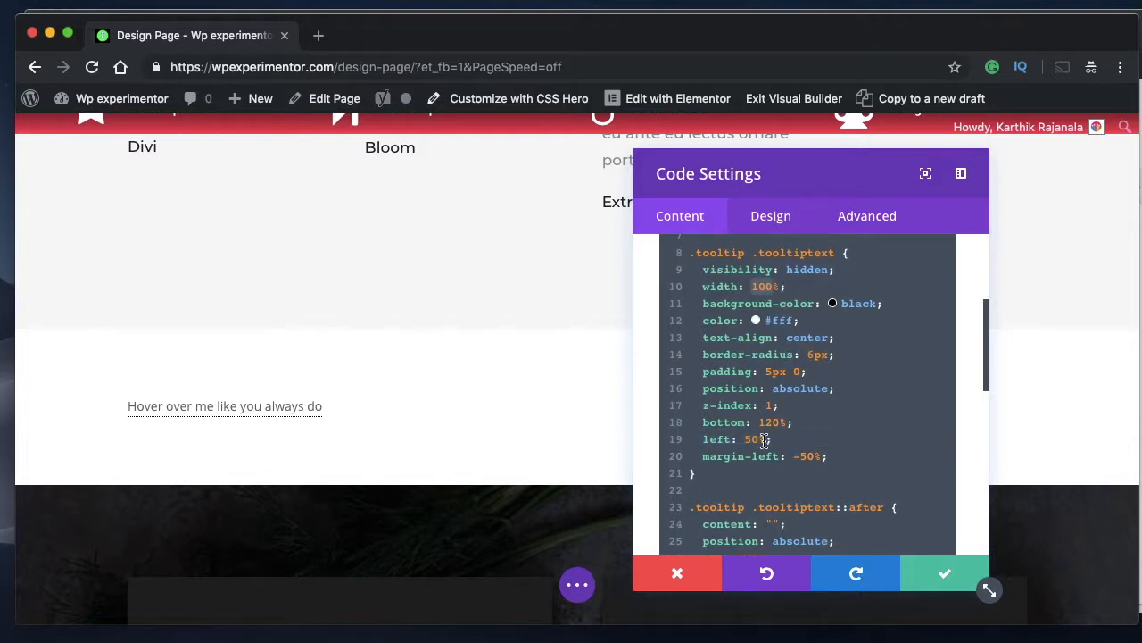
mouse_move(811, 456)
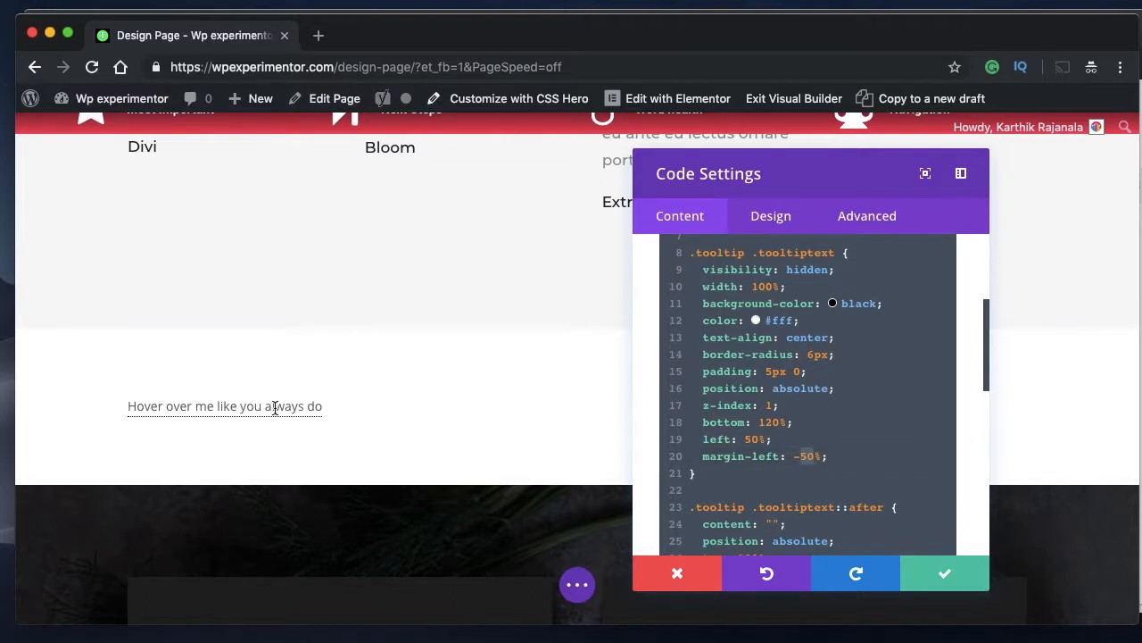
mouse_move(857, 319)
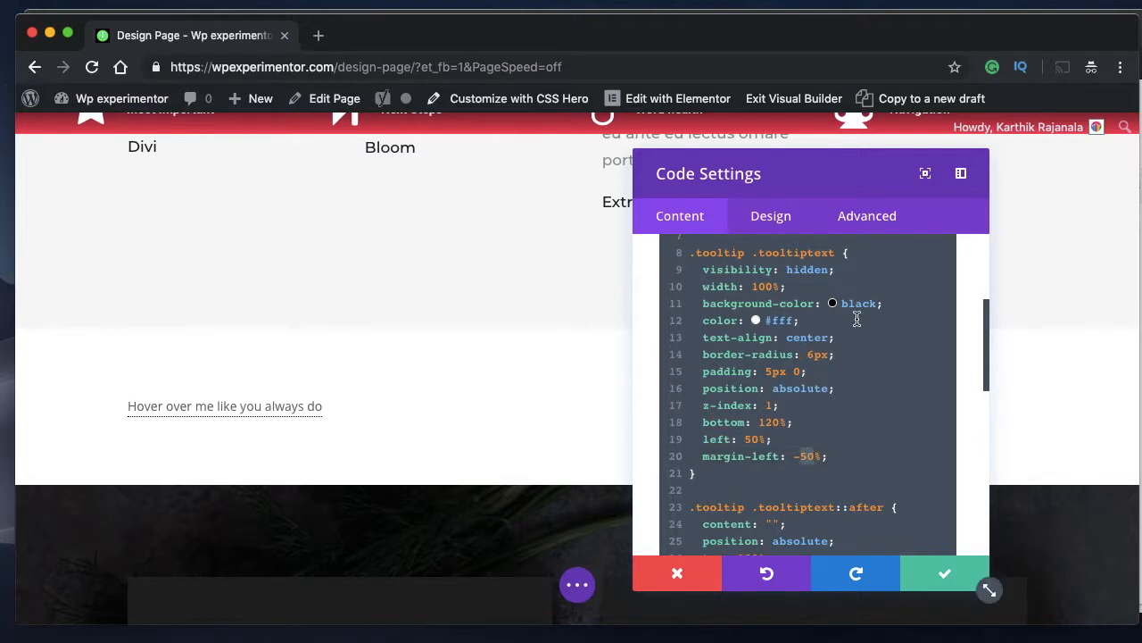
type("blue")
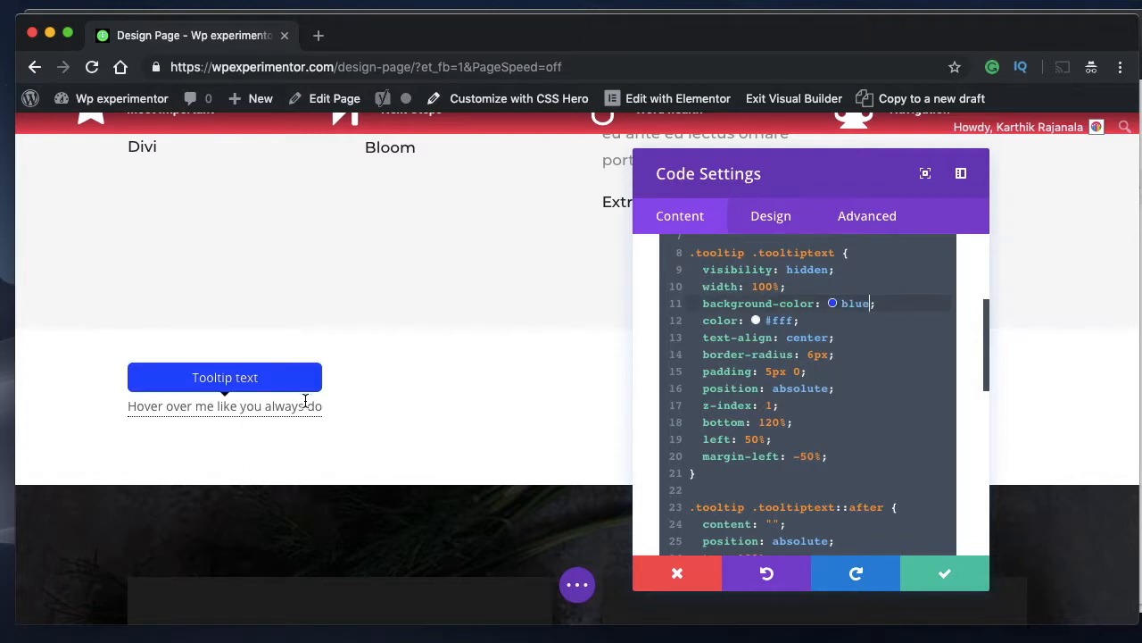
Change the .tooltiptext::after border-color from black to blue.
scroll("down", 3)
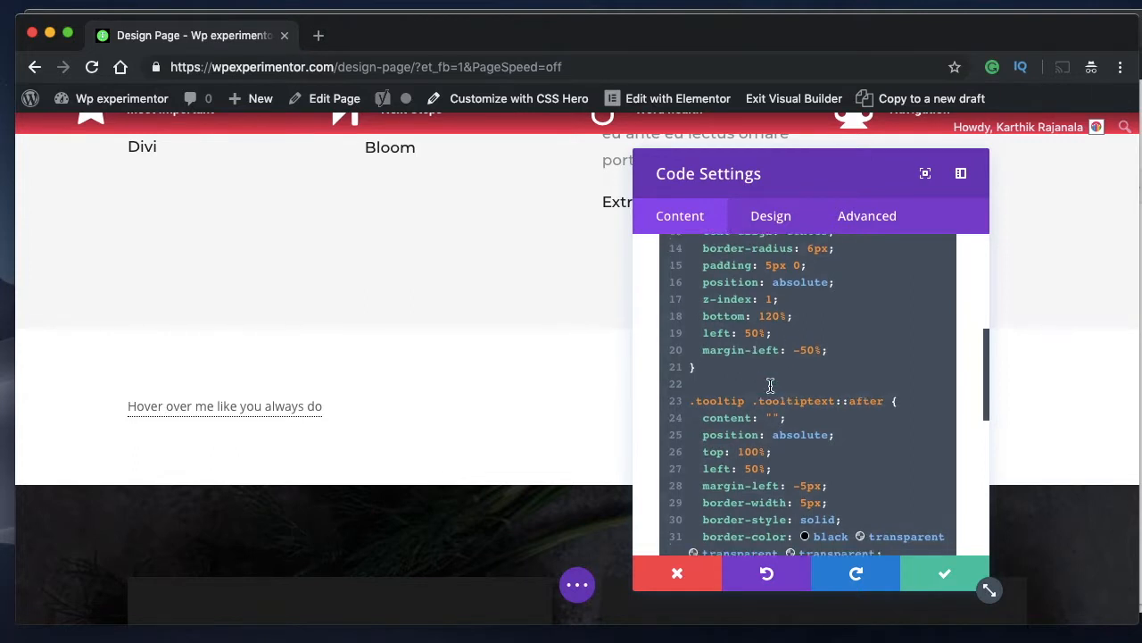
scroll("down", 3)
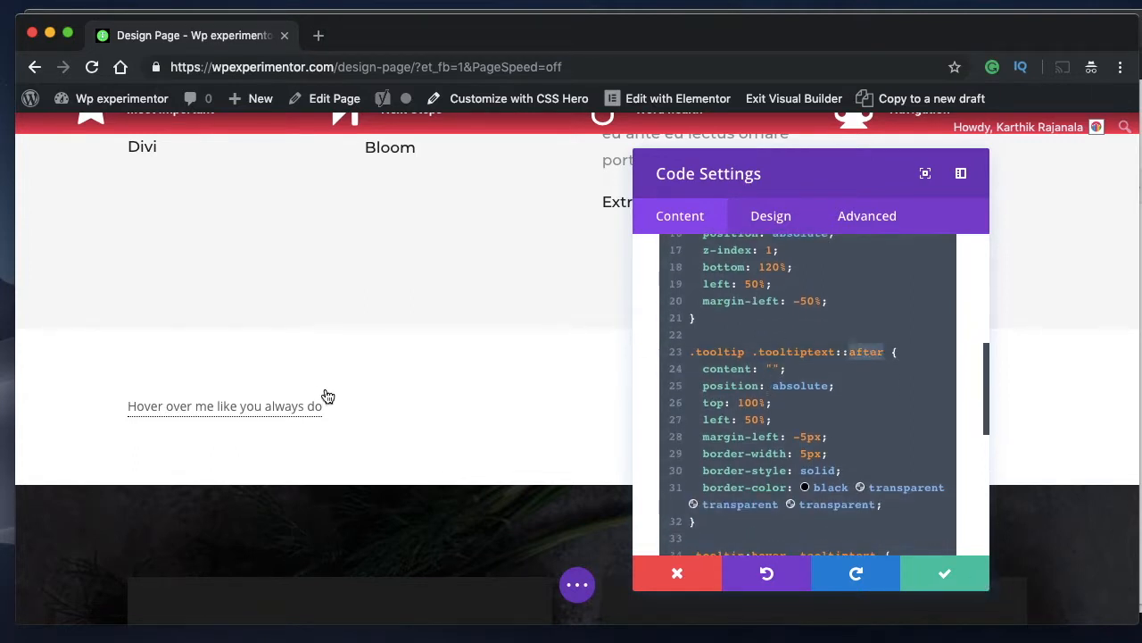
mouse_move(882, 352)
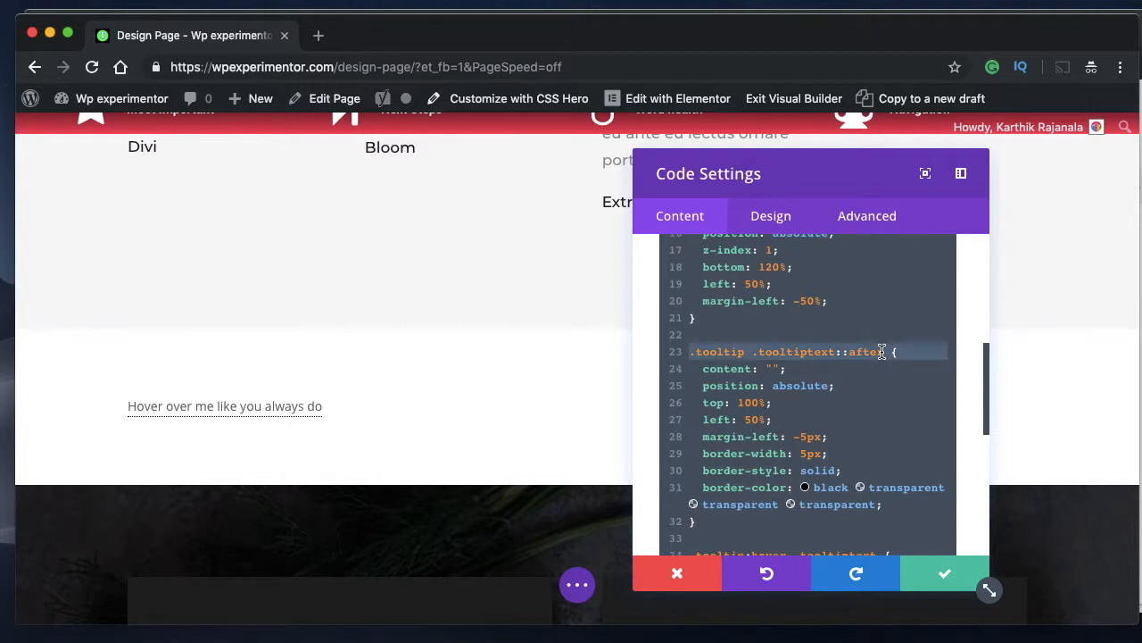
mouse_move(846, 352)
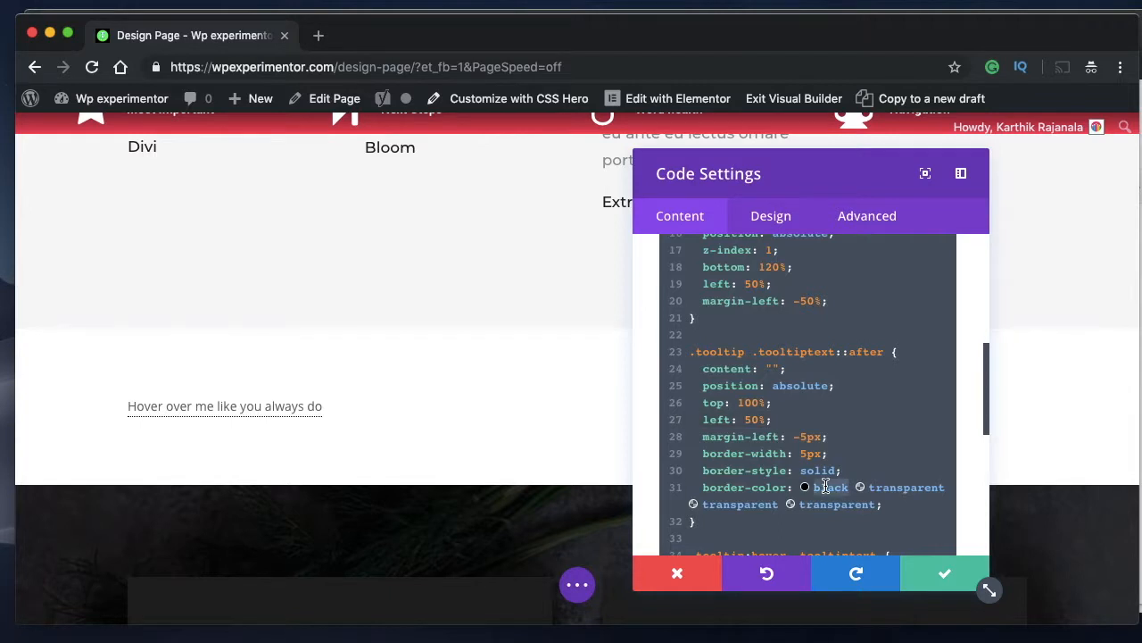
type("blue")
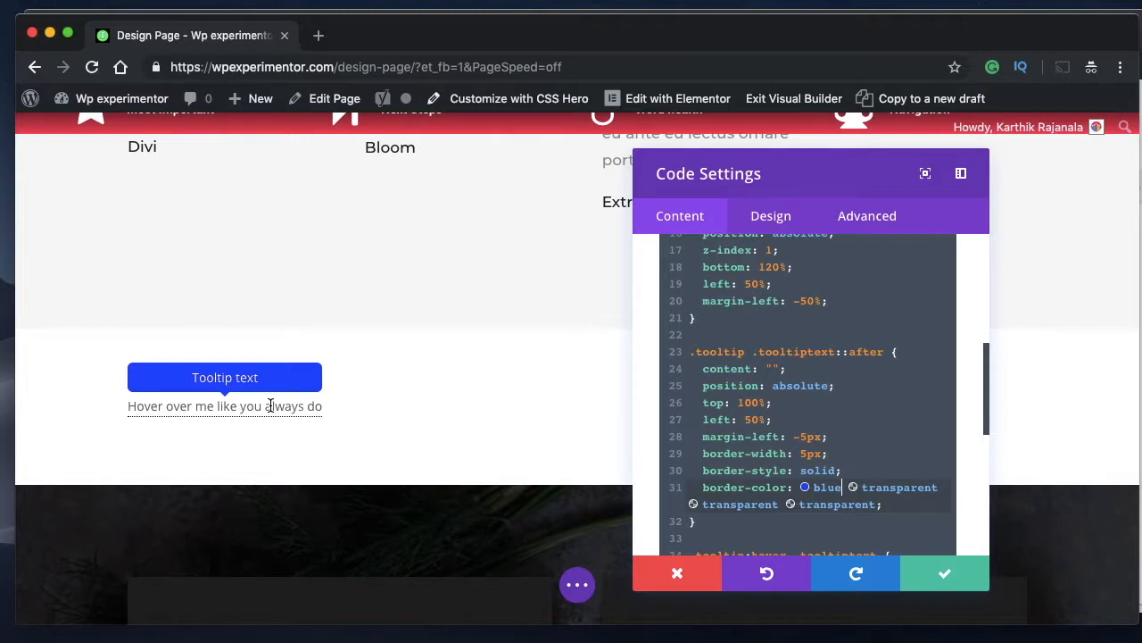
mouse_move(872, 356)
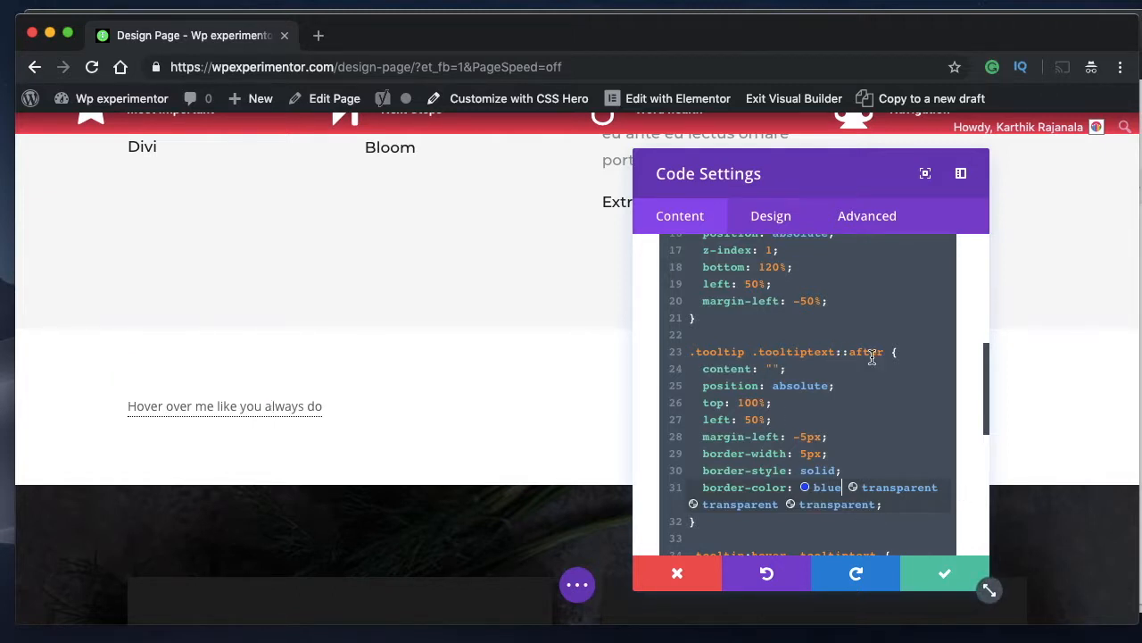
mouse_move(224, 406)
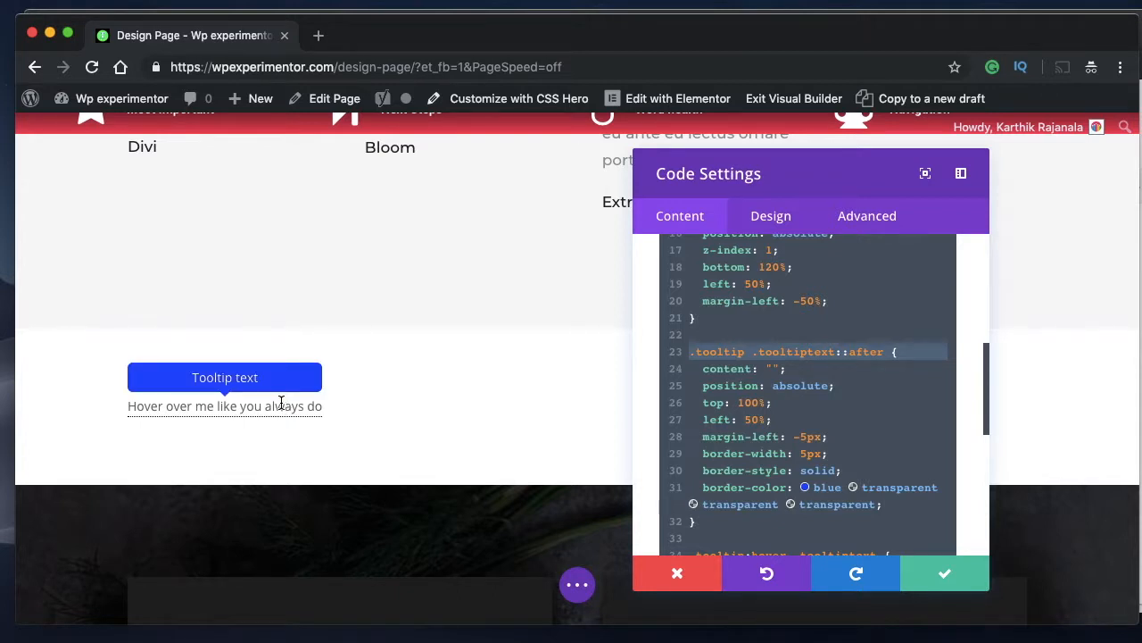
Write the hover text 'hey there want to know more', fixing the 'thwre' typo.
scroll("down", 3)
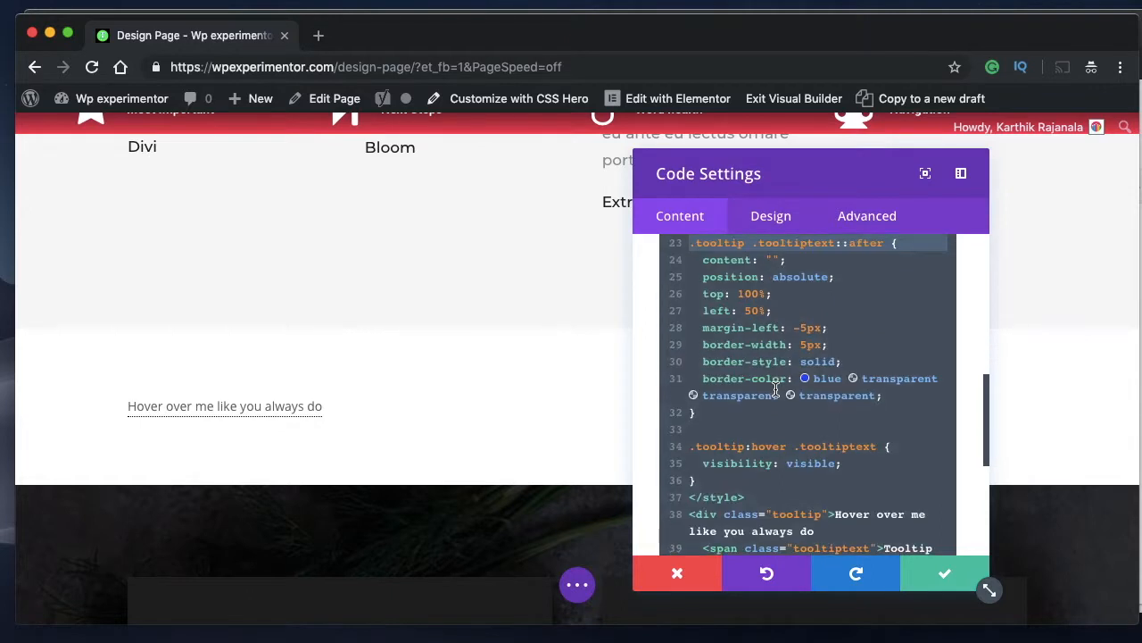
scroll("down", 3)
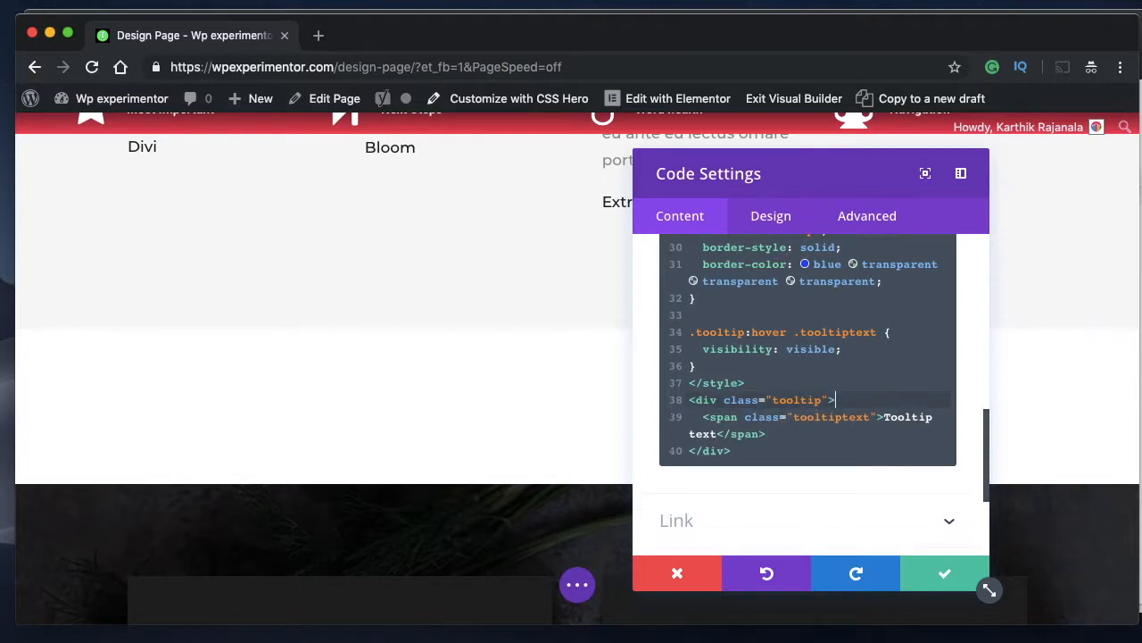
type("hey thwre")
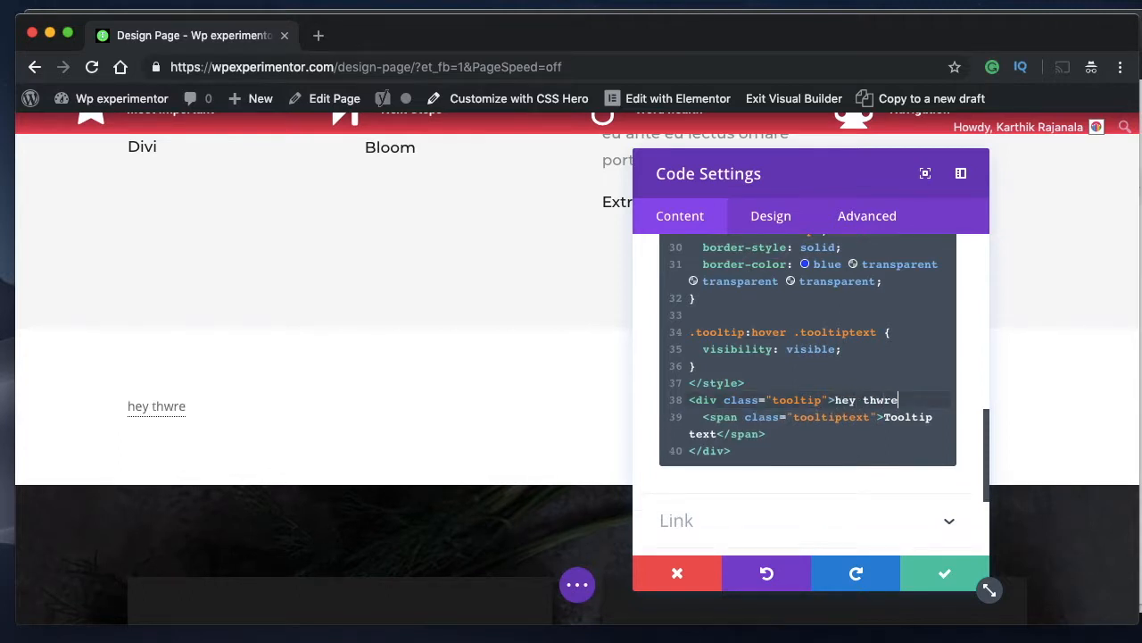
type("there")
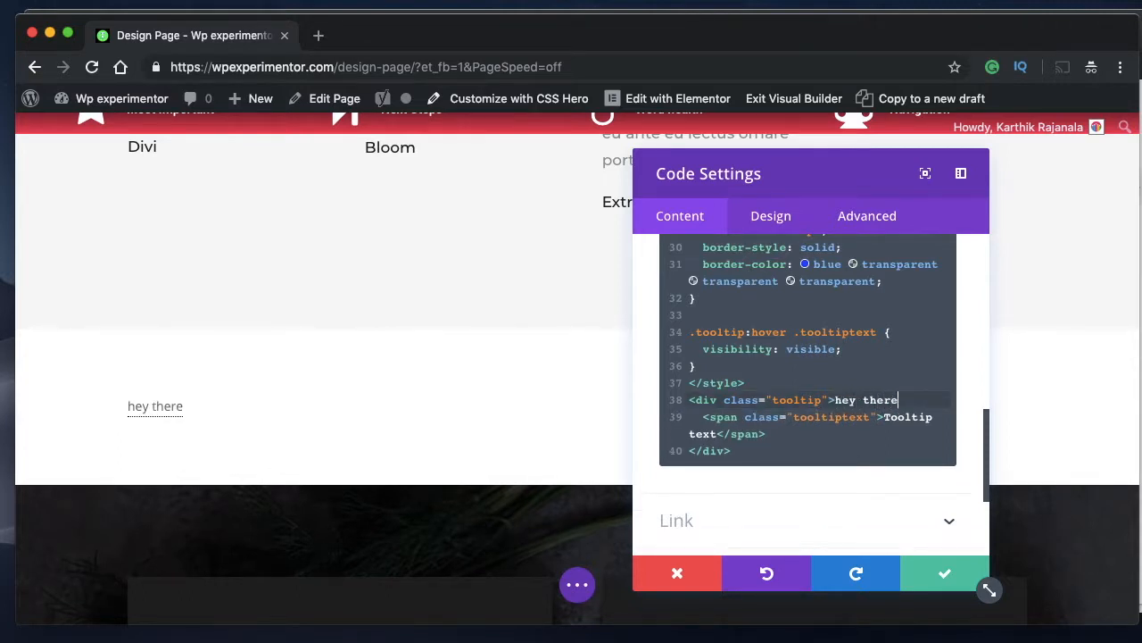
type("want to know more")
left_click(817, 425)
type("I")
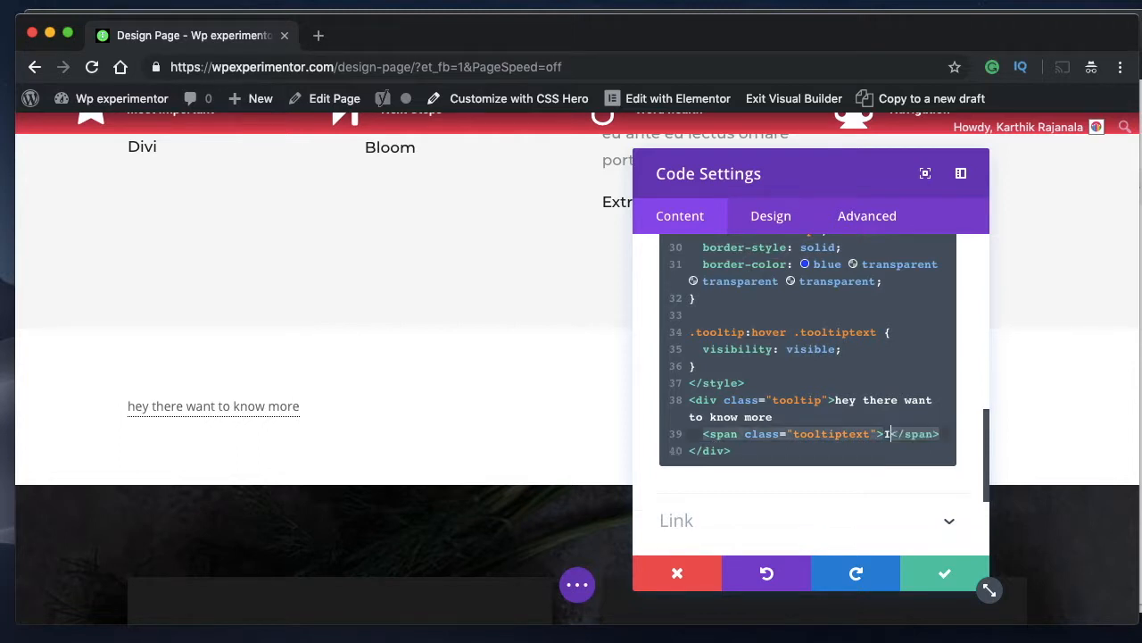
Fill the tooltiptext span with 'I'm here and I'm always there'.
type("'m here")
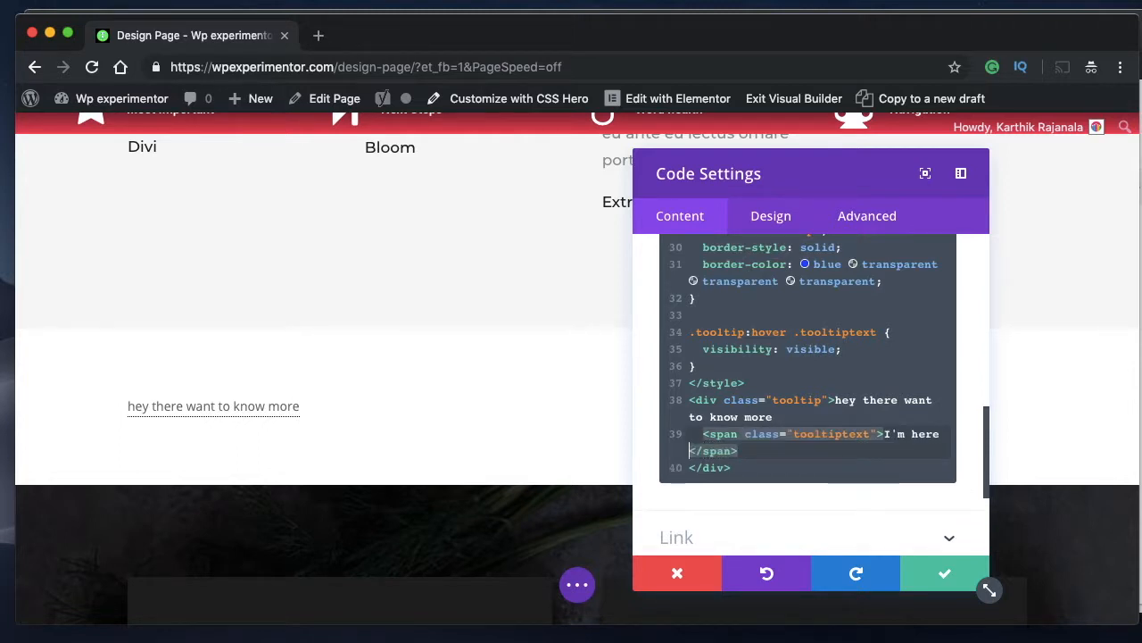
type("and I'm always")
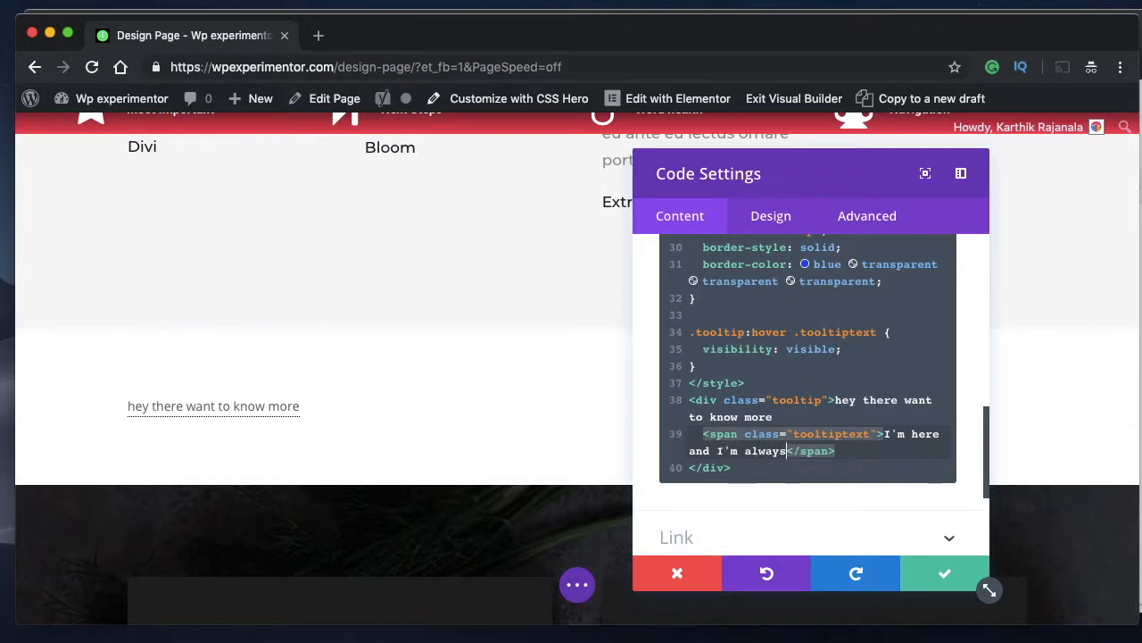
type("there")
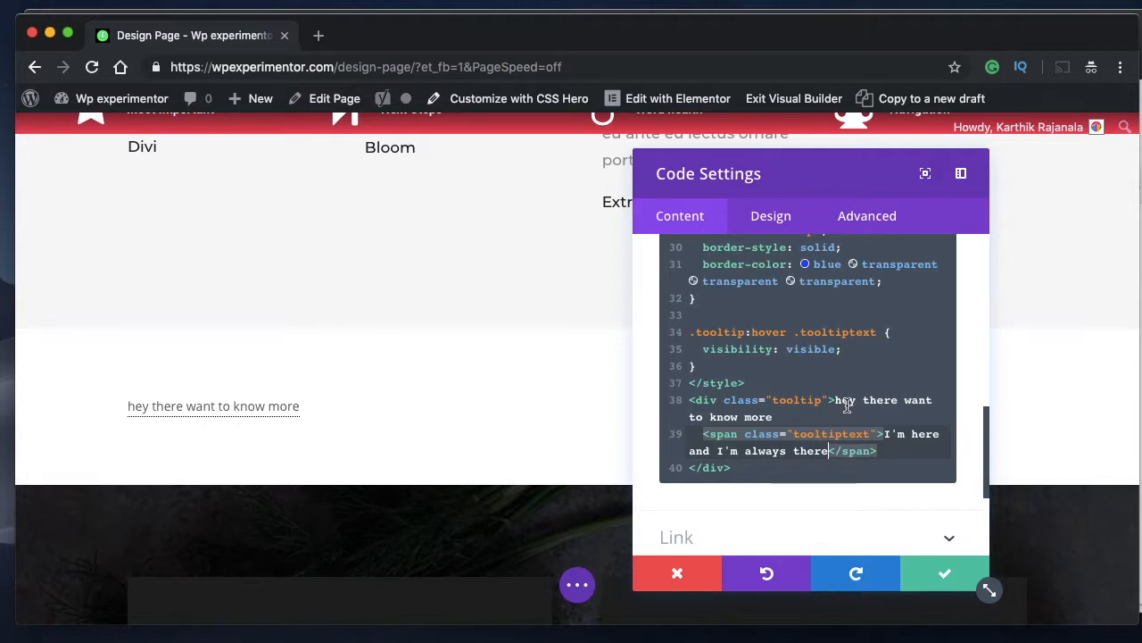
mouse_move(213, 406)
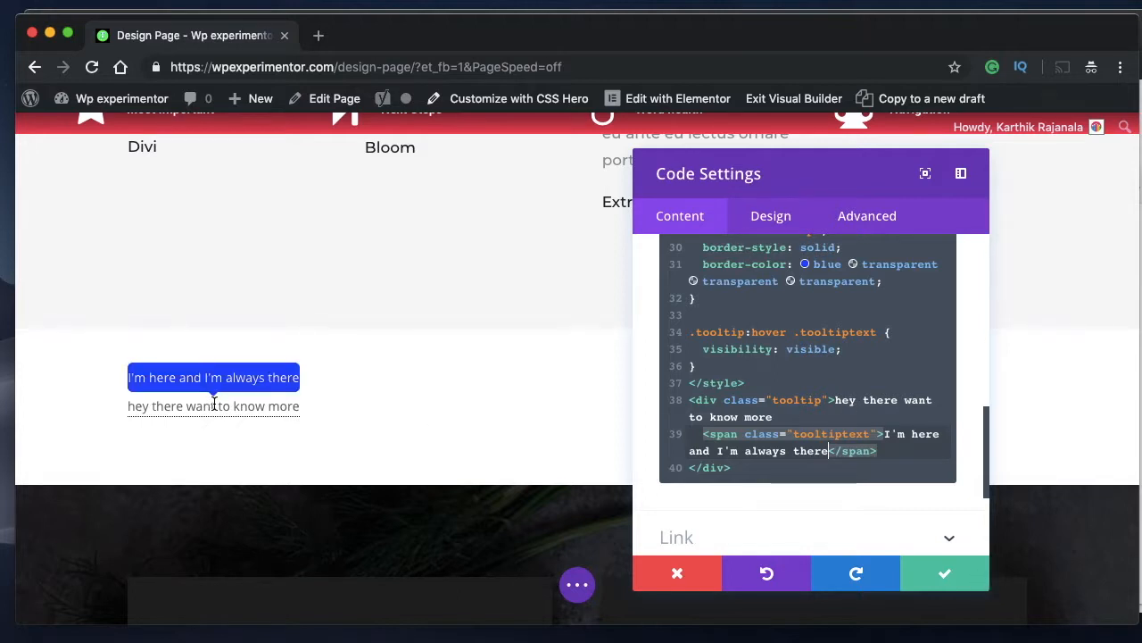
mouse_move(820, 364)
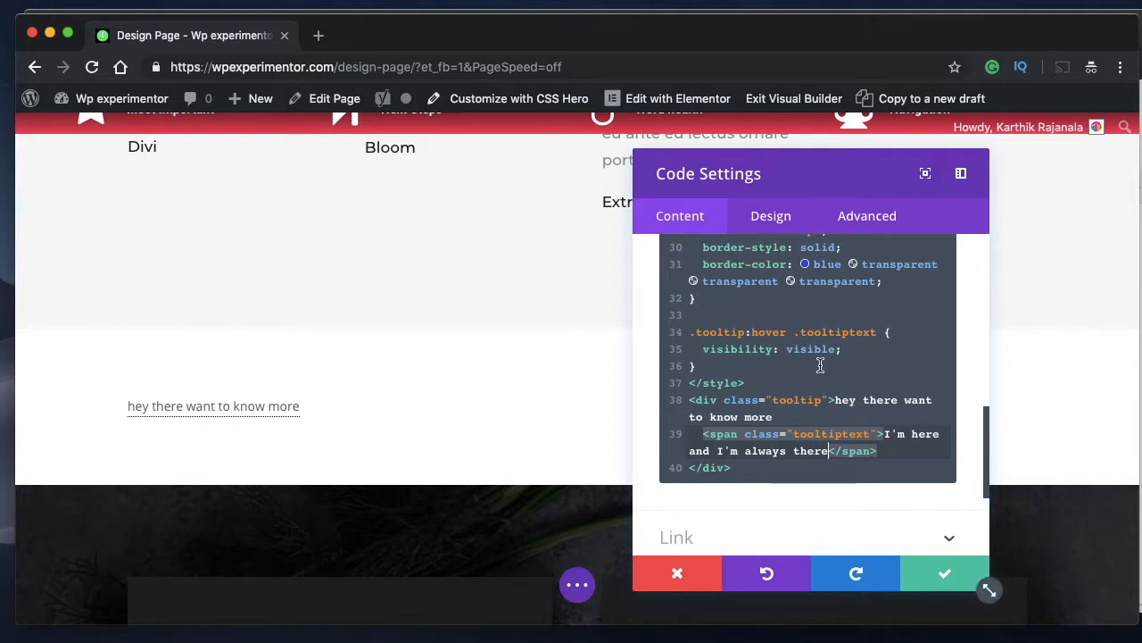
Scroll through the module's HTML/CSS to the tooltiptext width, bottom, left and margin-left rules.
scroll("up", 3)
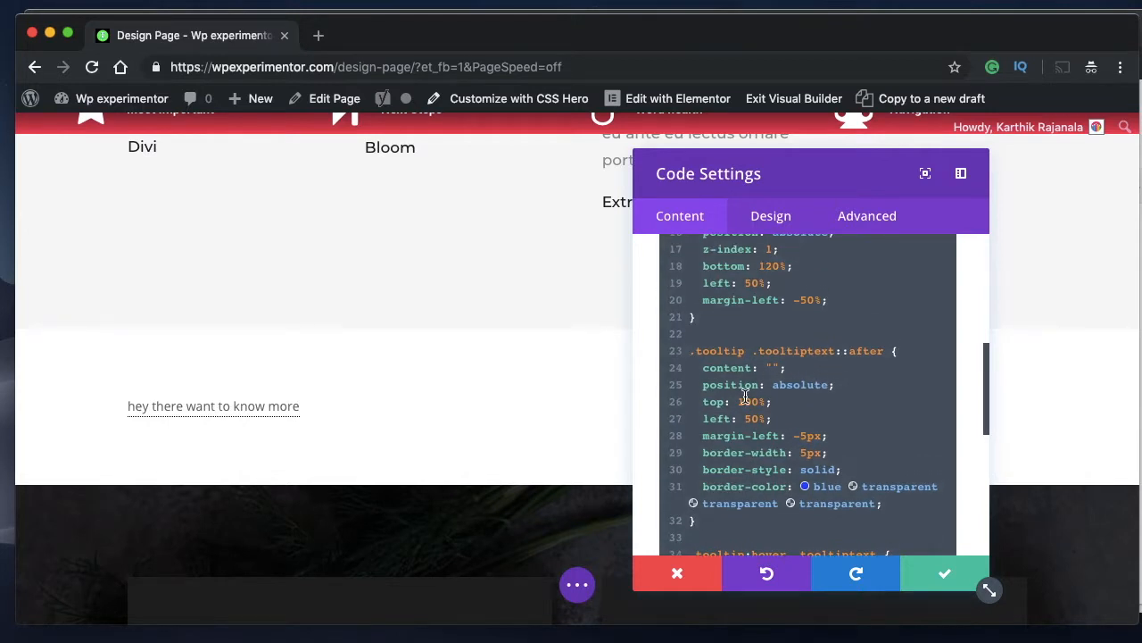
scroll("up", 3)
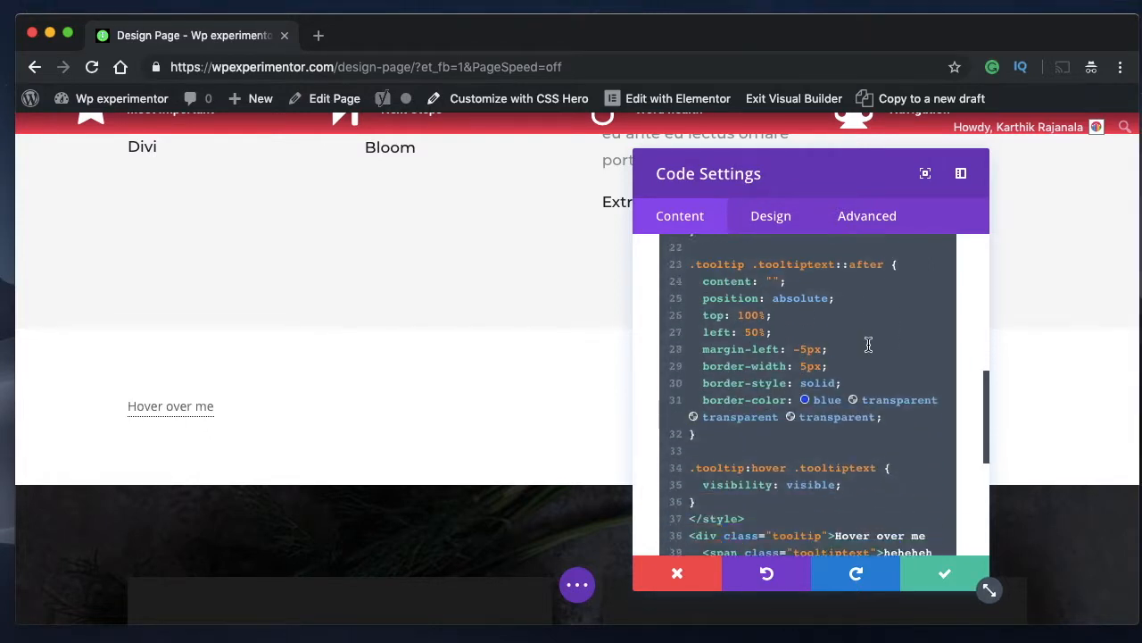
scroll("up", 3)
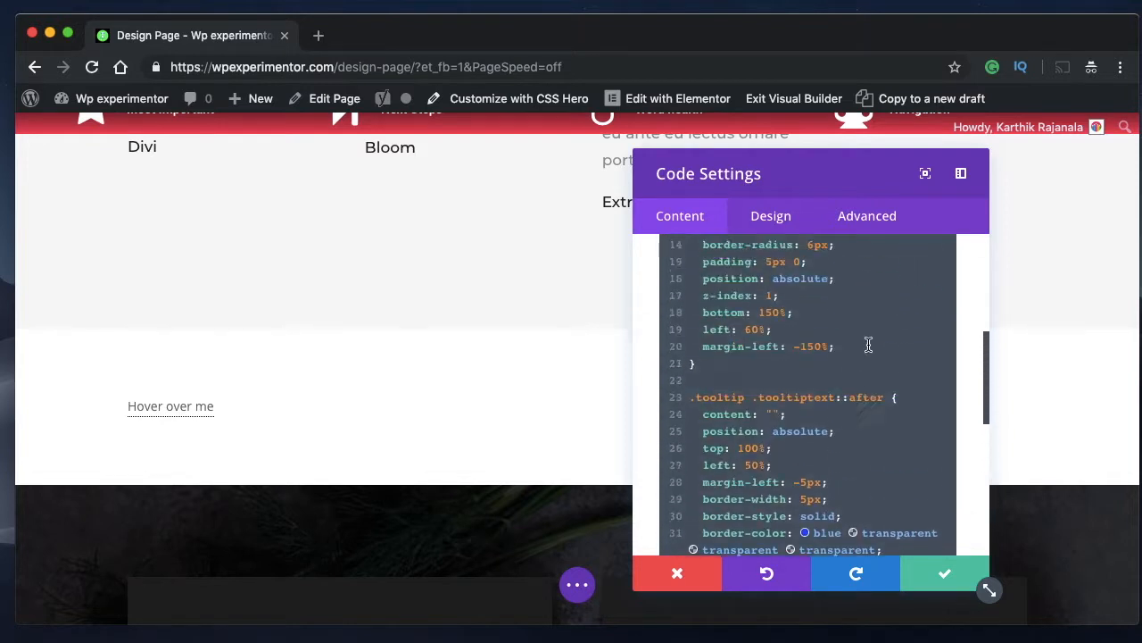
scroll("up", 3)
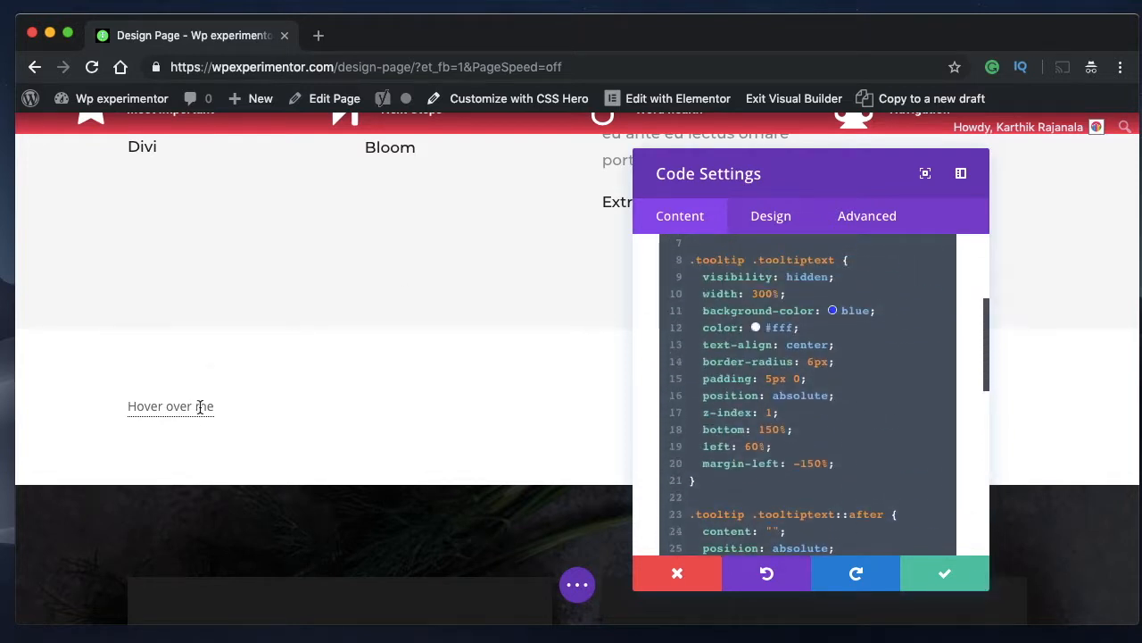
mouse_move(170, 406)
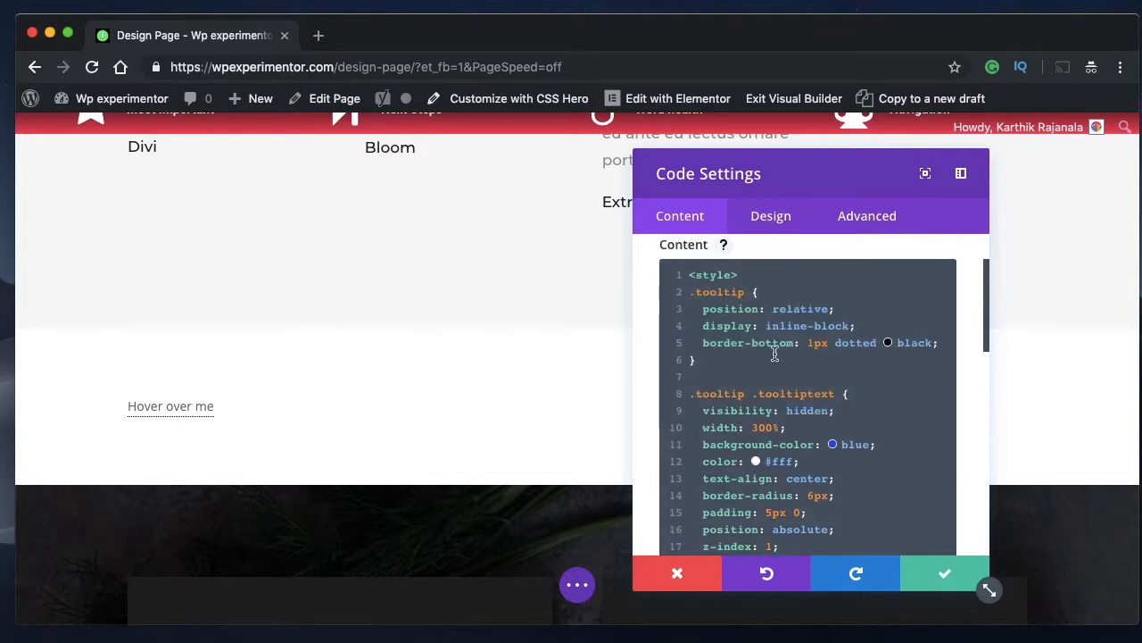
scroll("down", 3)
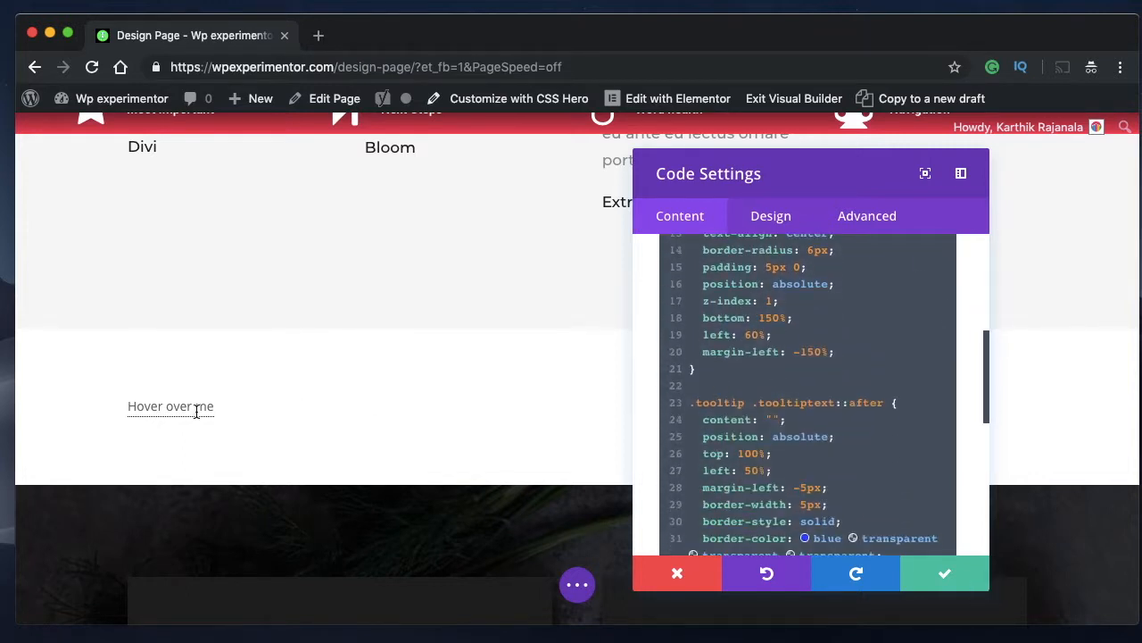
mouse_move(171, 406)
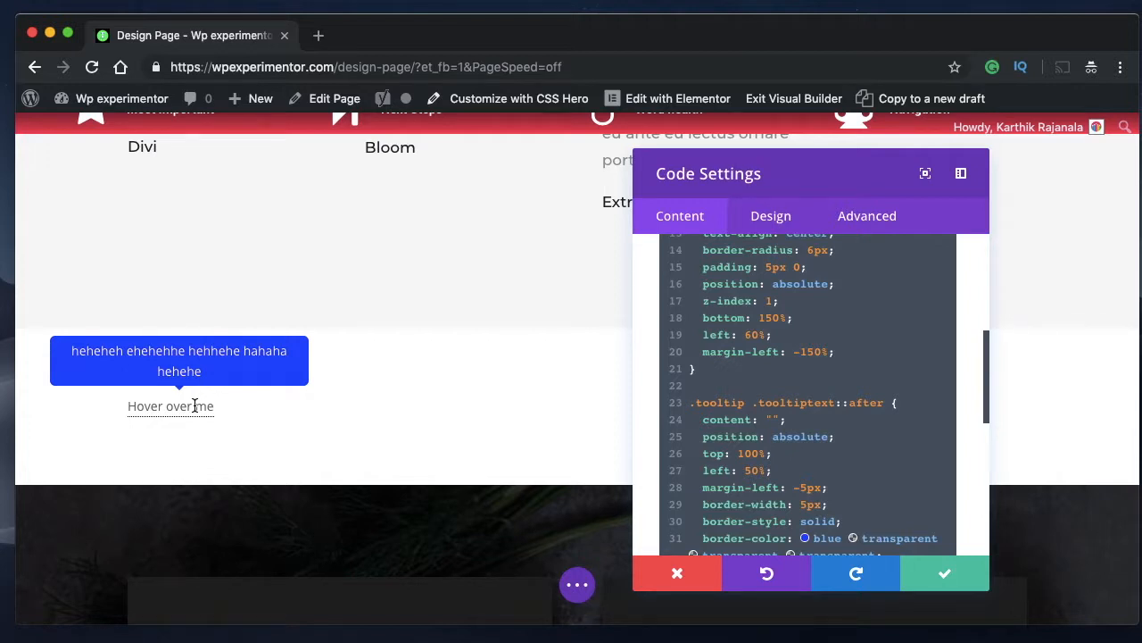
mouse_move(170, 406)
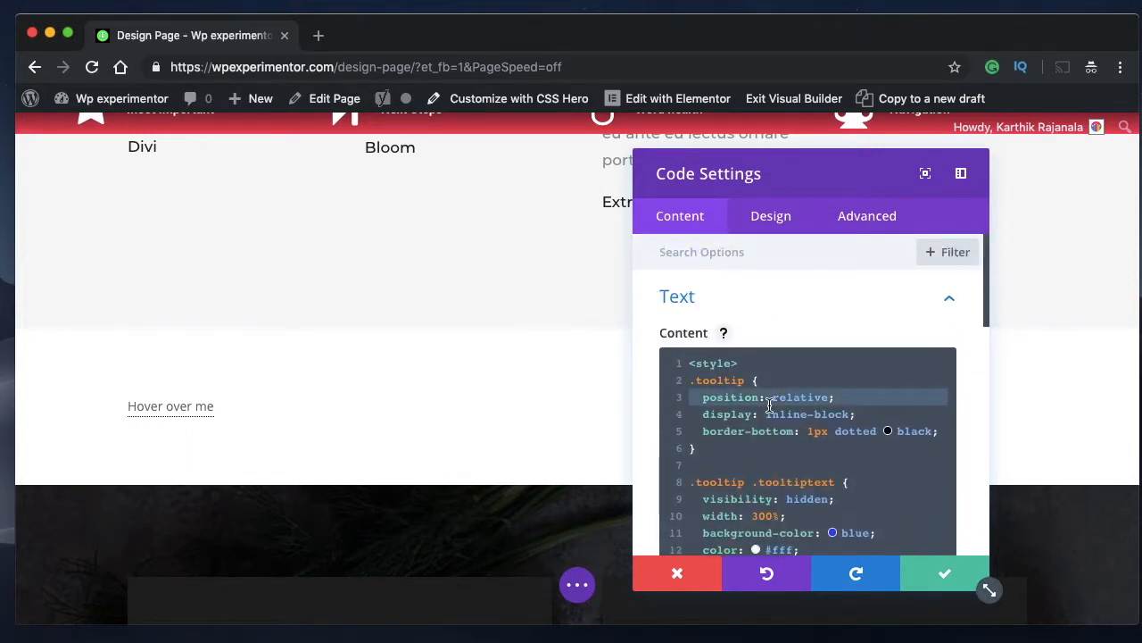
mouse_move(170, 406)
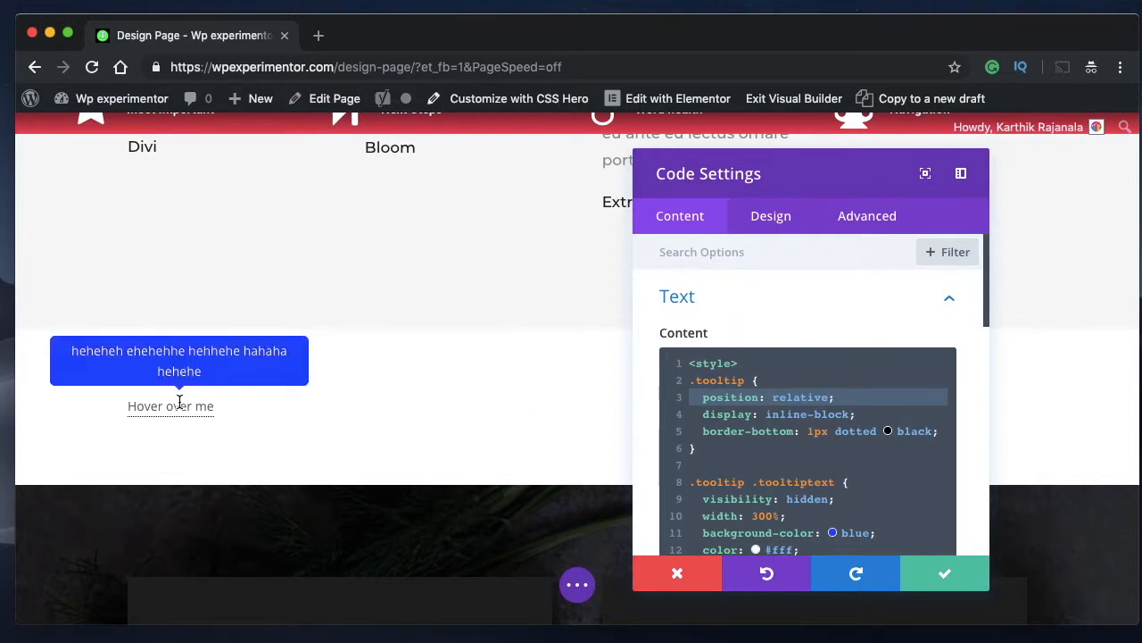
scroll("down", 3)
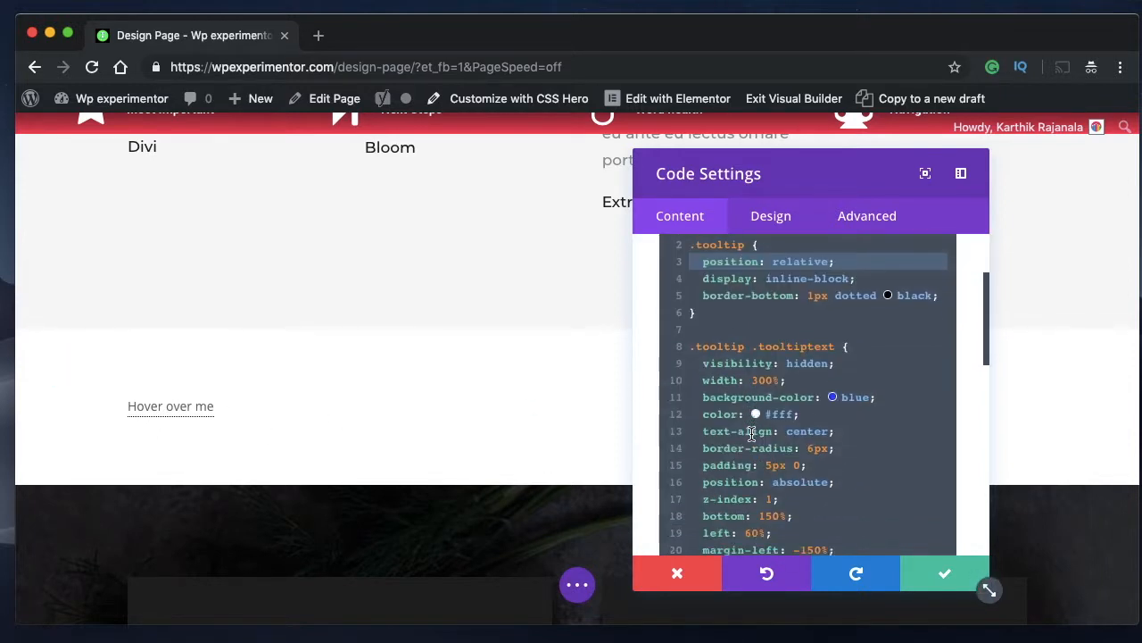
scroll("down", 3)
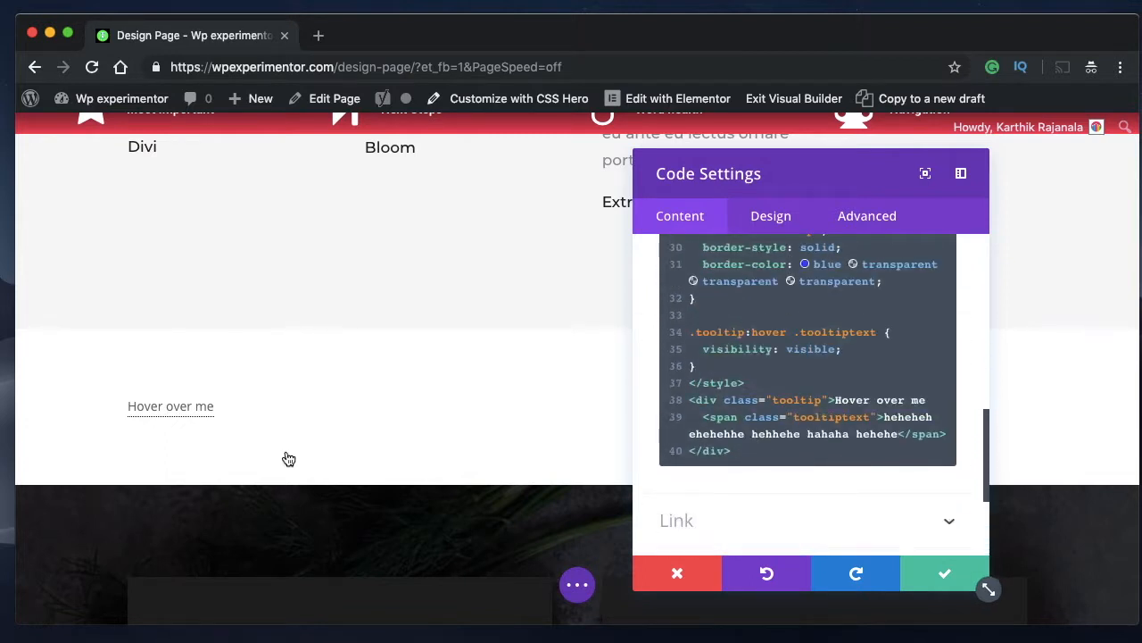
mouse_move(170, 405)
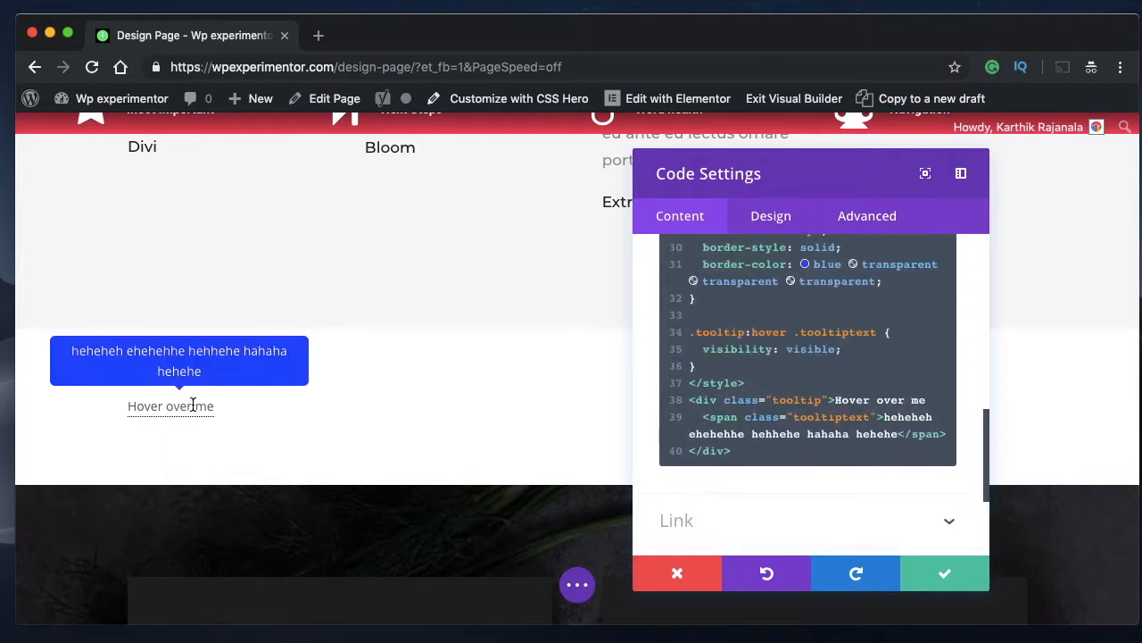
mouse_move(181, 432)
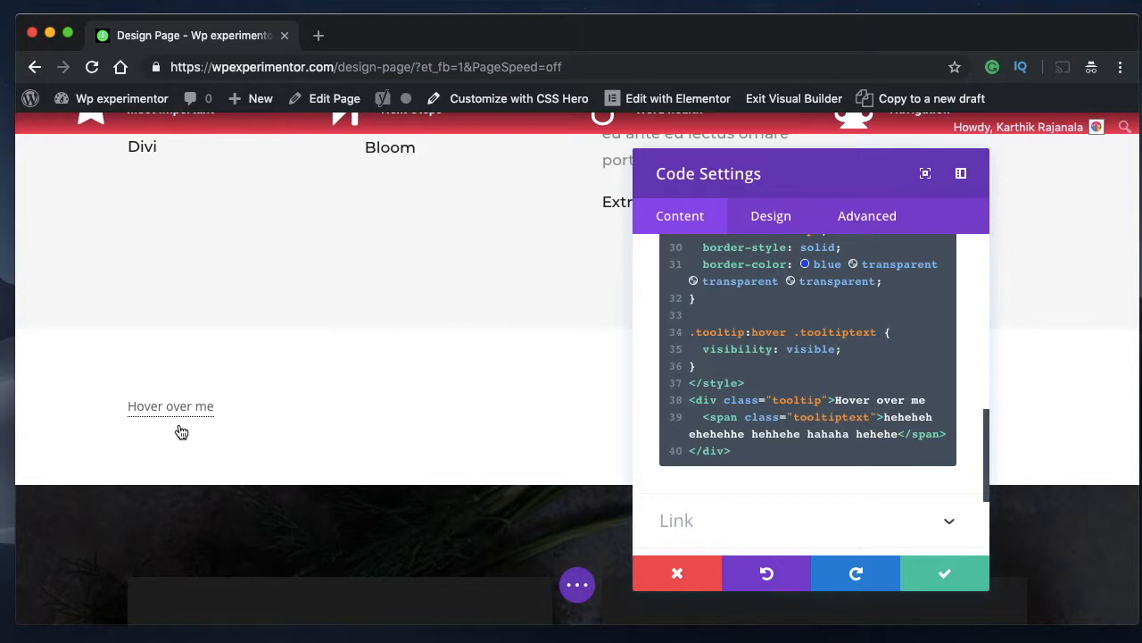
mouse_move(170, 406)
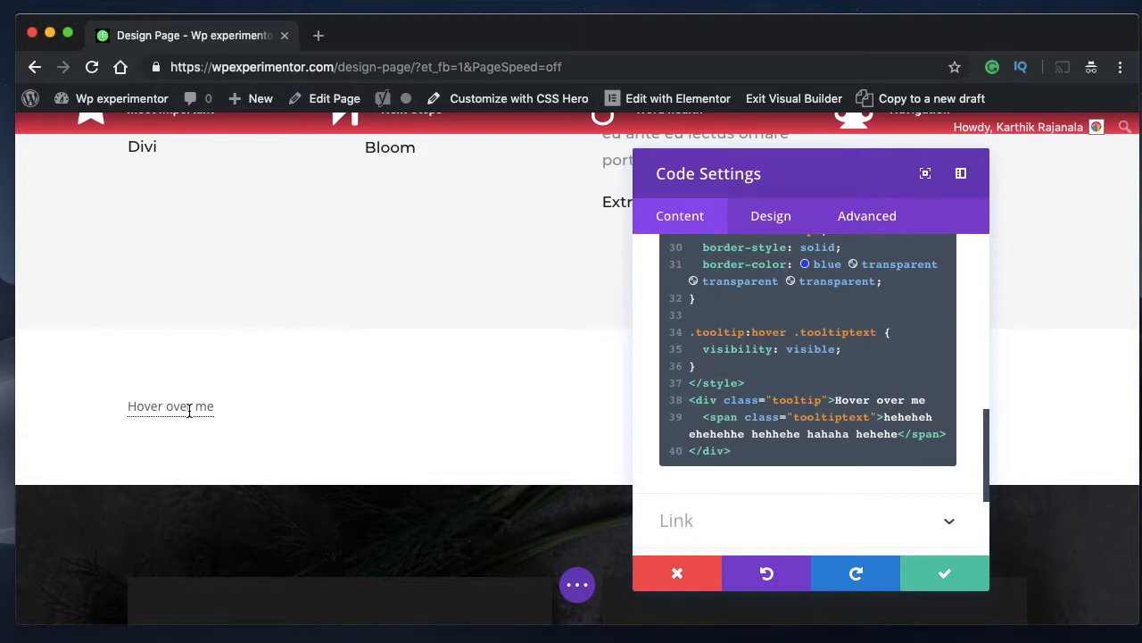
mouse_move(170, 406)
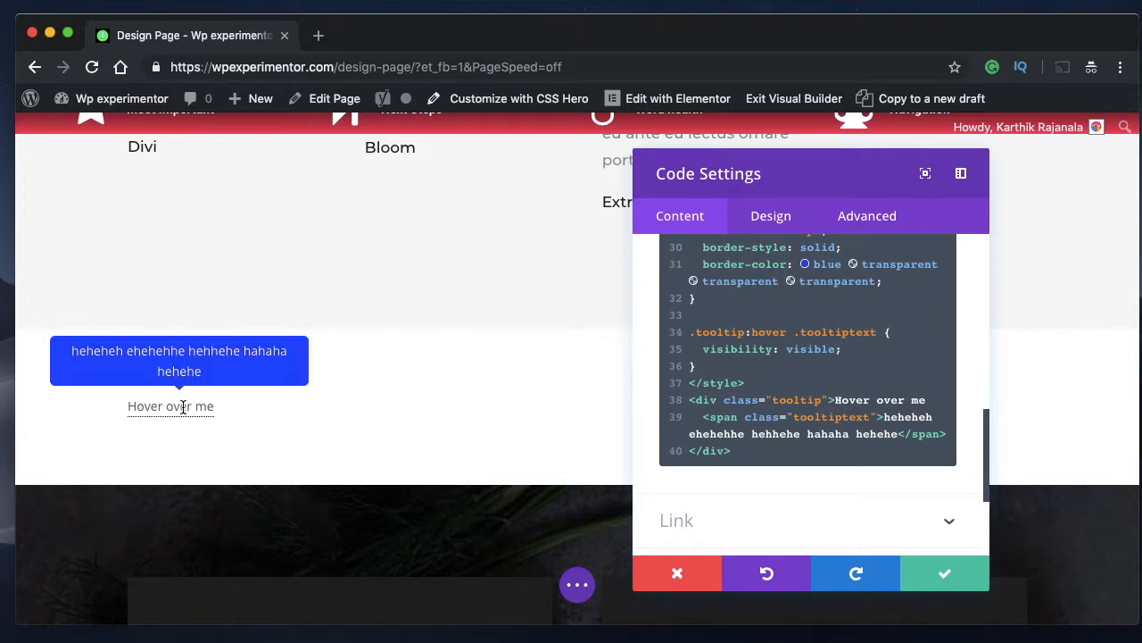
scroll("up", 3)
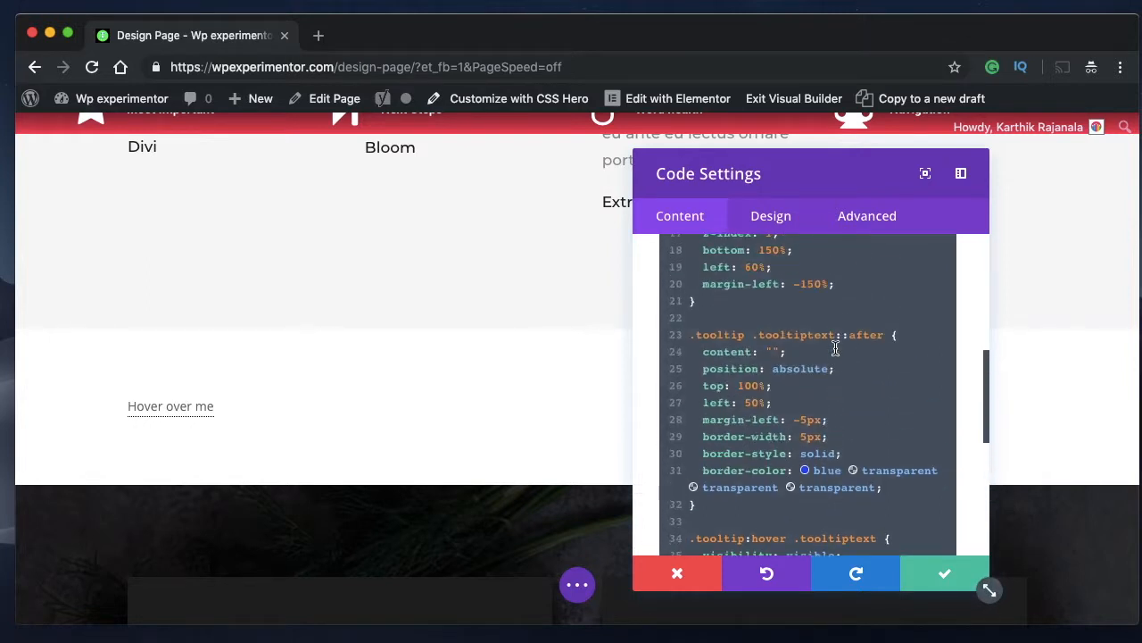
scroll("up", 3)
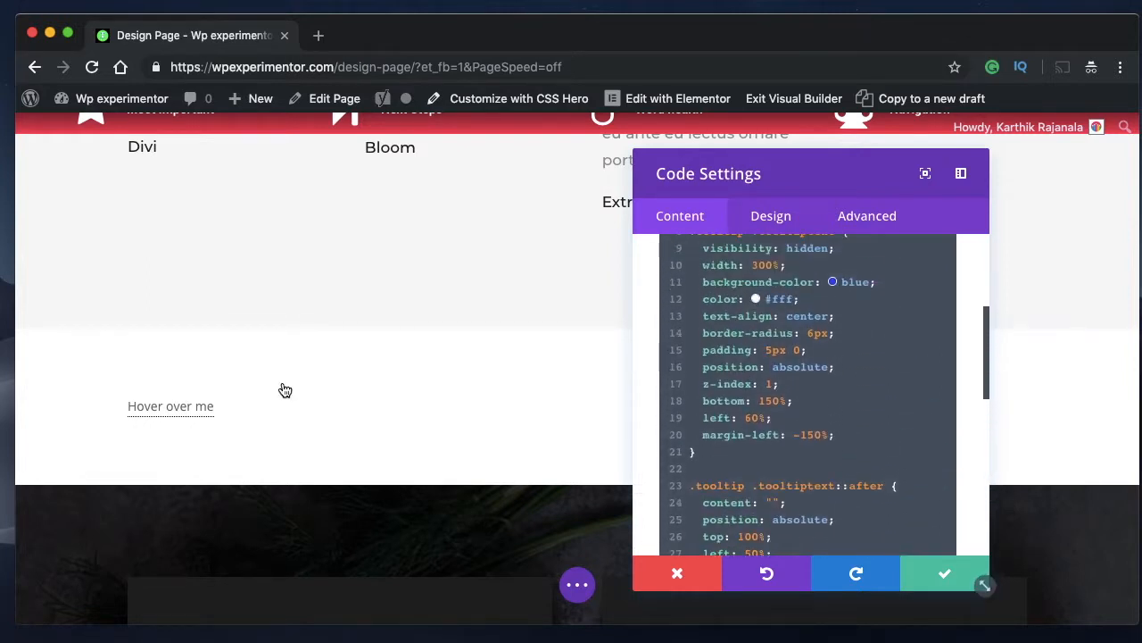
mouse_move(790, 348)
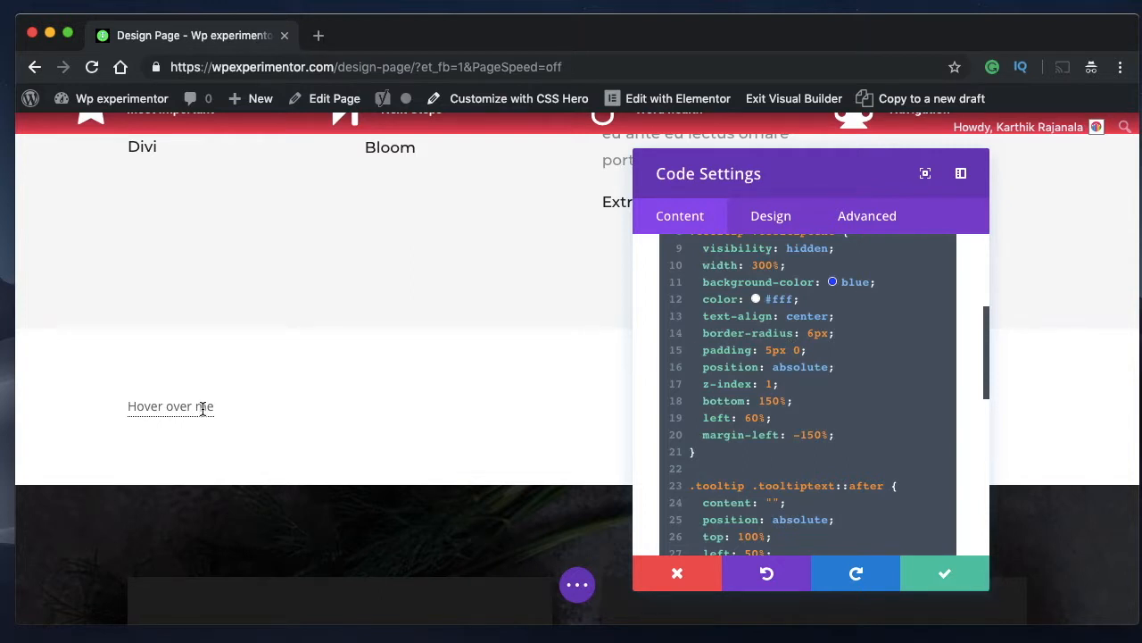
mouse_move(170, 406)
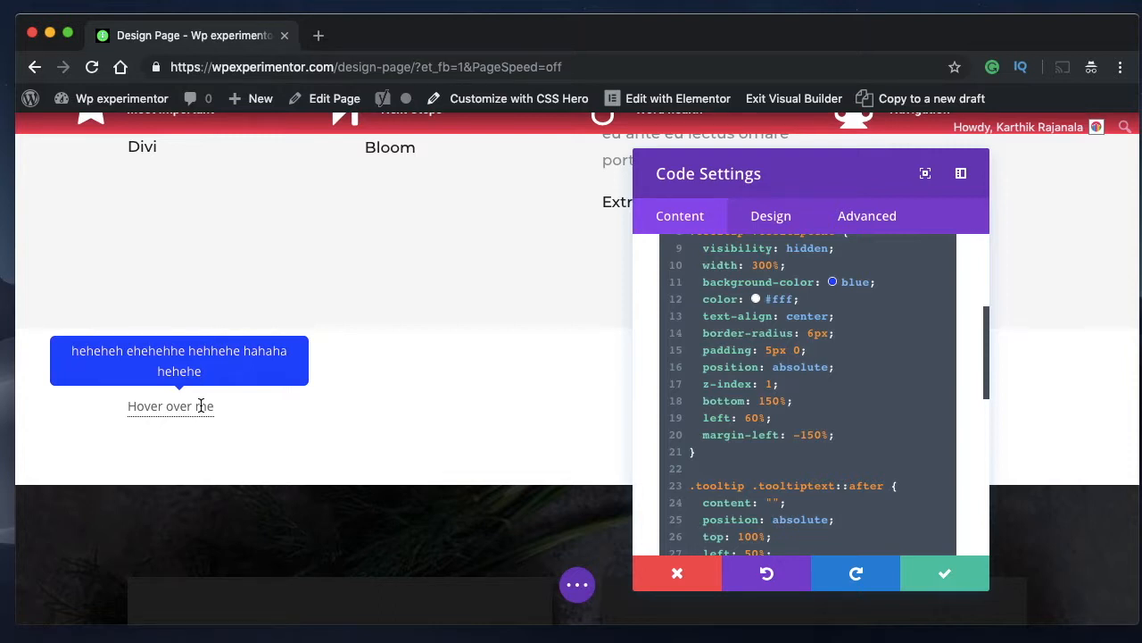
mouse_move(511, 346)
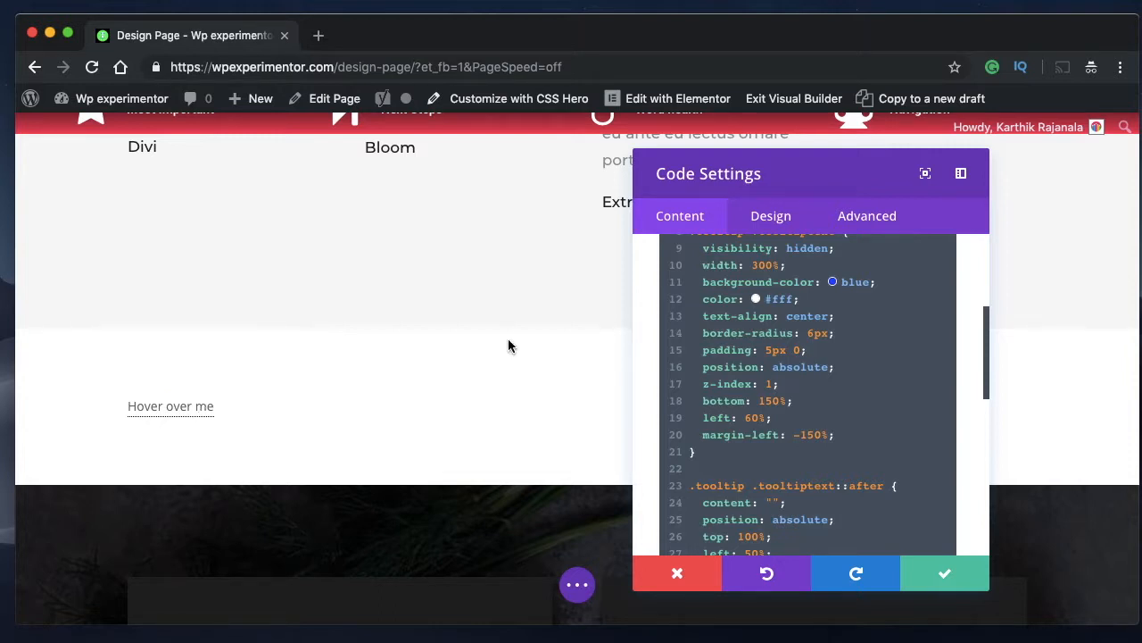
scroll("down", 3)
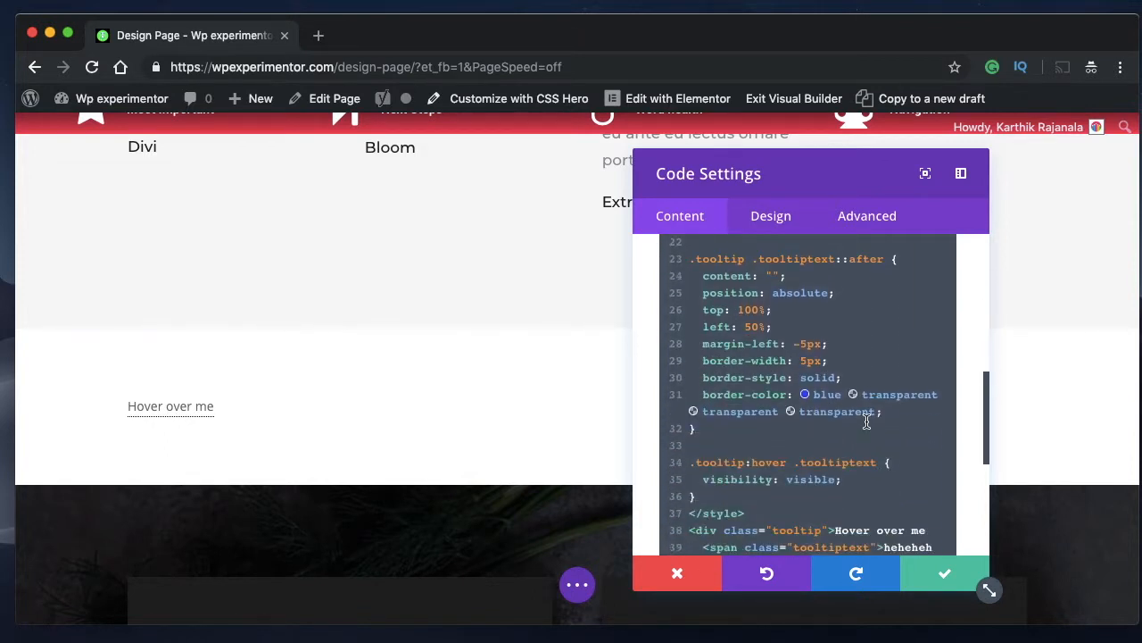
mouse_move(875, 343)
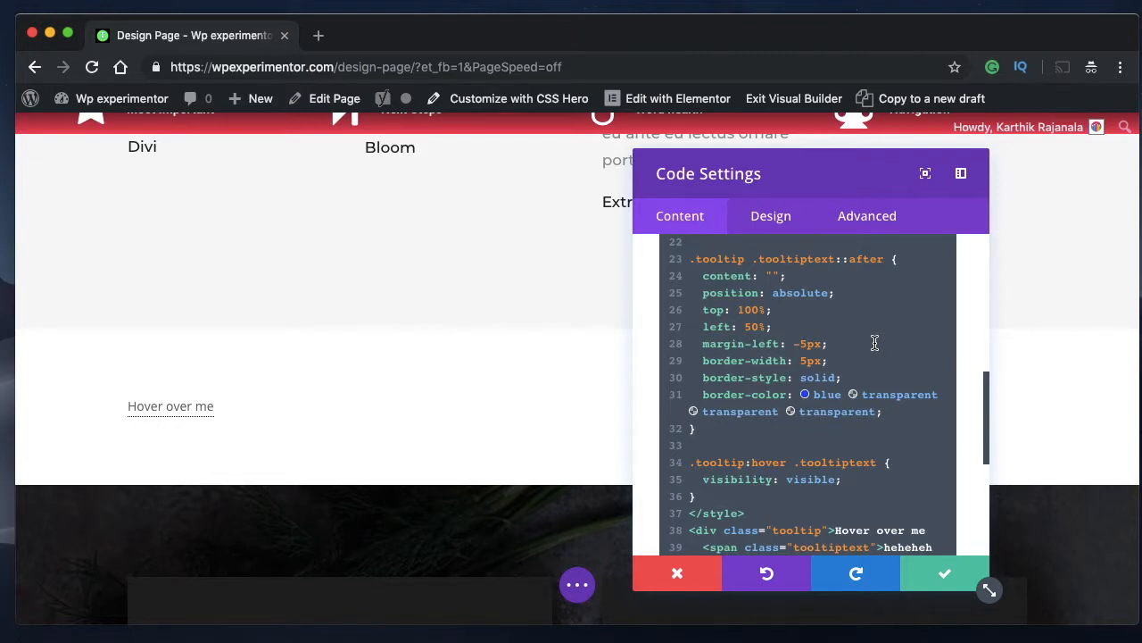
mouse_move(888, 350)
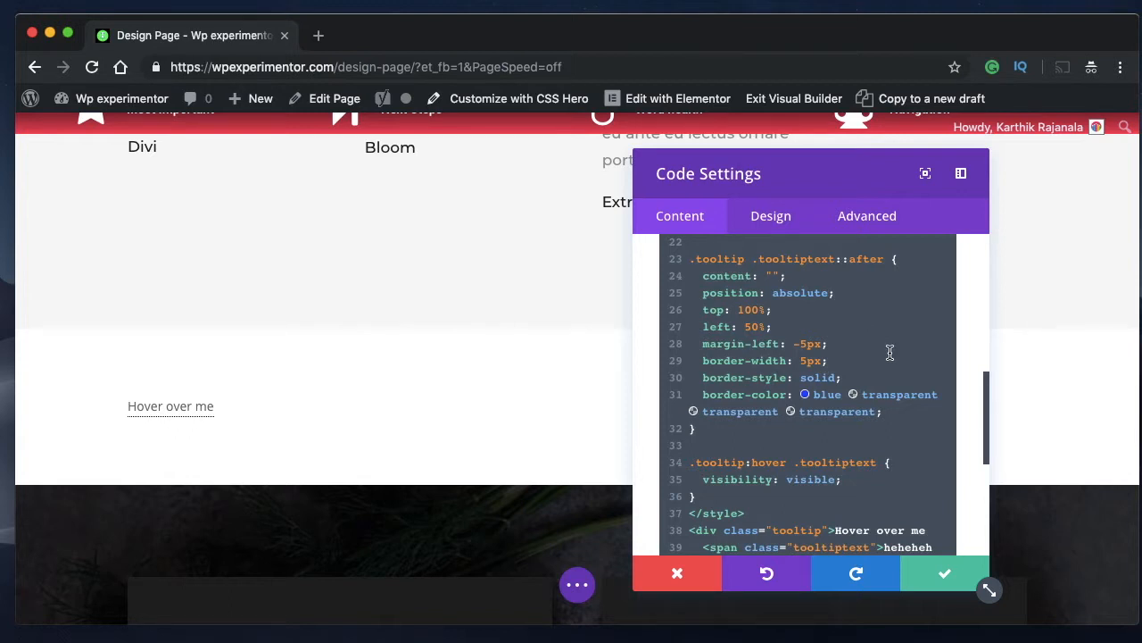